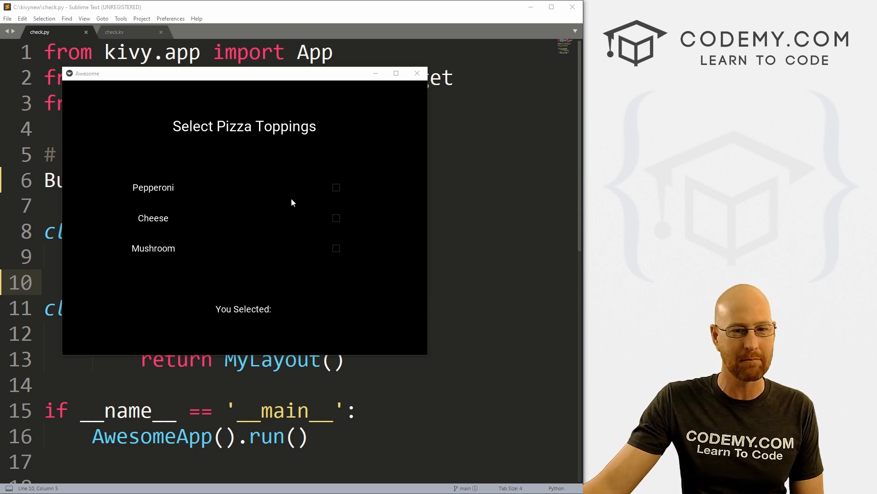
mouse_move(333, 194)
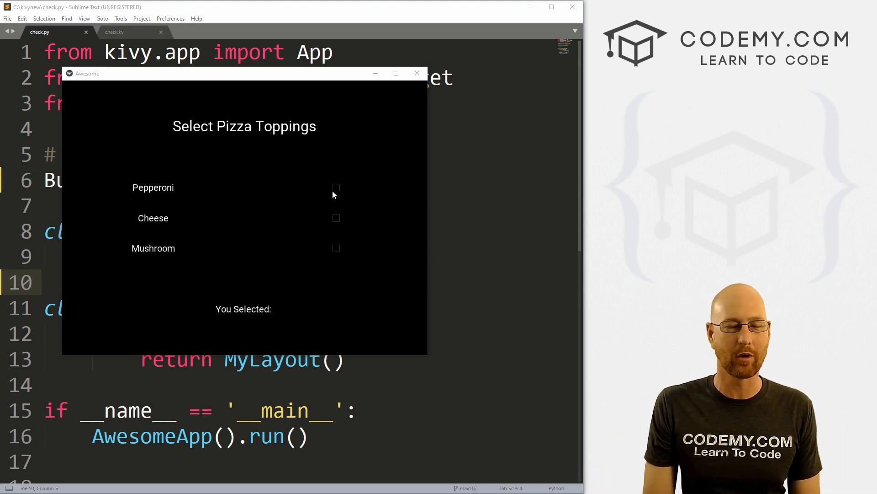
mouse_move(338, 192)
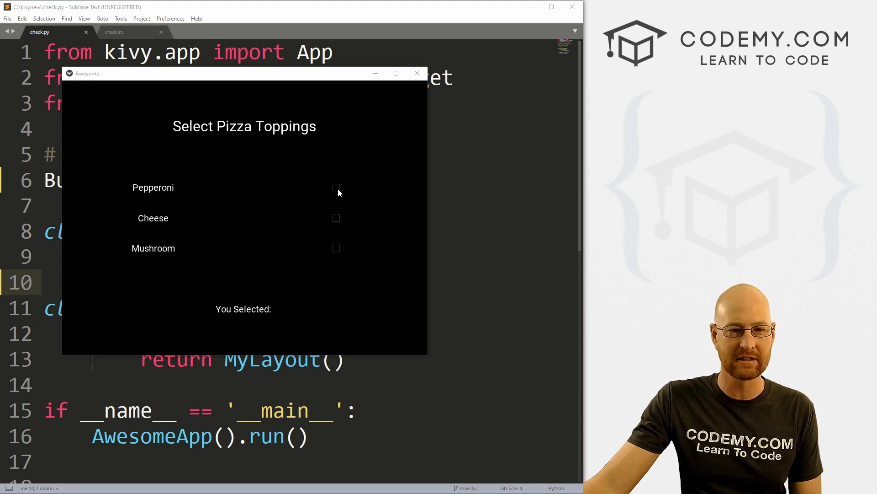
mouse_move(368, 141)
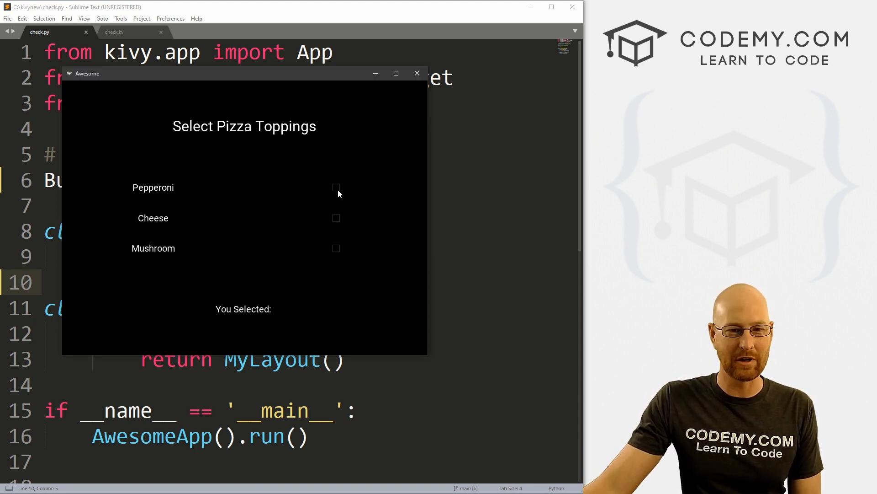
Tick Pepperoni and Cheese so the label reads 'You Selected: Pepperoni Cheese'
click(336, 218)
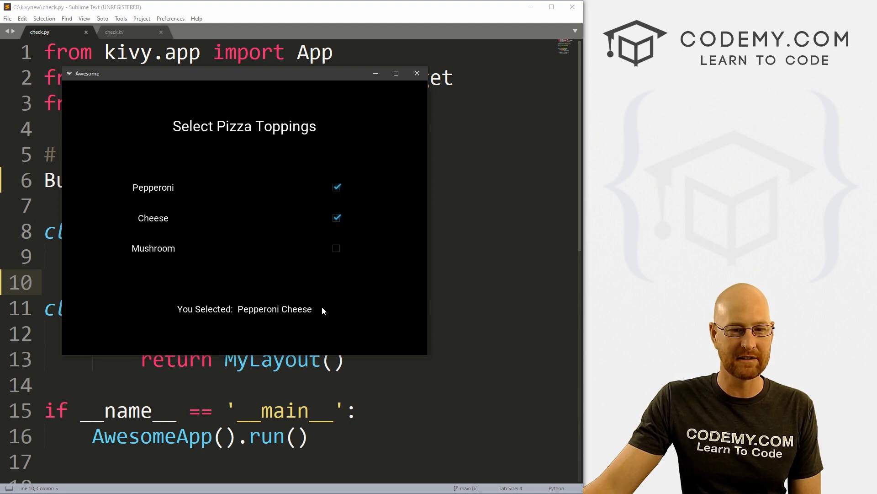
mouse_move(340, 248)
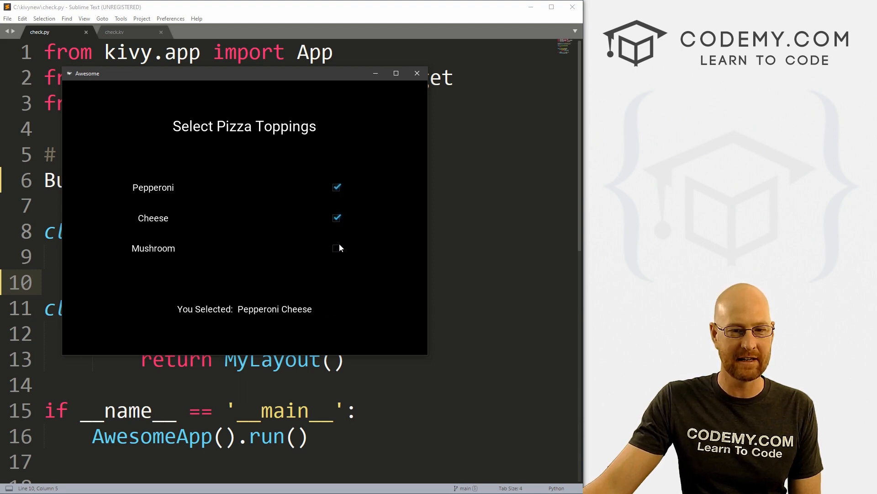
click(335, 219)
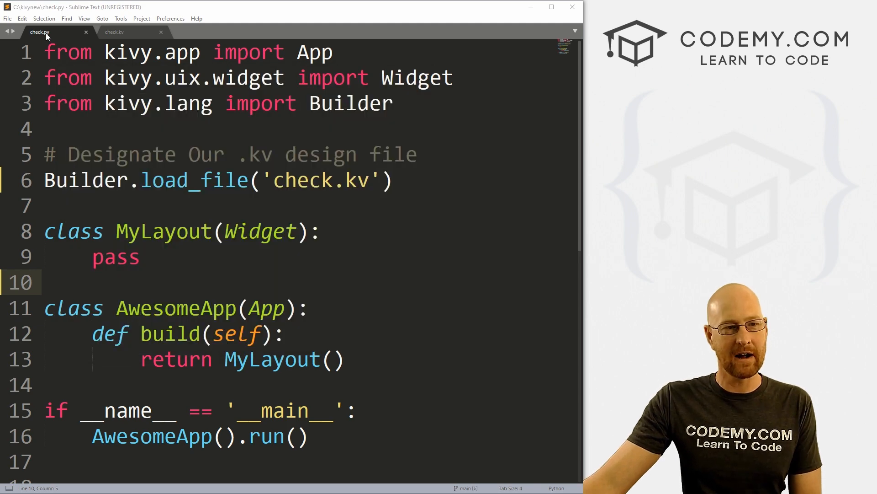
Switch between check.py and check.kv, ending on the check.kv design file
click(114, 32)
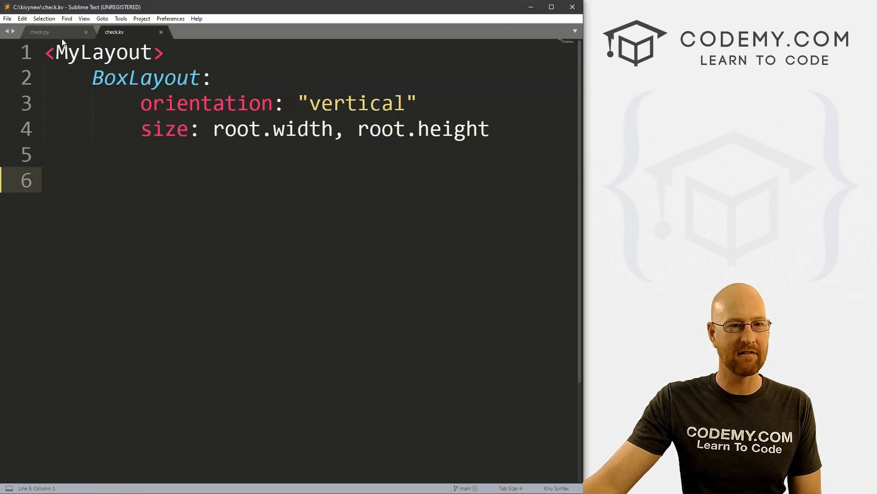
click(39, 32)
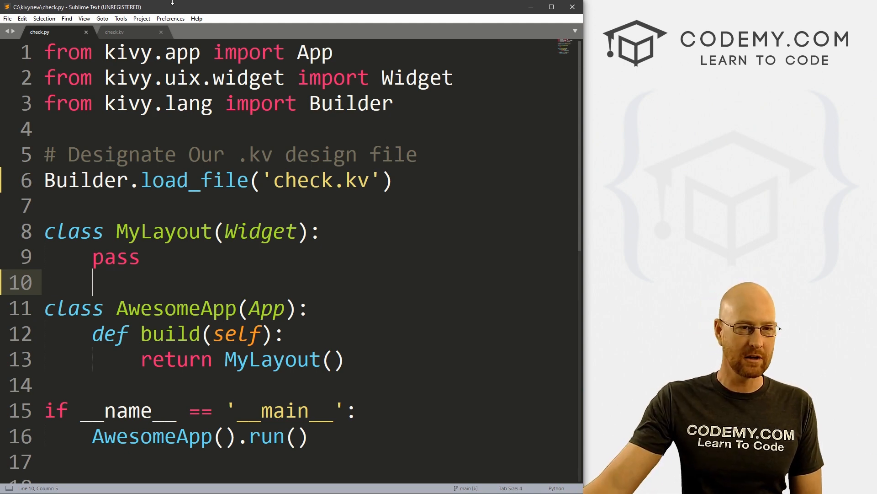
click(114, 32)
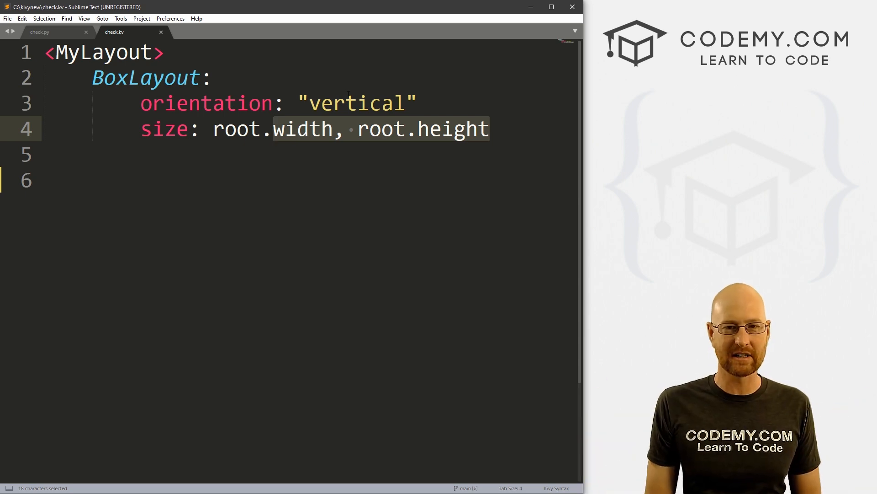
Add a Label with text "Select Pizza Toppings" and font_size 32 under the BoxLayout
text(L)
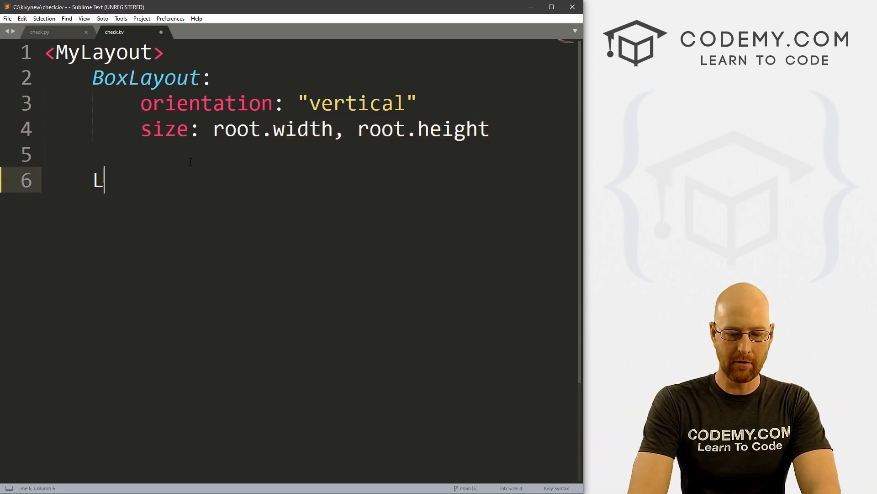
text(abel:)
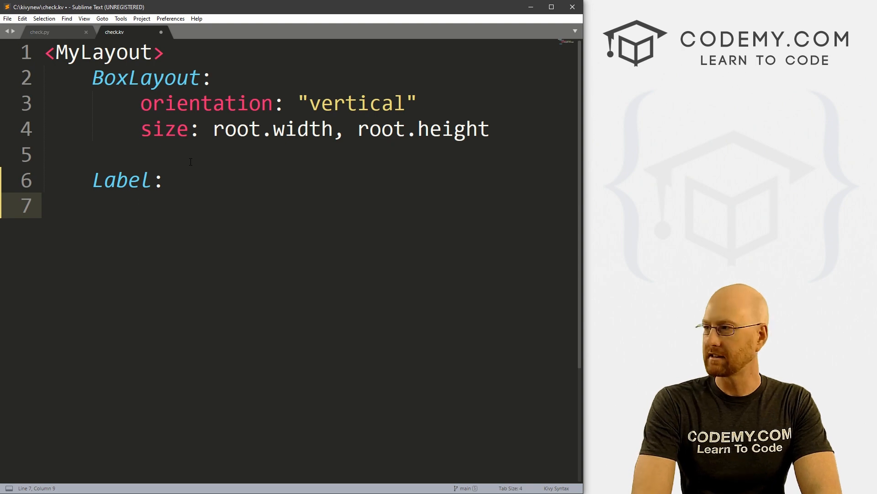
text(text)
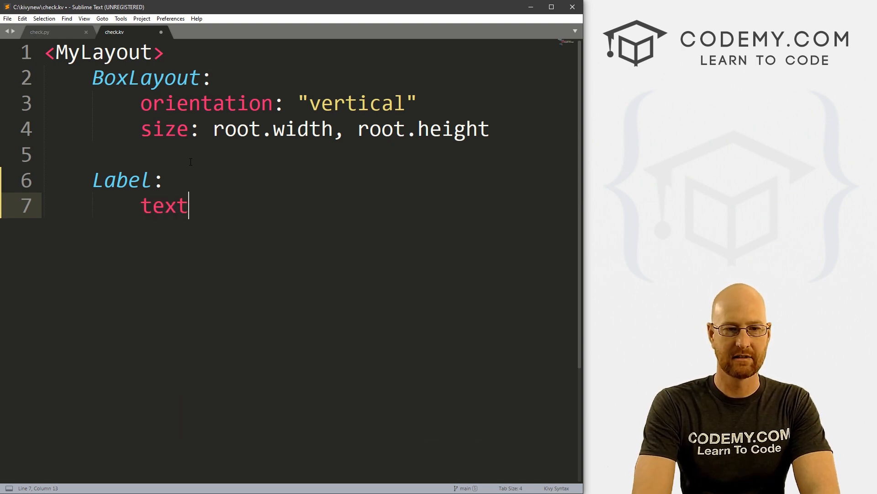
text(: "Select Pizza)
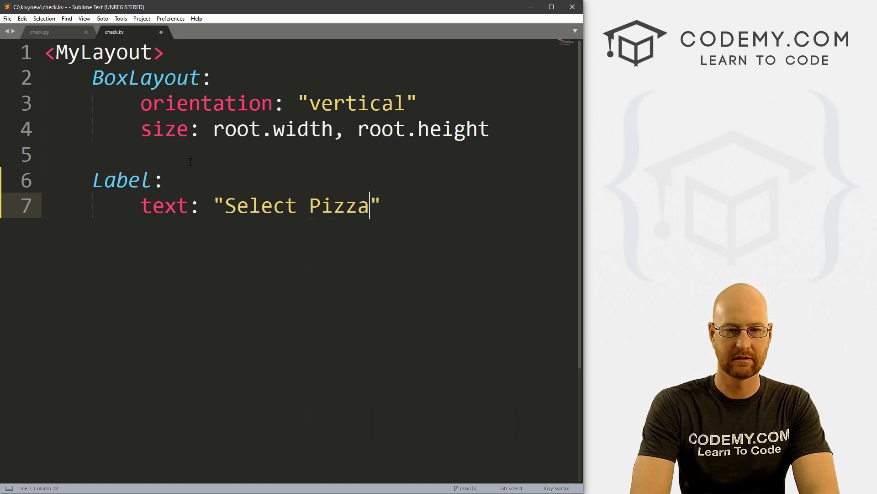
text(Toppings)
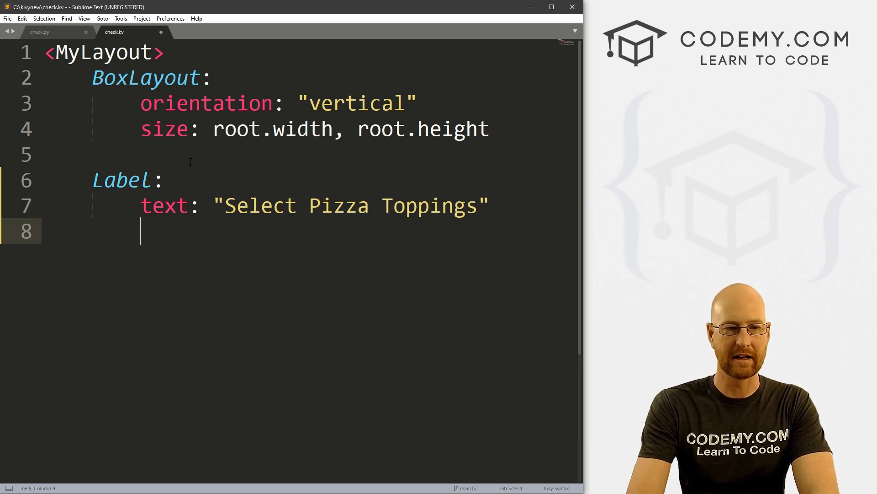
text(font_size:32)
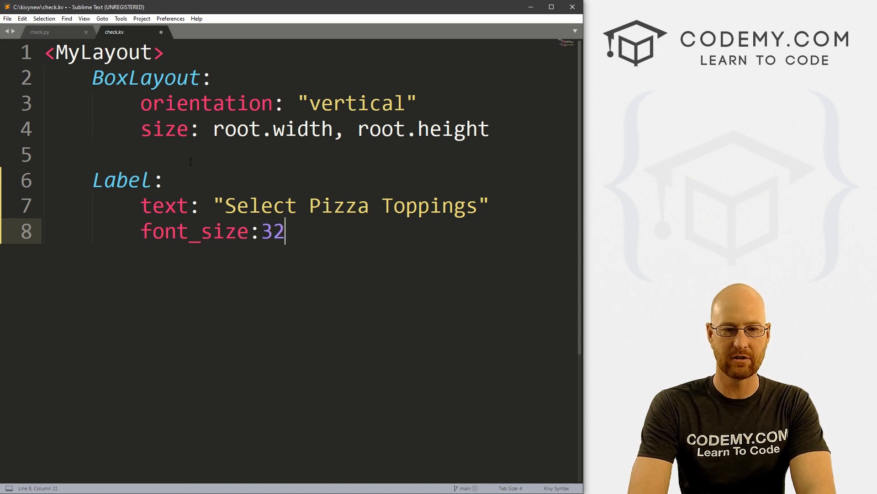
key(Enter)
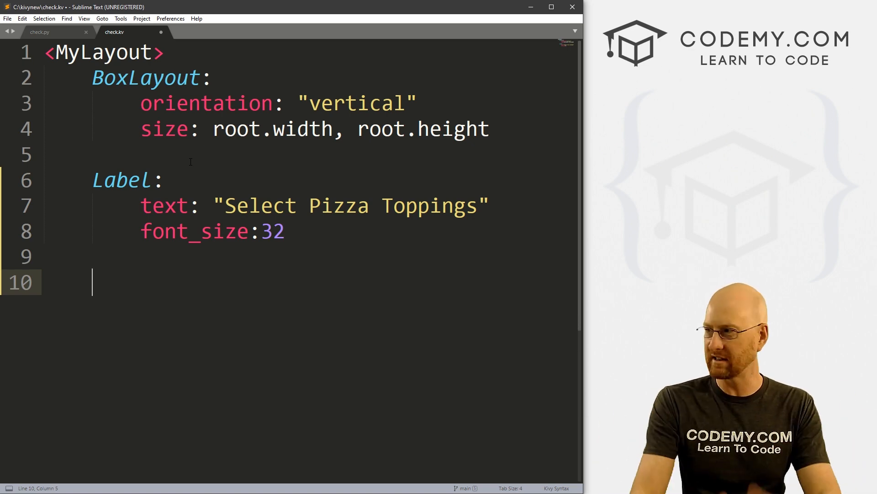
Add a GridLayout with cols 2 holding a "Pepperoni" Label at font_size 20 and a CheckBox
text(GridLa)
text(col)
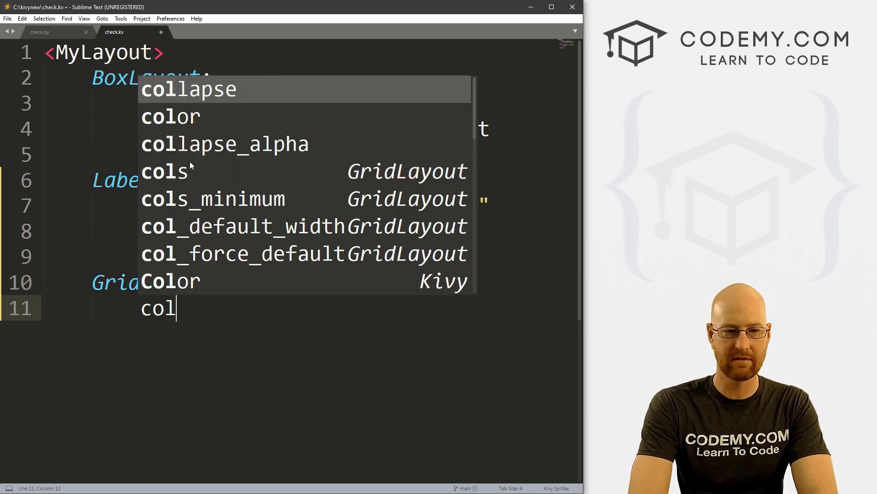
text(s:2)
text(Label:)
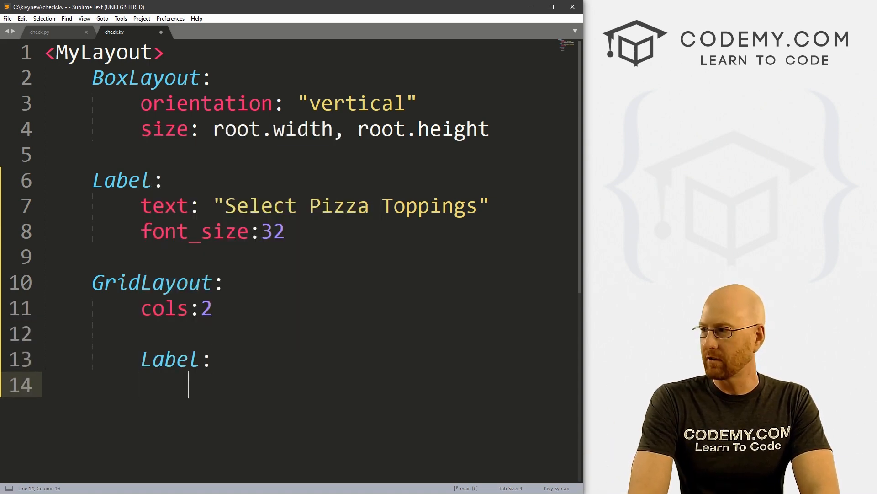
text(text:)
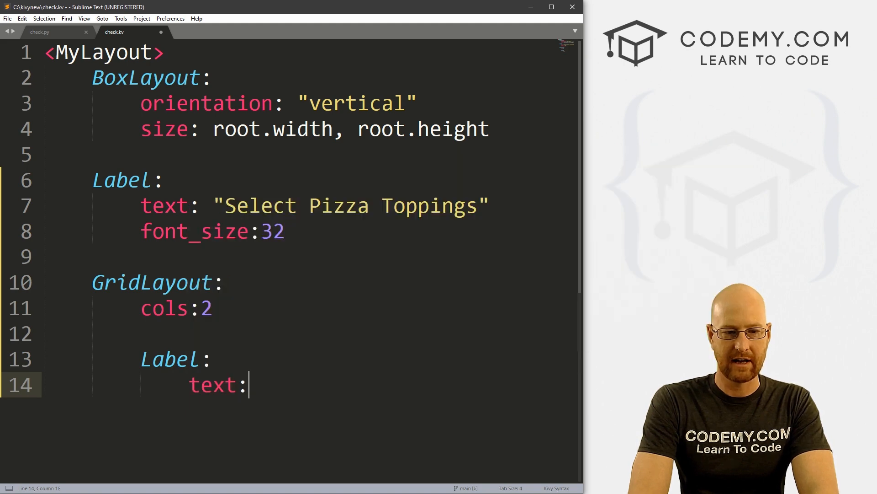
text("Pepe")
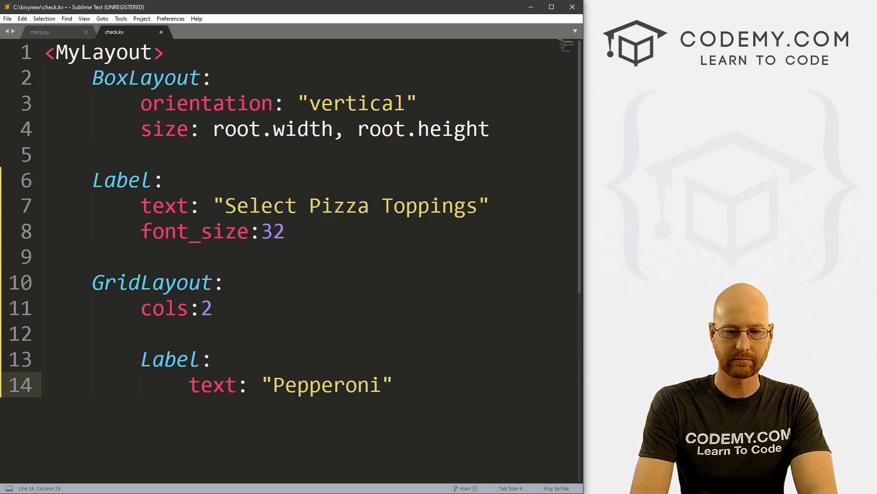
text(fi)
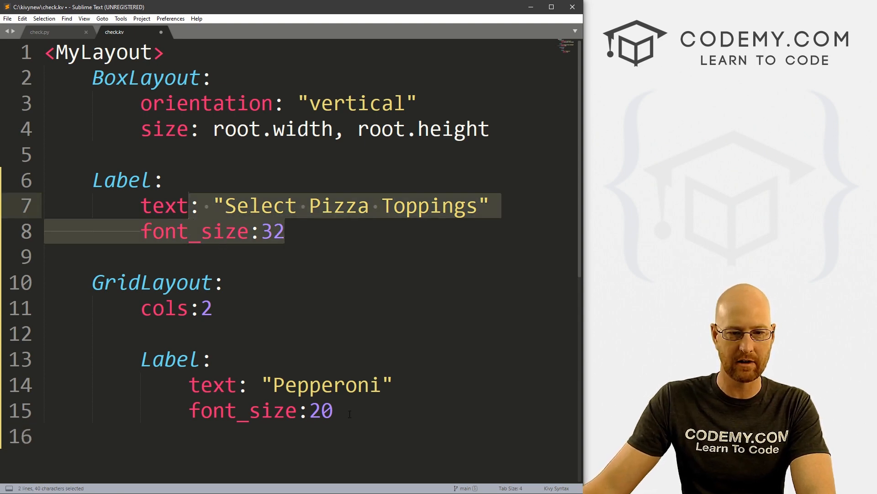
text(CheckBox:)
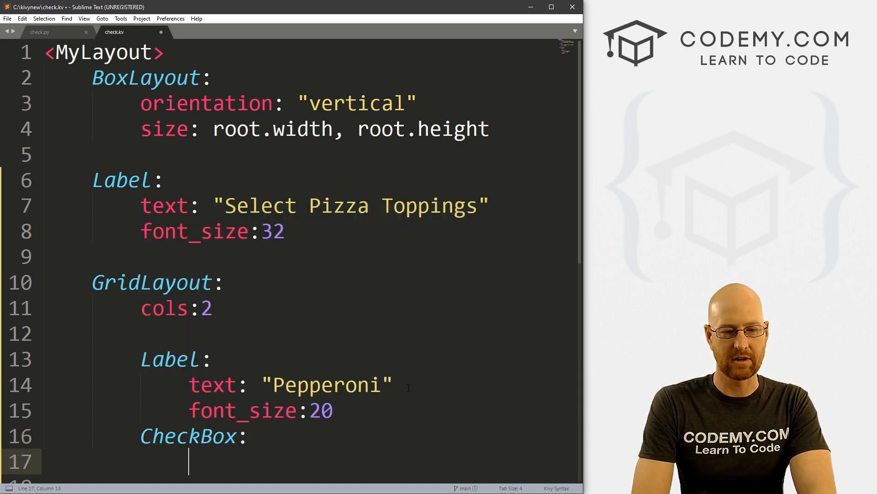
Give the CheckBox on_active: root.checkbox_click()
text(o)
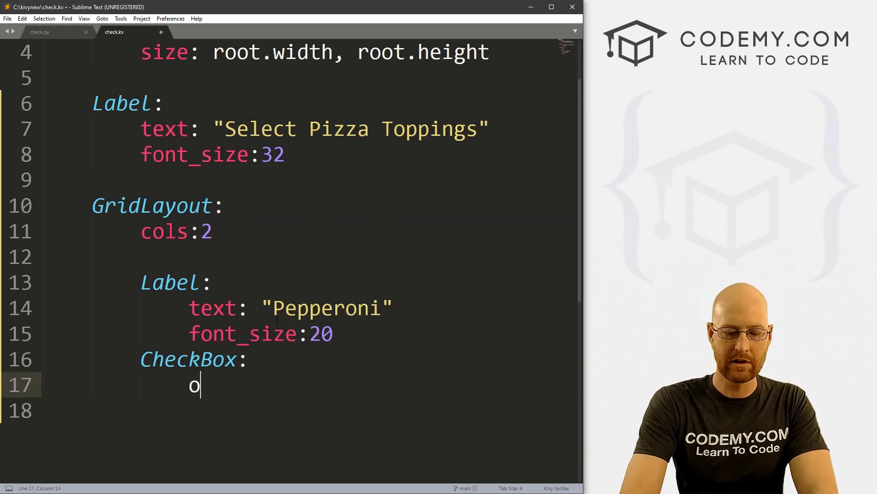
text(n_act)
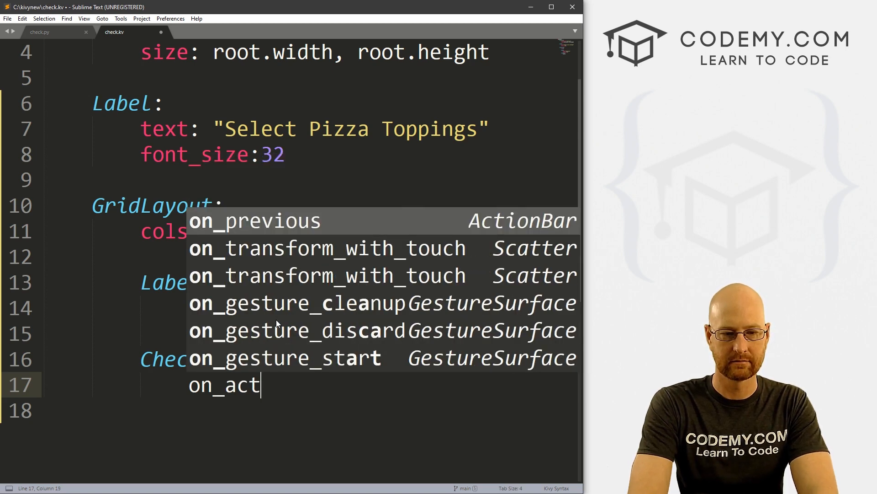
text(ive: root)
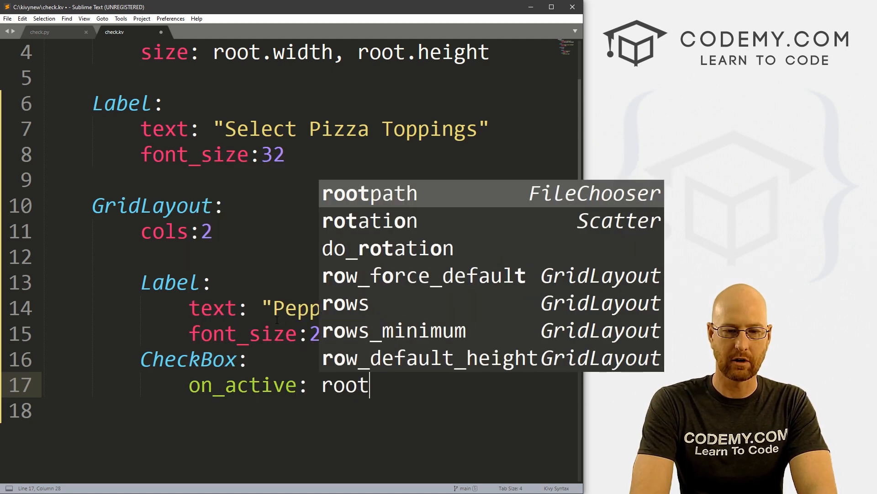
text(.checkbox_clic)
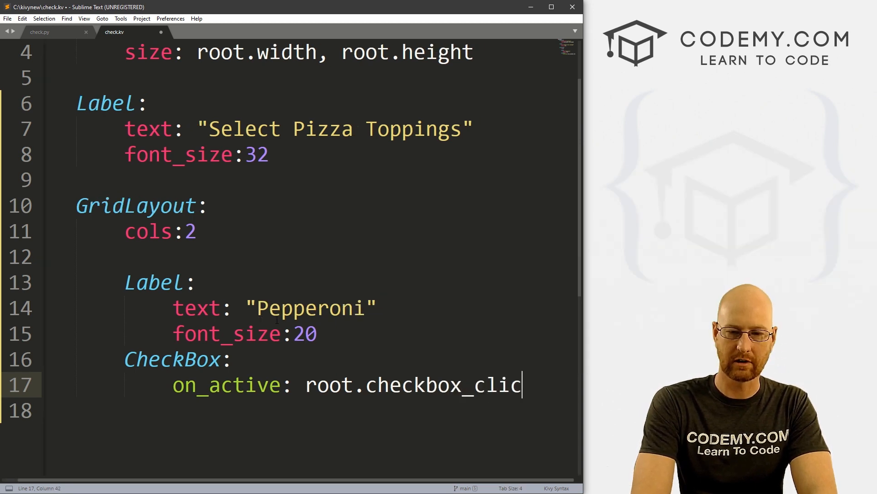
text(k())
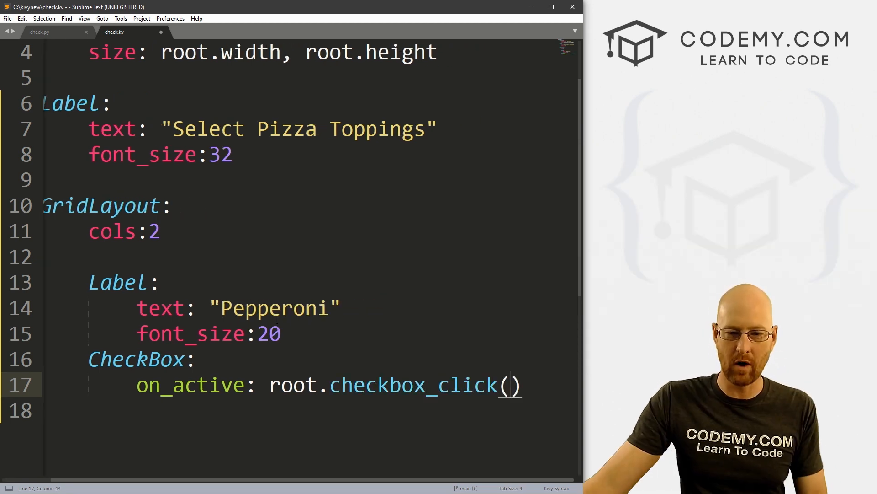
double_click(382, 385)
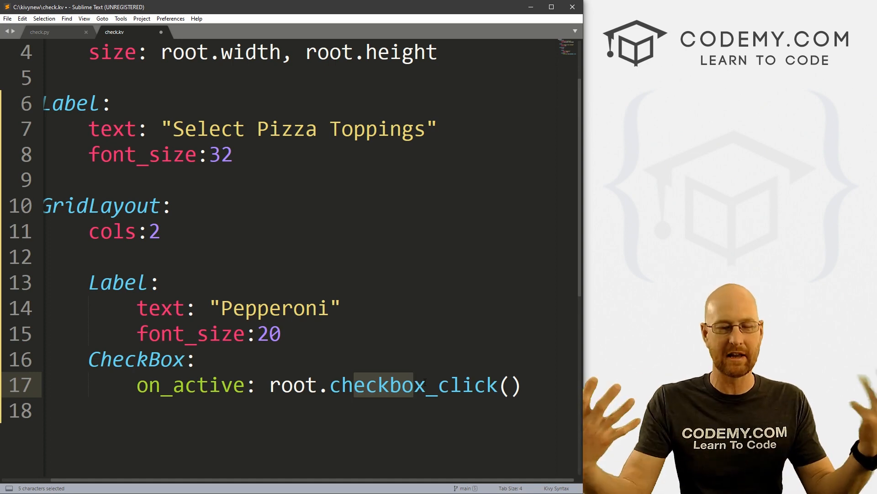
Pass self, self.active into checkbox_click, save check.kv and copy the function name
click(497, 384)
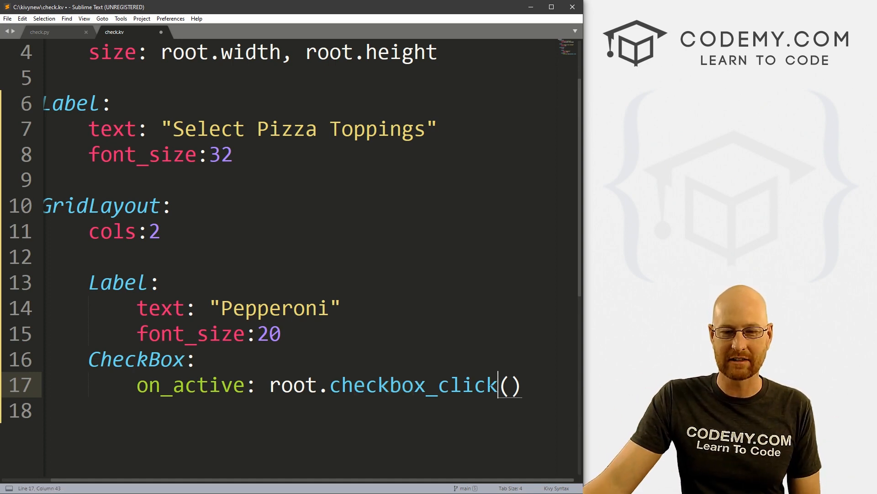
key(right)
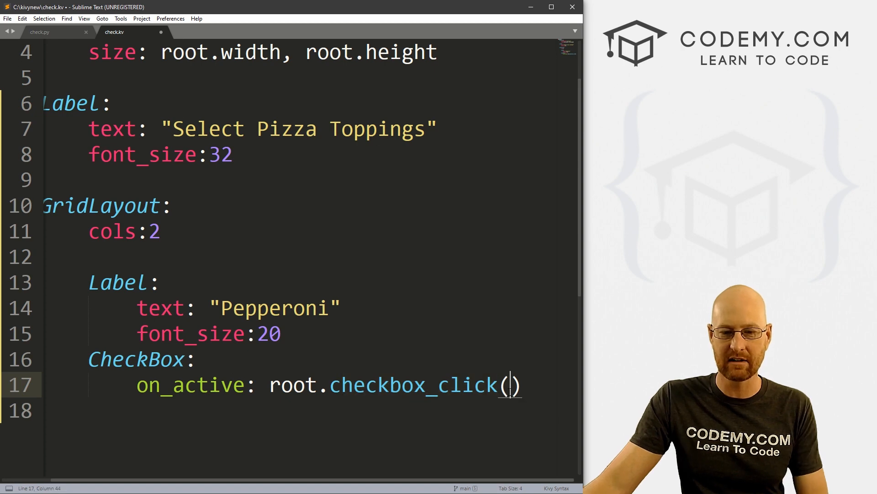
text(self)
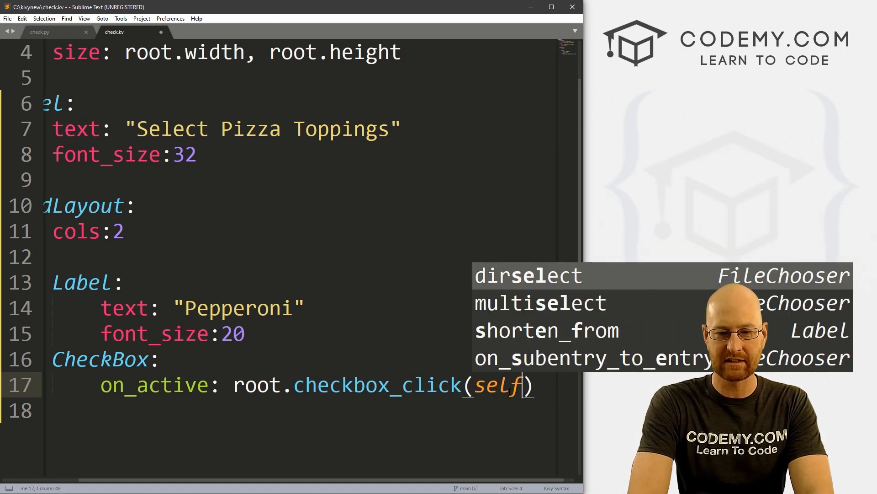
text(, self.ac)
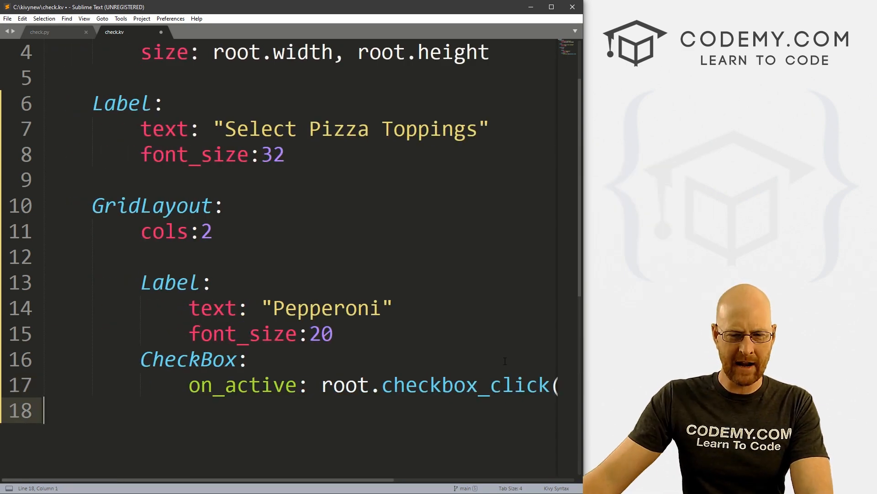
key(ctrl+s)
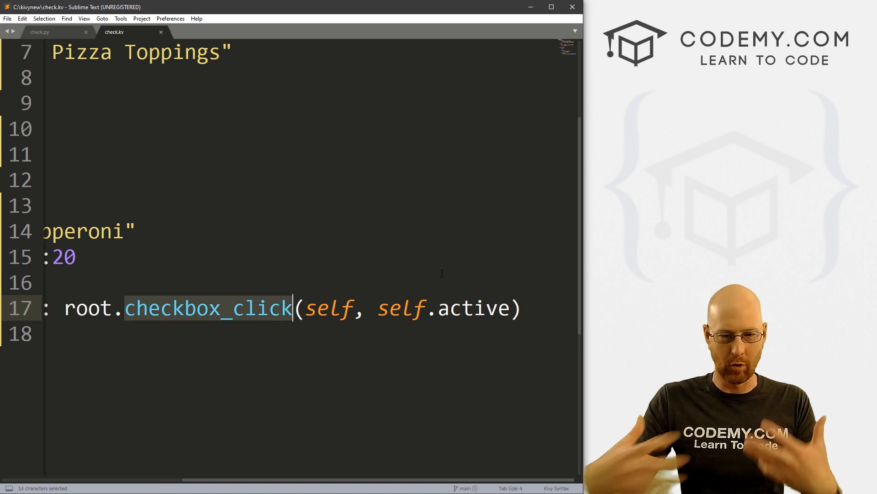
key(ctrl+c)
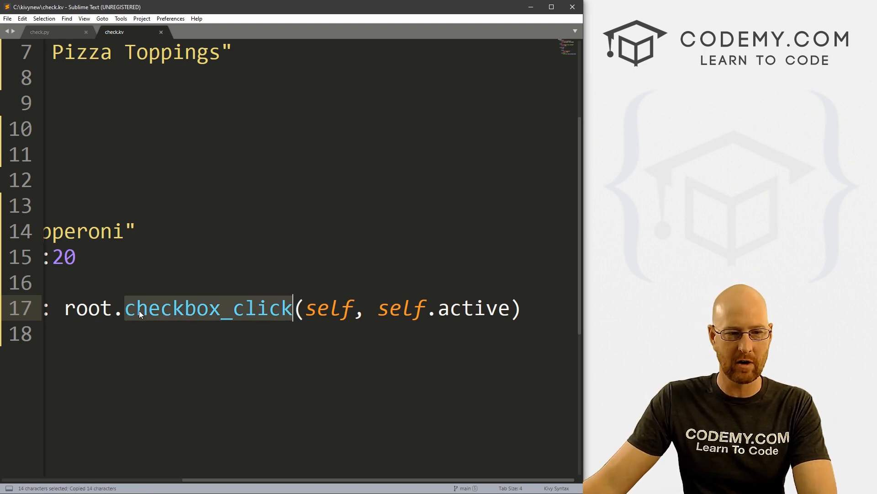
scroll(left, 3)
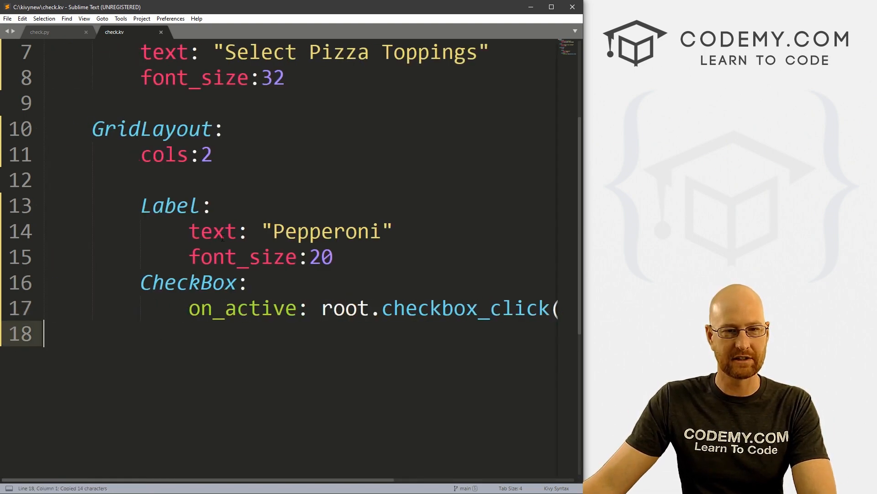
click(39, 32)
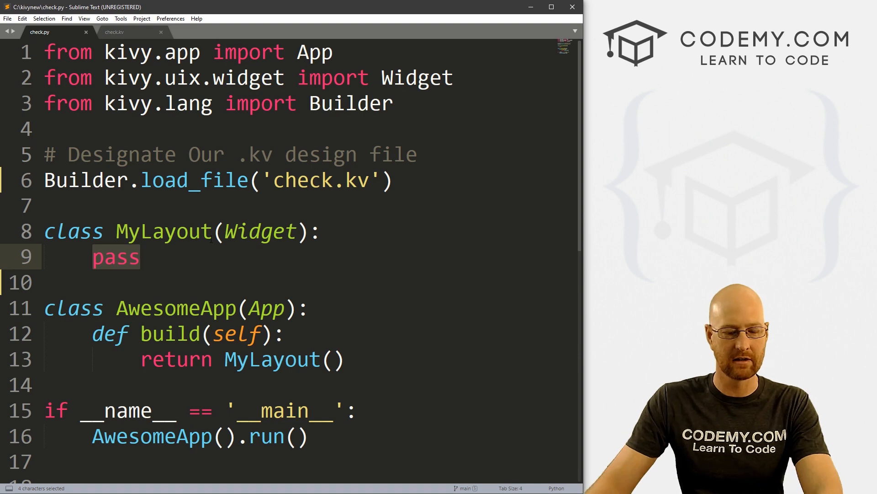
Define checkbox_click(self, instance, value) in MyLayout
text(def checkbox_click())
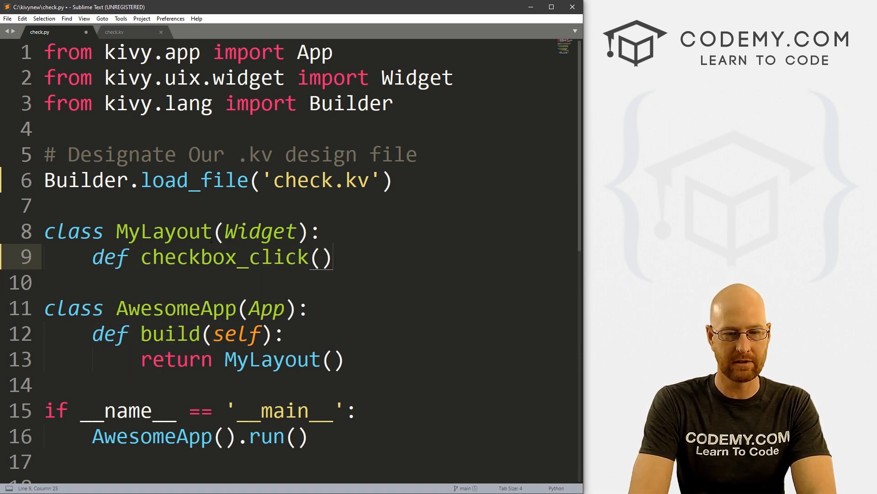
text(:)
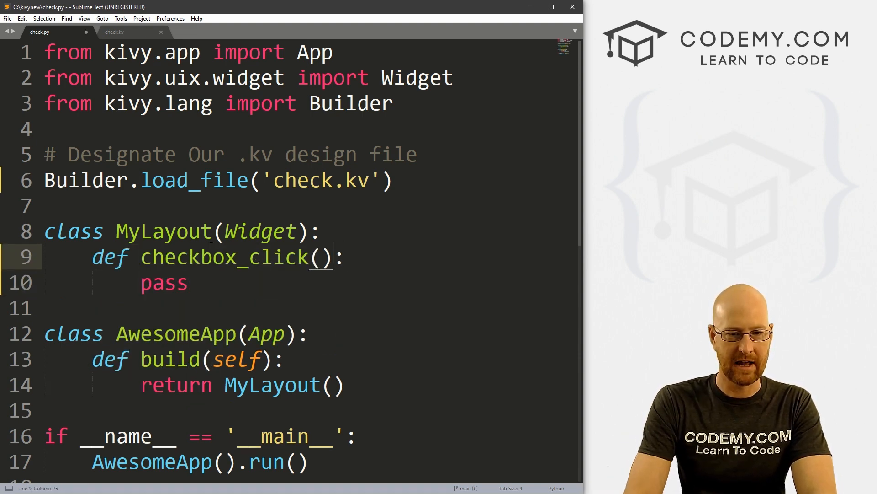
text(self,)
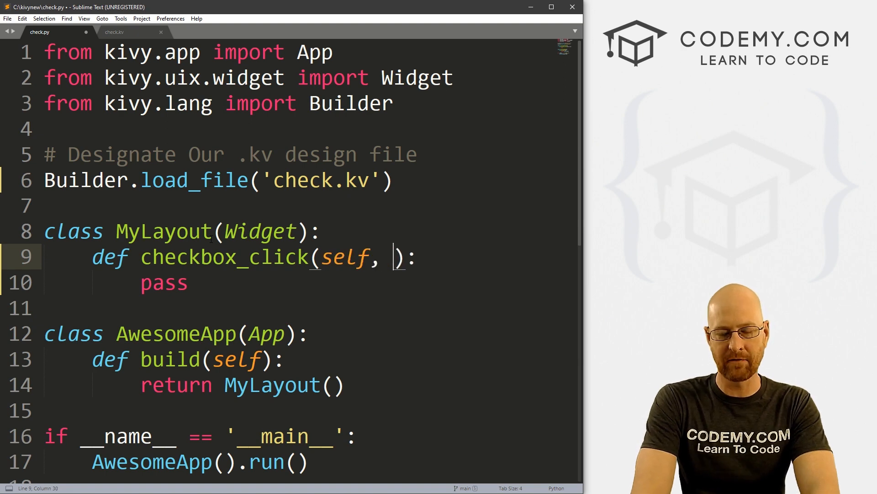
text(instance, value)
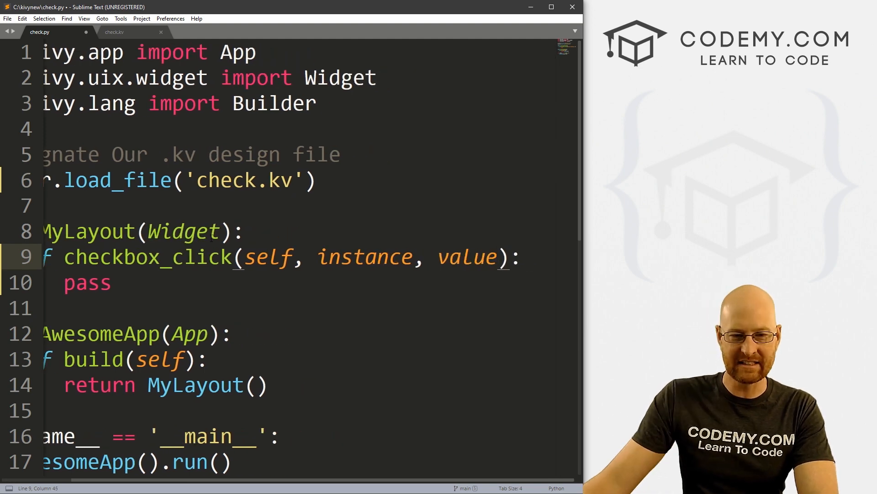
double_click(366, 257)
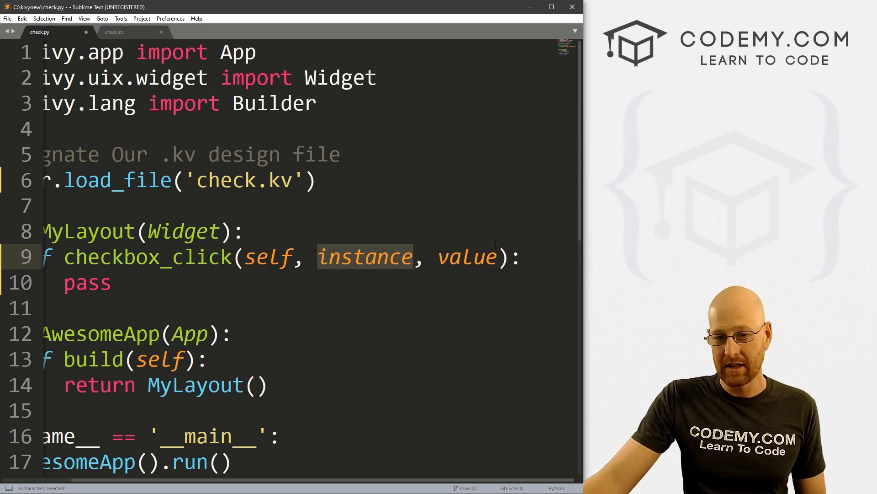
Replace pass with print(value), save check.py and run python check.py in Git Bash
double_click(467, 256)
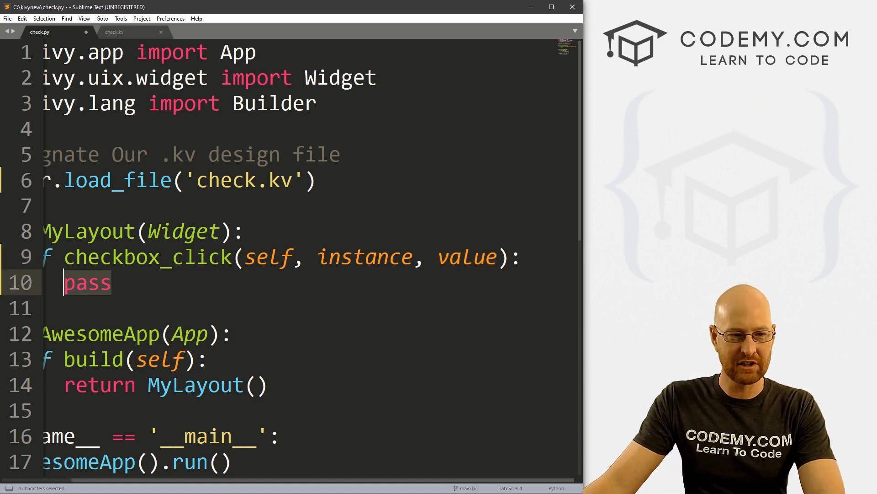
text(print()
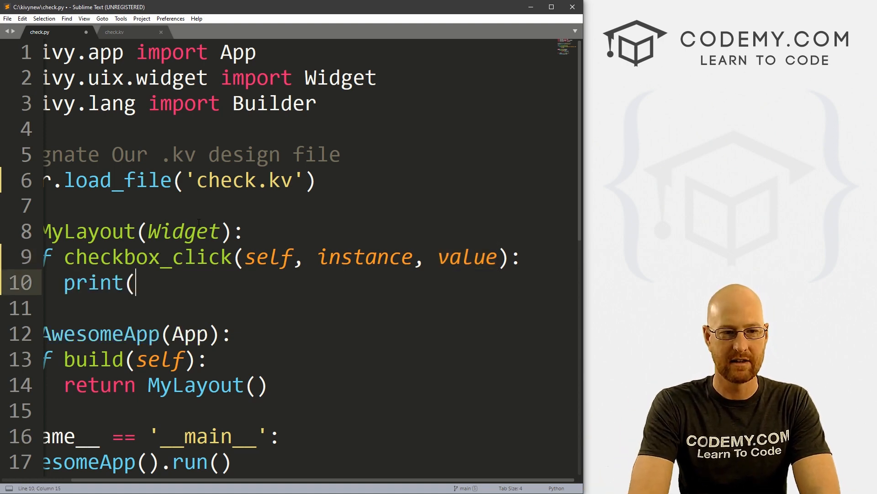
text(value))
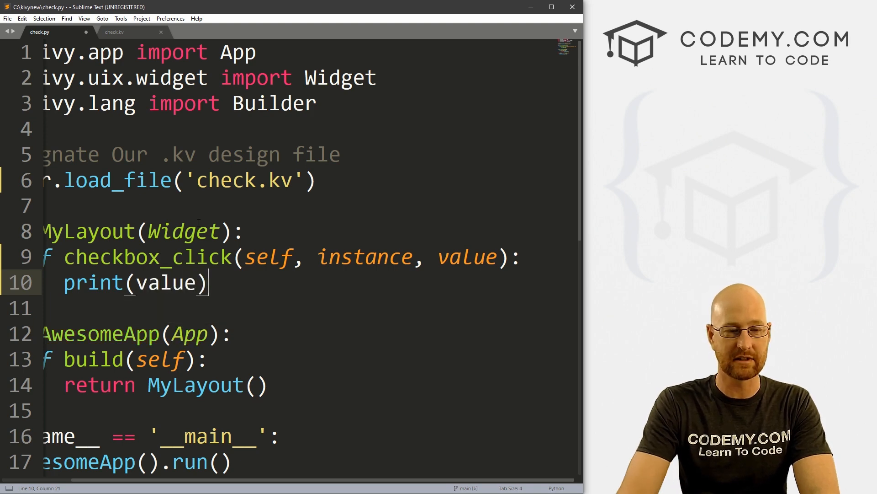
key(ctrl+s)
text(pyth)
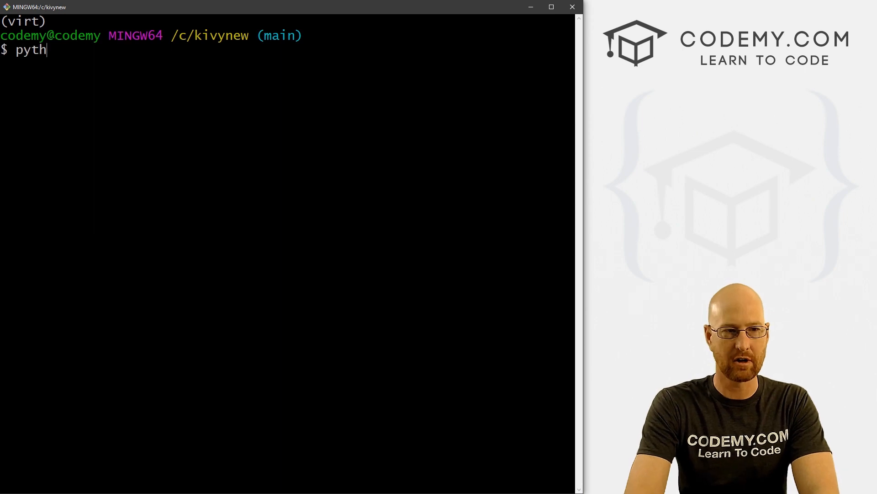
text(on check.py)
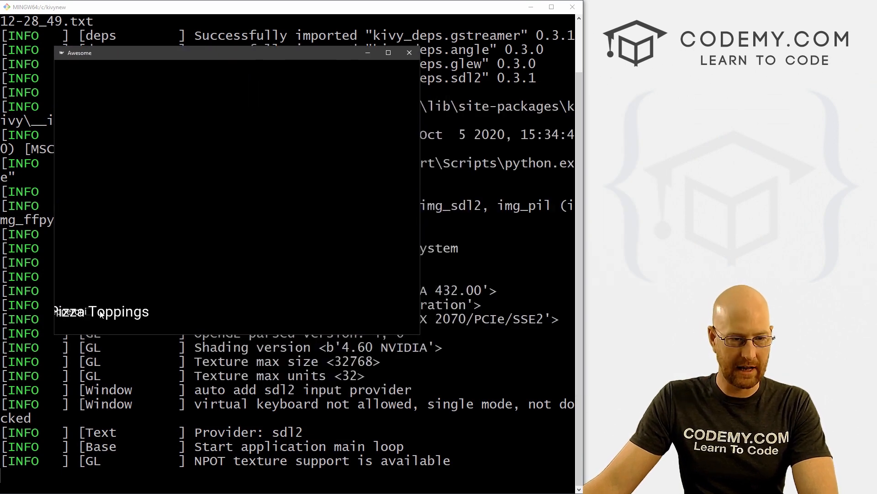
click(409, 53)
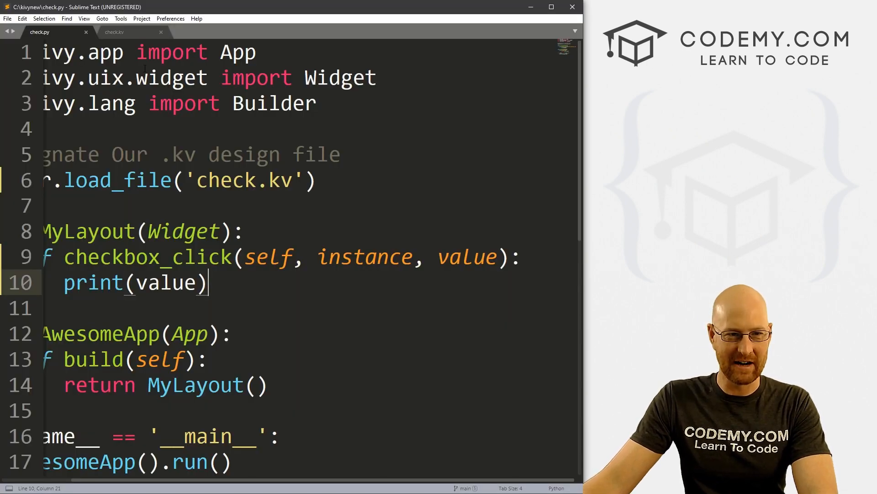
Save check.kv, run the app and toggle the Pepperoni checkbox to see True/False printed
click(114, 32)
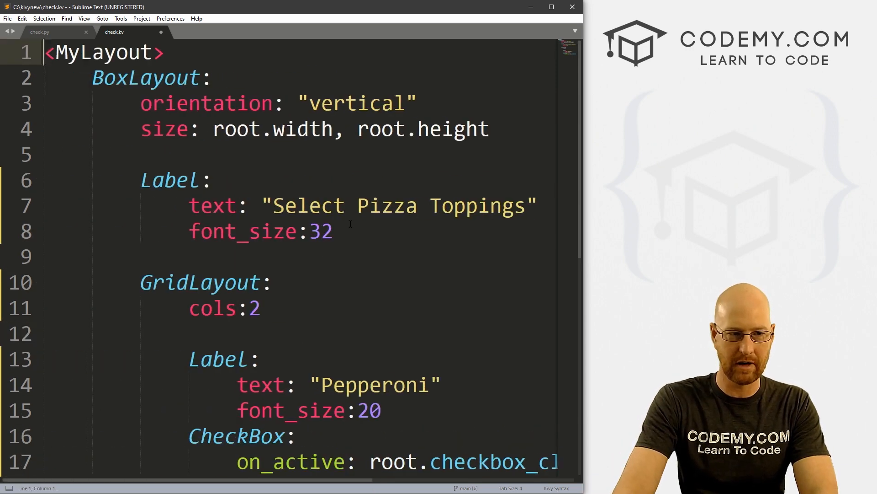
key(ctrl+s)
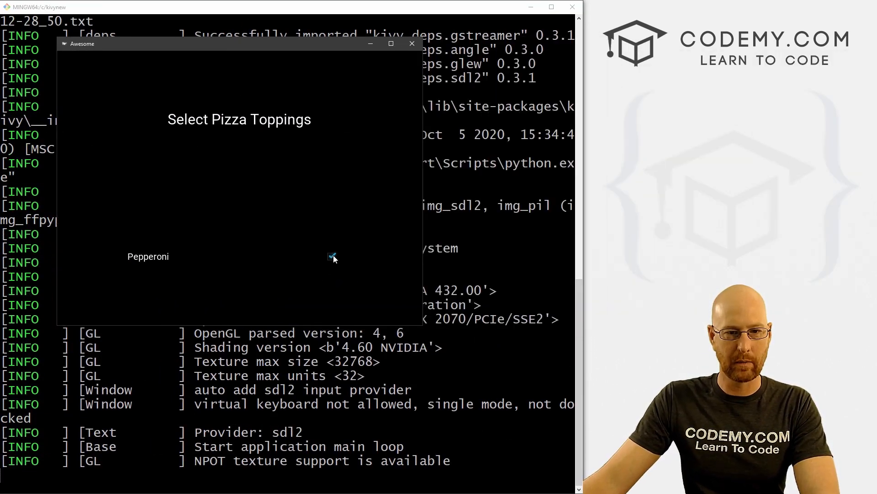
click(331, 256)
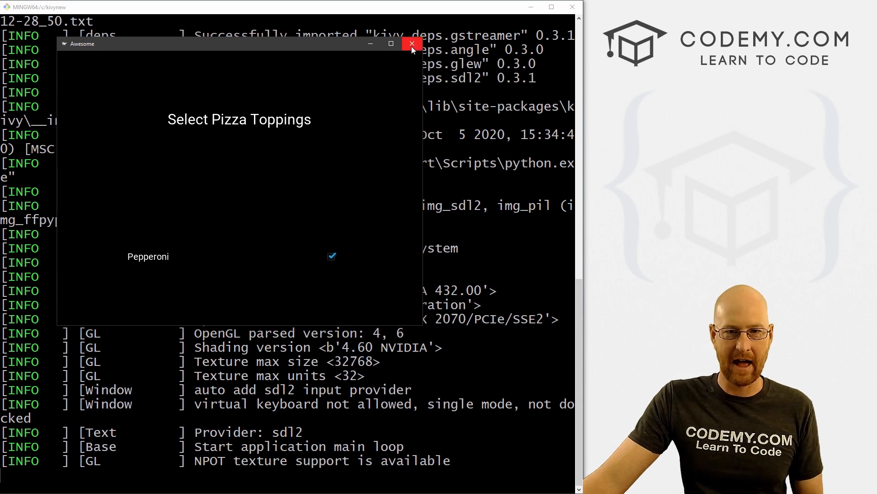
mouse_move(412, 44)
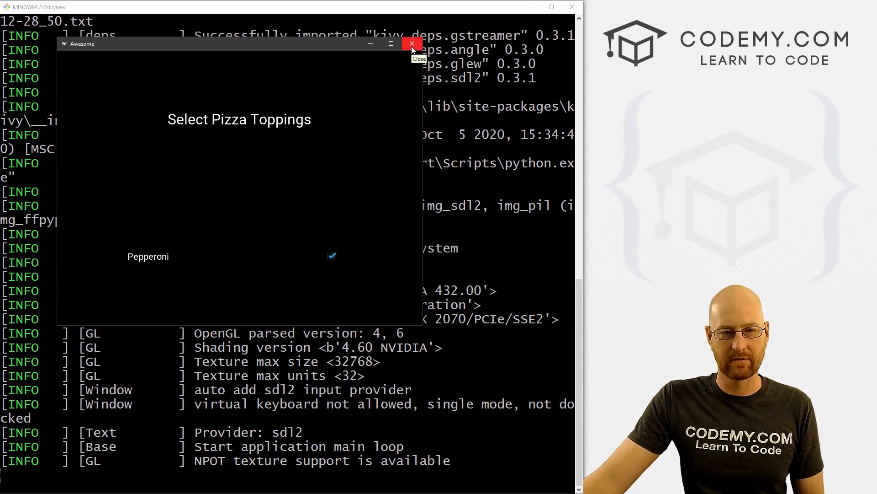
click(412, 44)
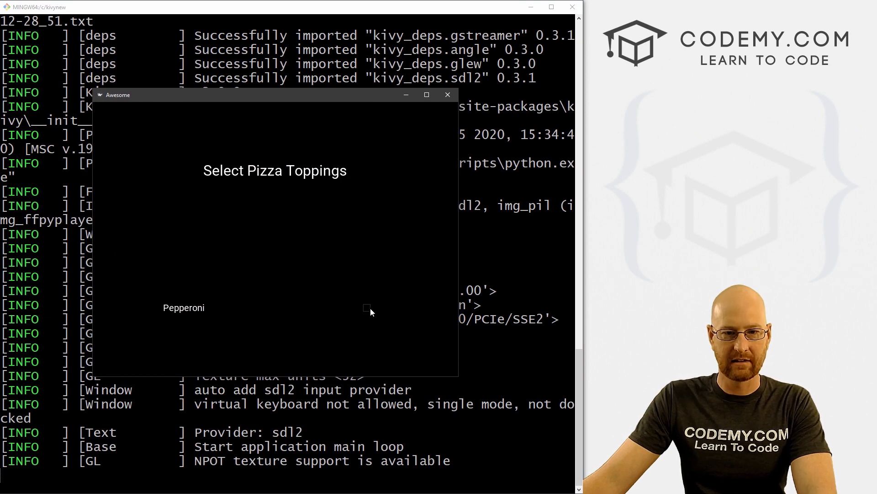
click(368, 307)
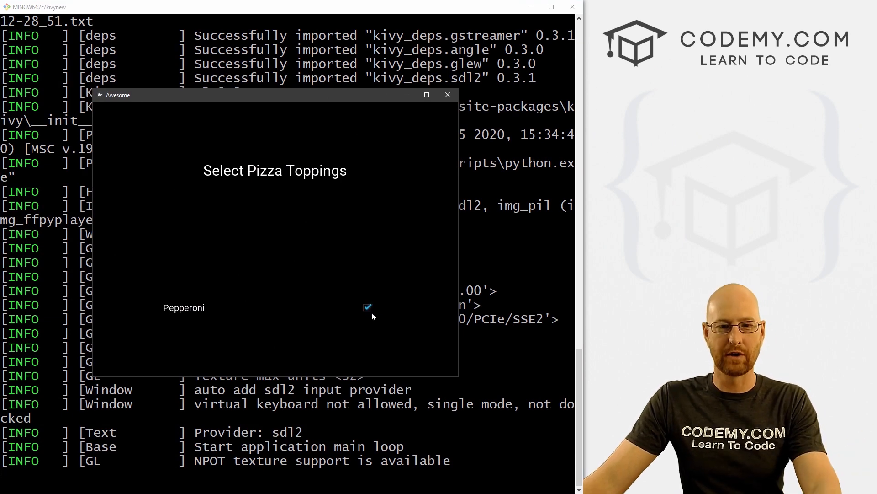
click(447, 94)
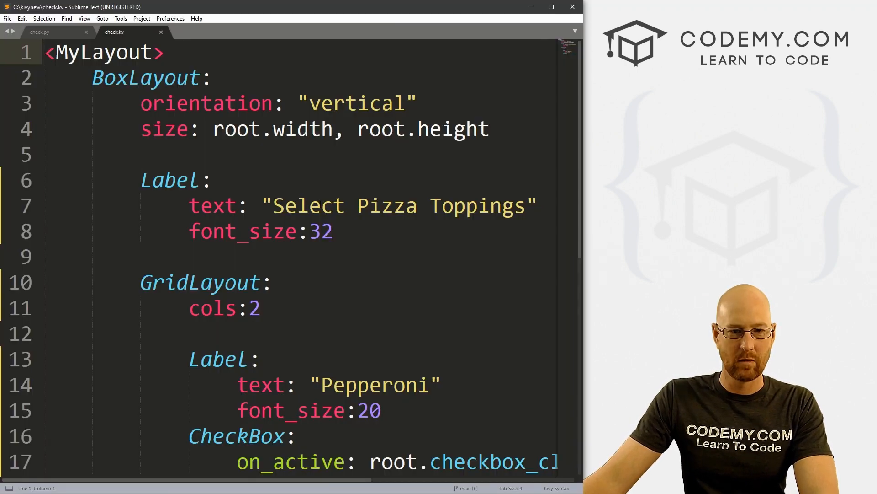
Print instance instead of value in checkbox_click, test it, then close the app
click(40, 32)
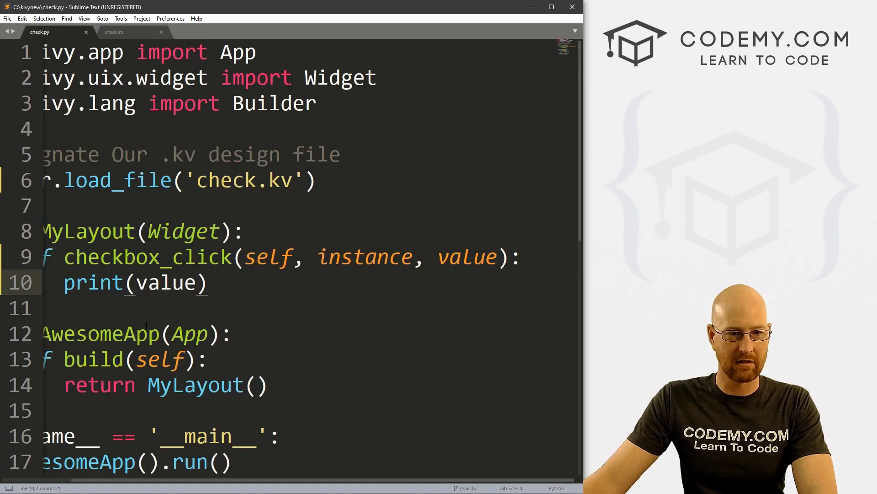
text(ins)
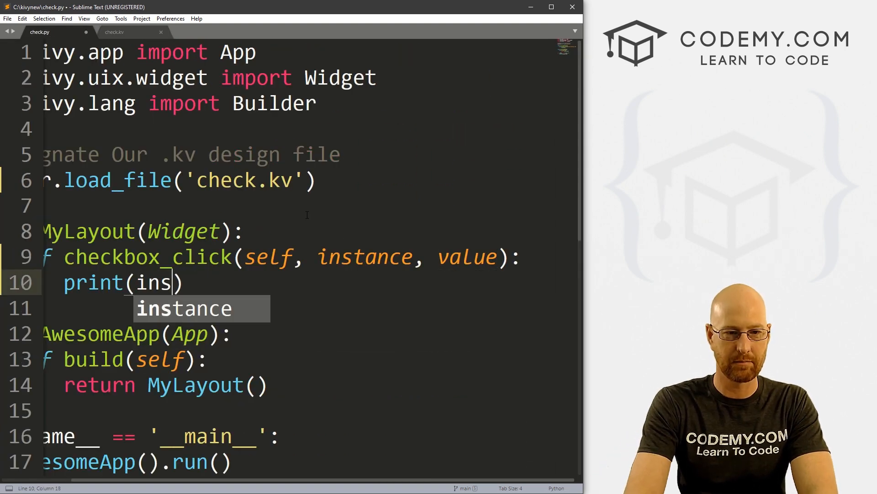
text(tace)
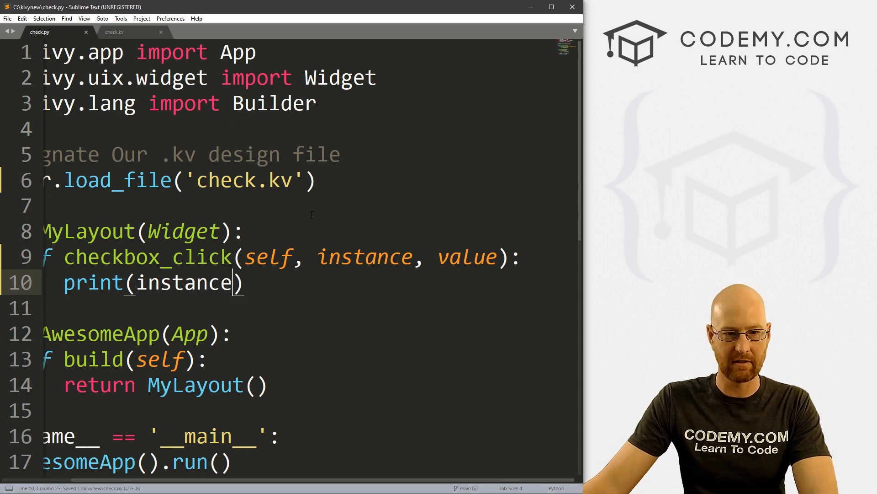
double_click(364, 257)
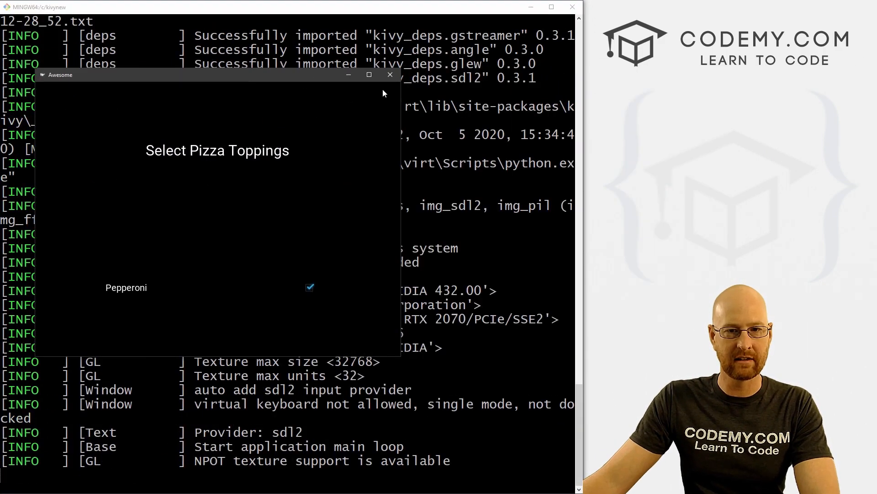
click(391, 74)
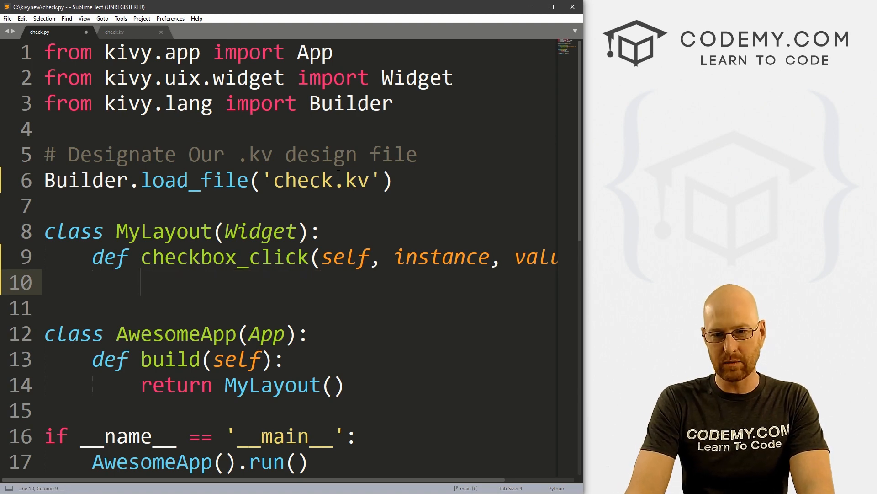
Give checkbox_click an if value == True branch and an else branch, each with pass
double_click(532, 258)
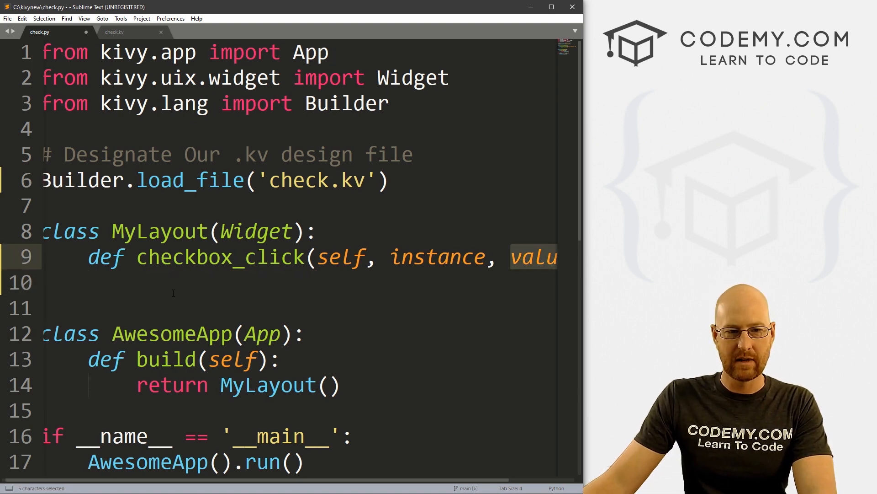
text(if value == True)
text(else)
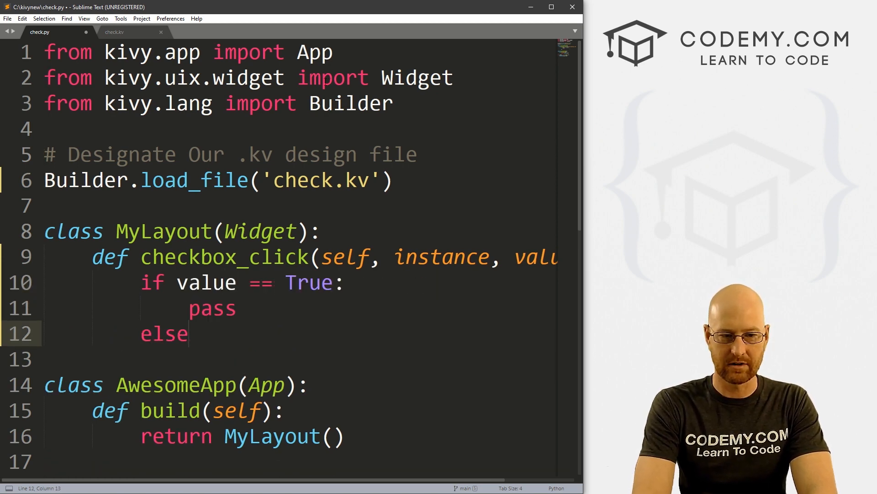
text(:)
click(279, 360)
text(pass)
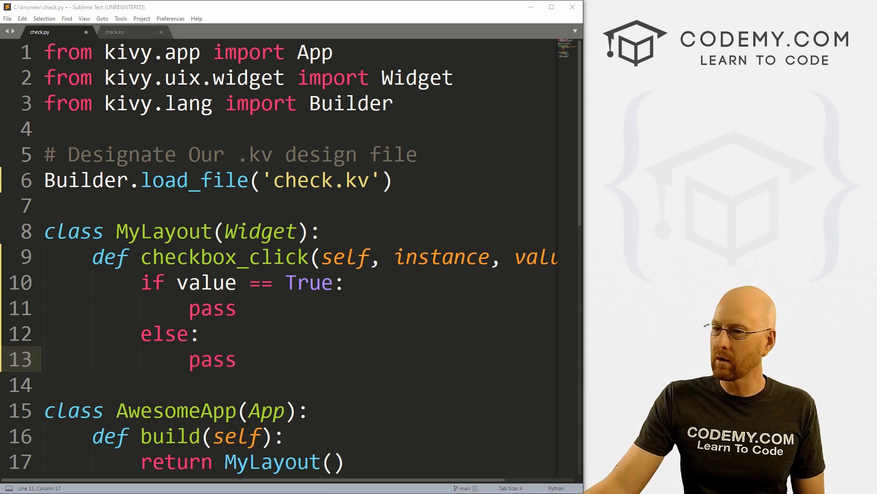
click(114, 32)
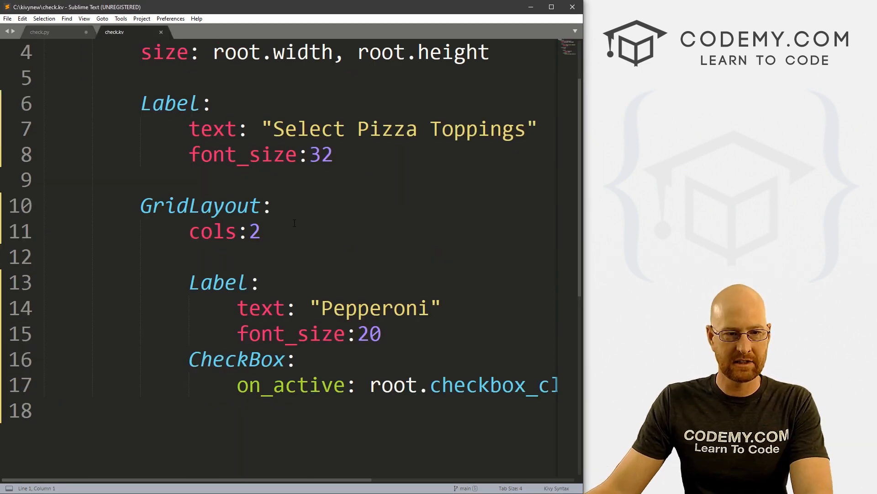
Paste a copy of the heading Label below the grid with empty text and id output_label, then save
drag(141, 104, 332, 155)
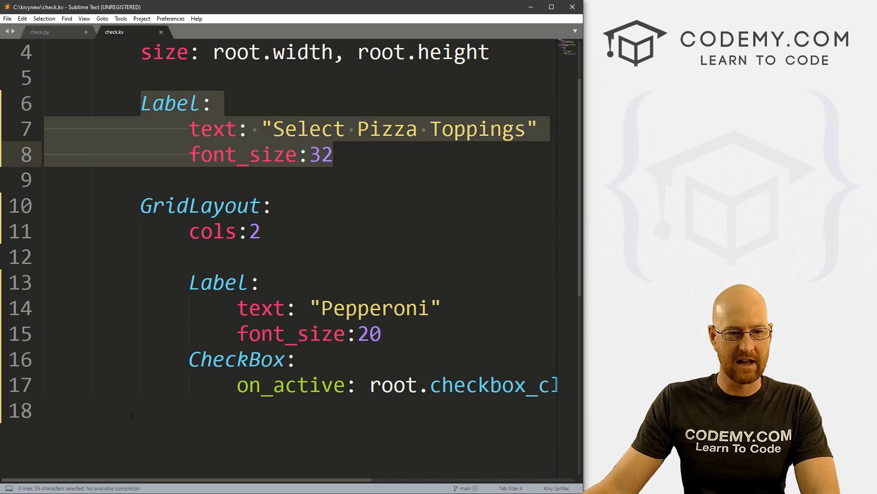
click(140, 411)
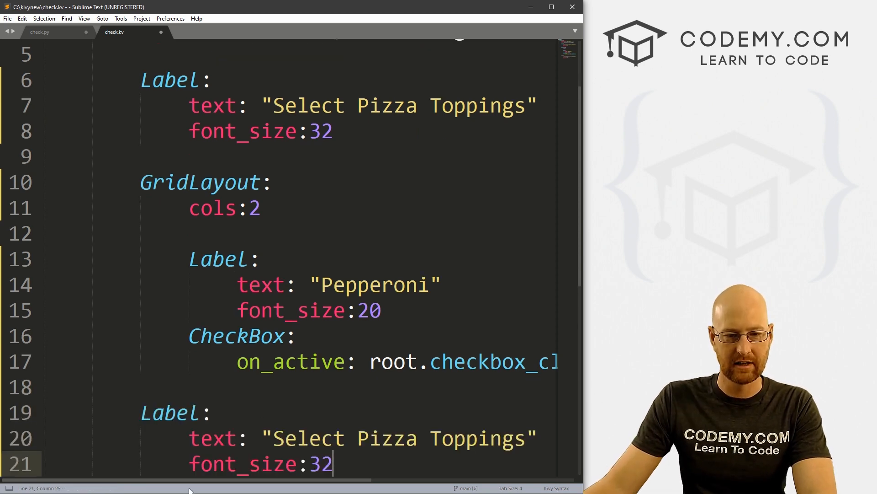
double_click(398, 438)
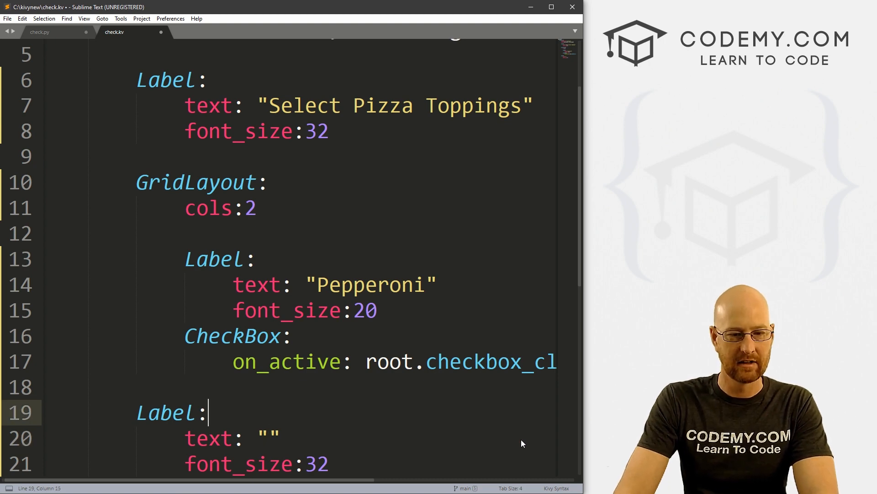
text(id:)
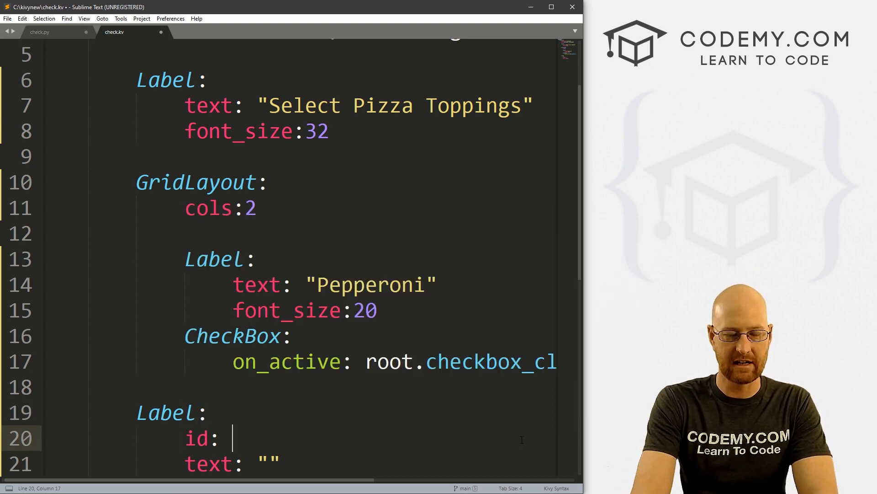
text(output_label)
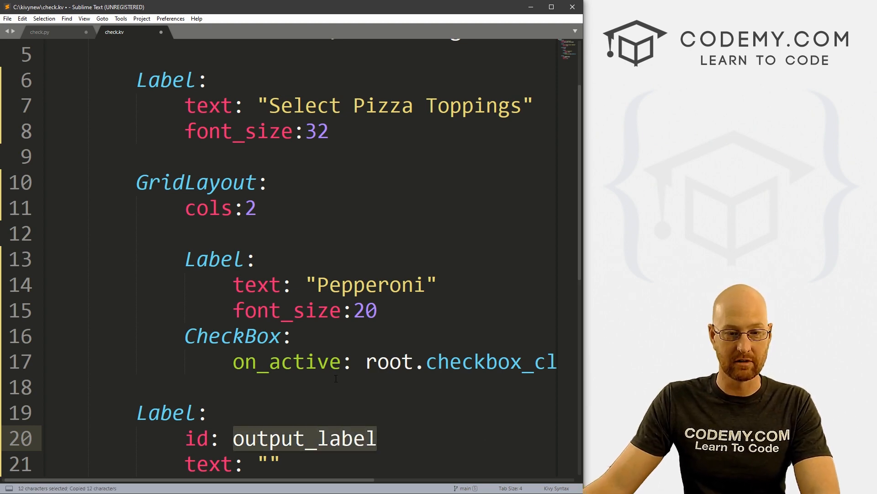
key(ctrl+s)
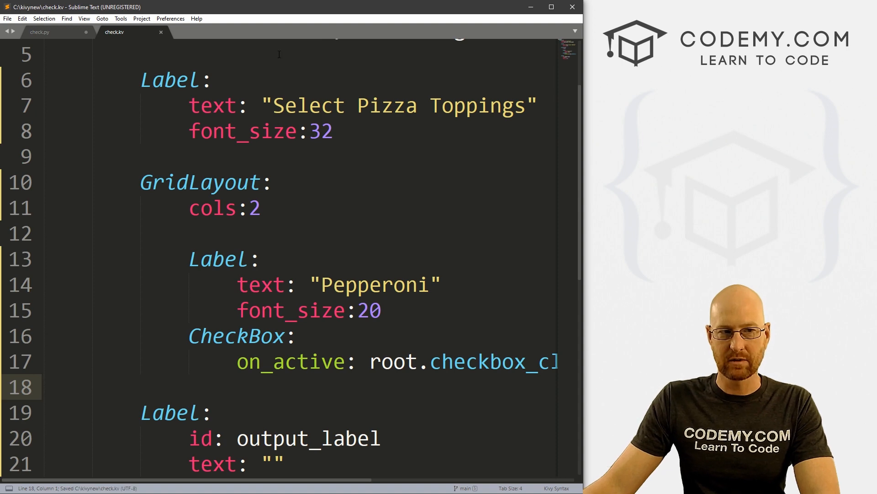
In check.py's checked branch, set self.ids.output_label.text to "True"
click(39, 32)
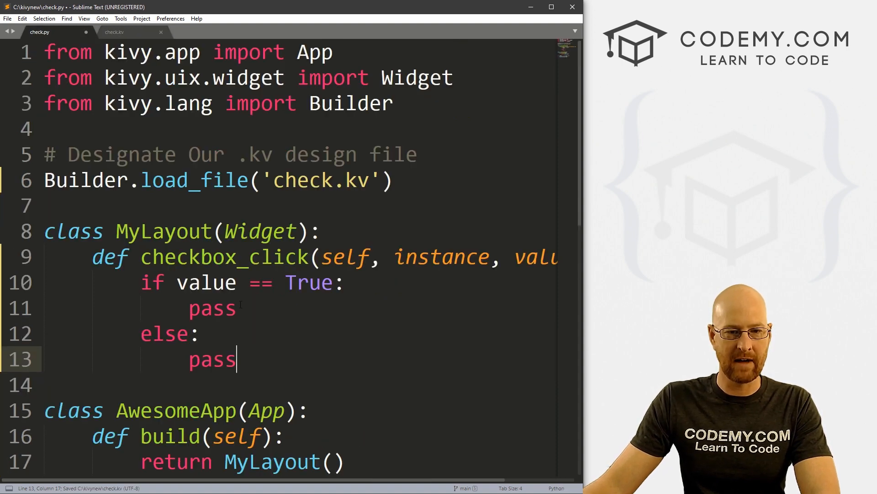
text(output_label)
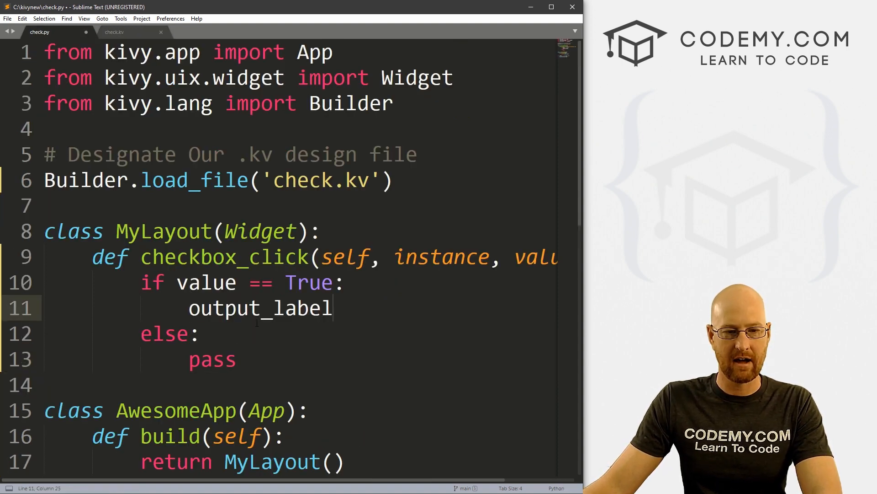
text(self.)
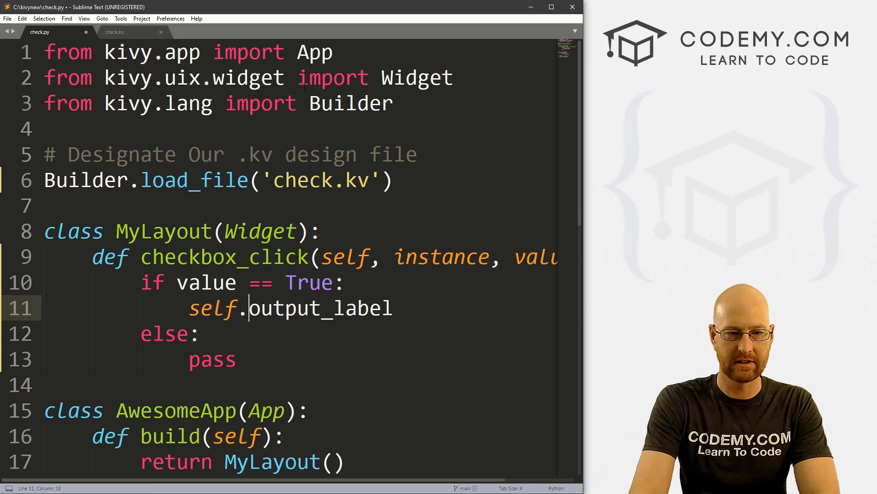
text(ids.)
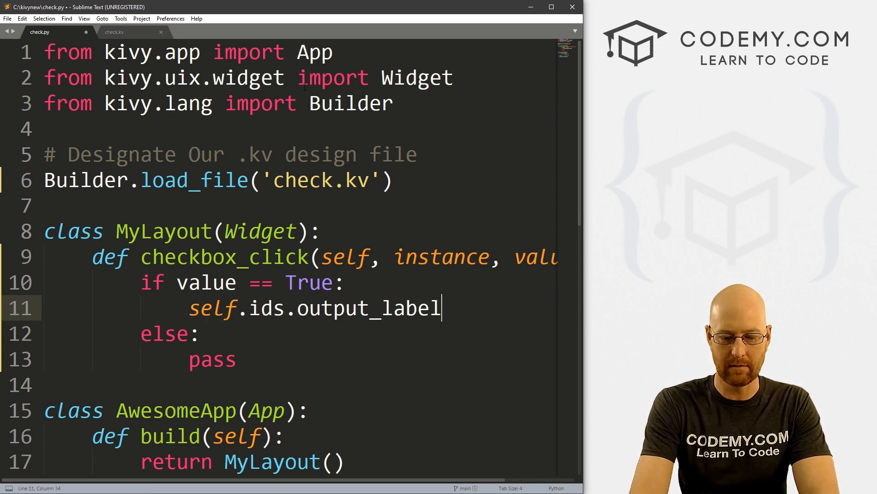
text(.text = "")
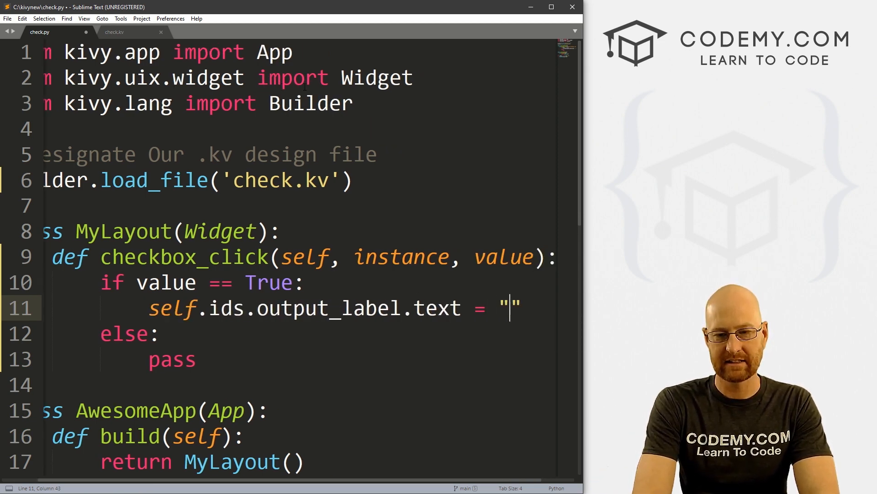
text(True)
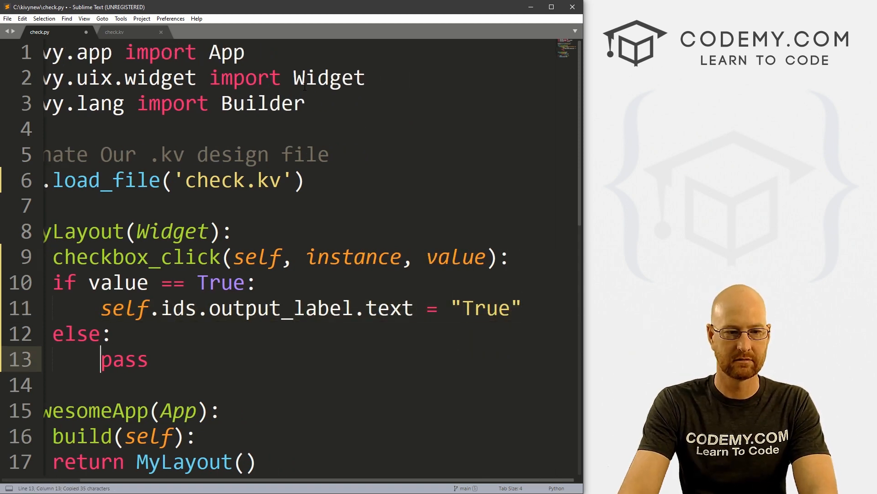
Give the else branch a matching self.ids.output_label.text assignment
text(self.ids.output_label.text = "Tr)
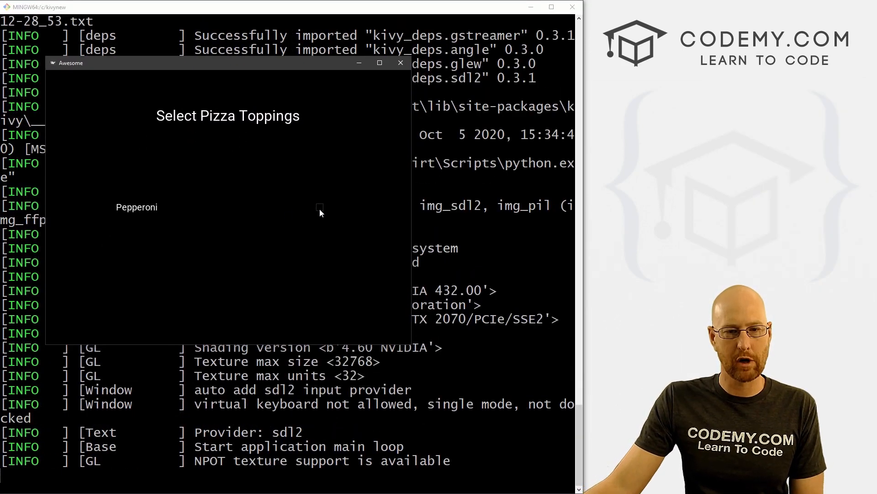
Toggle Pepperoni in the running app so the label flips between True and False
click(320, 207)
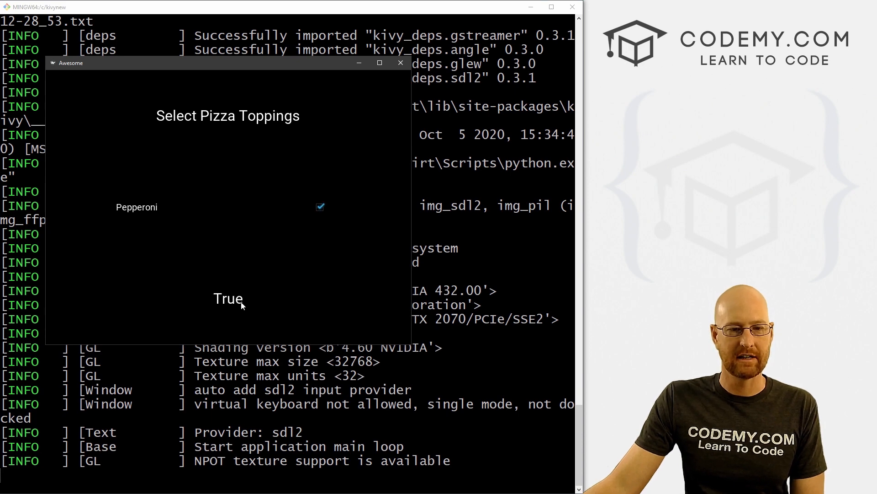
click(320, 207)
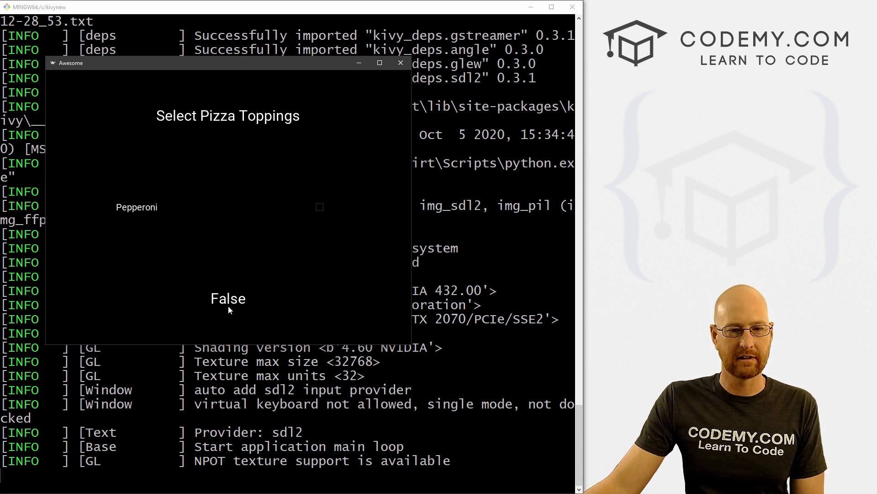
mouse_move(321, 214)
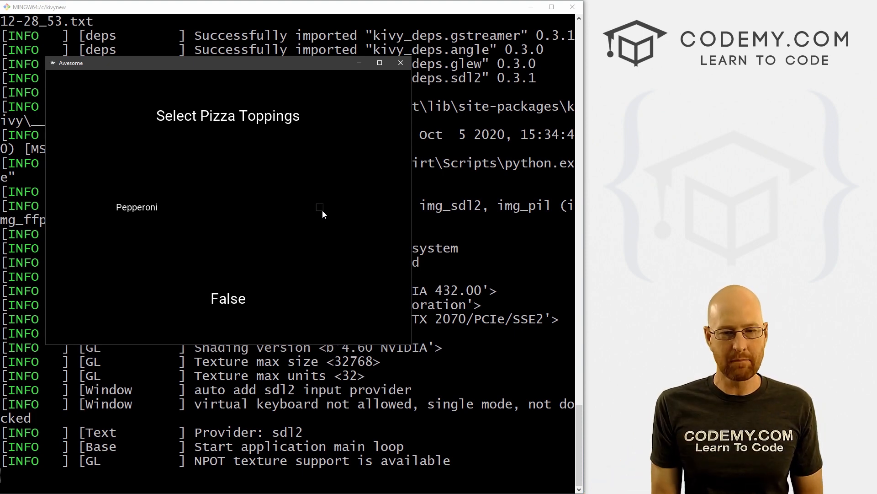
click(320, 208)
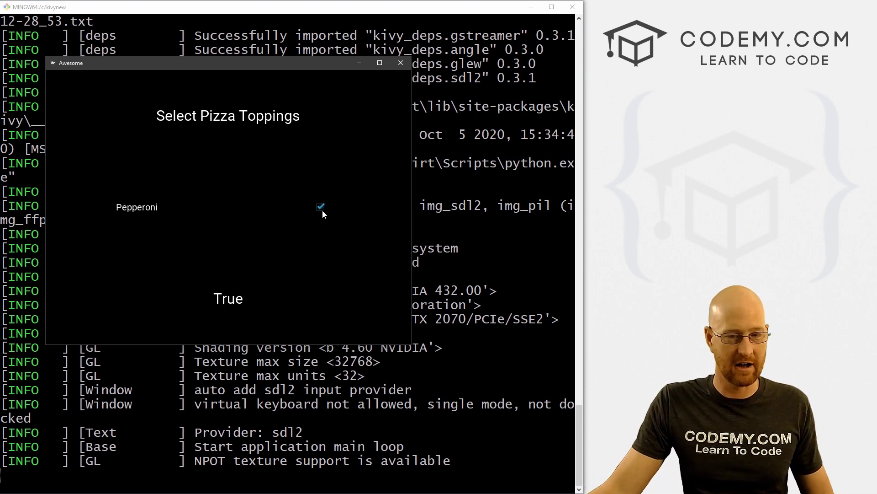
click(401, 63)
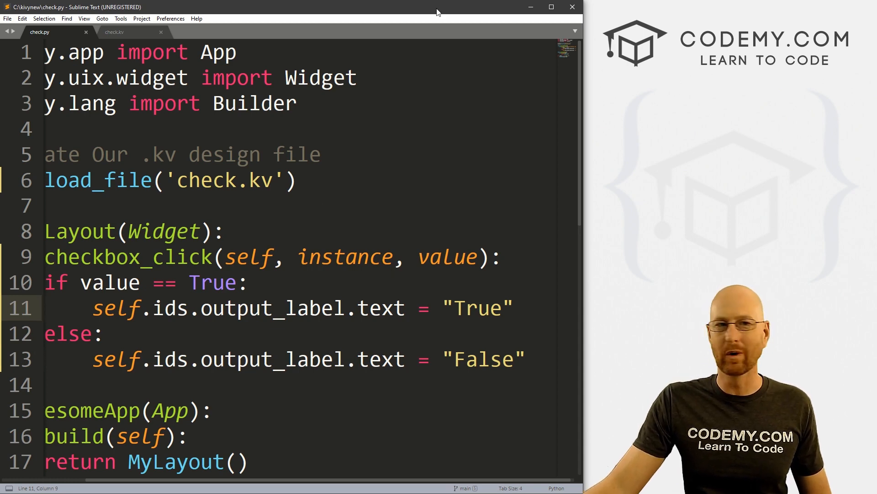
In check.kv, pass "Pepperoni" as an extra argument to root.checkbox_click, then return to check.py
click(114, 31)
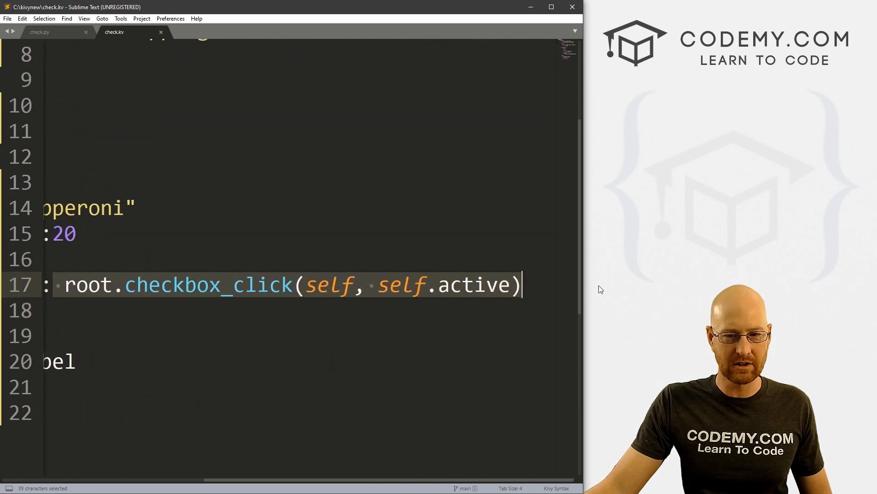
double_click(209, 284)
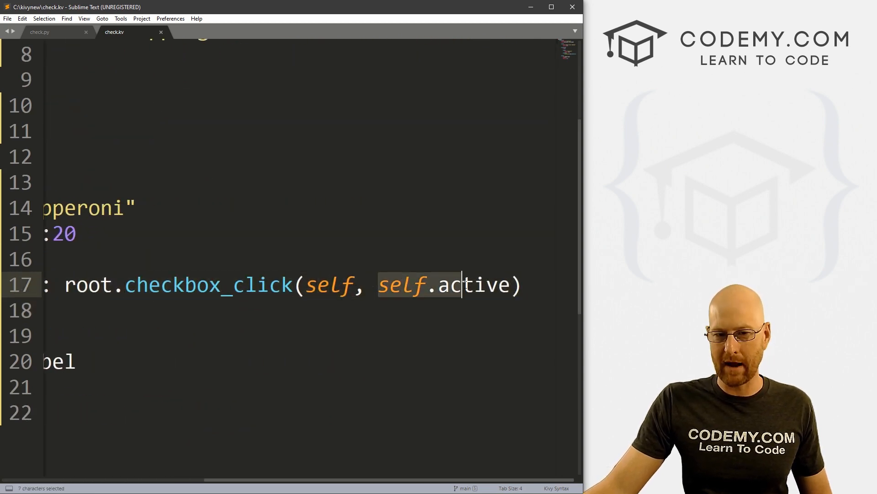
text(,)
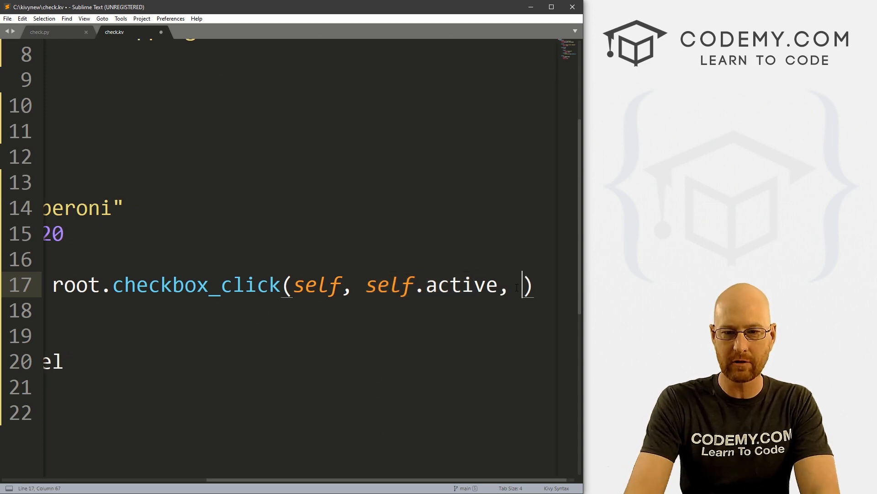
text("P)
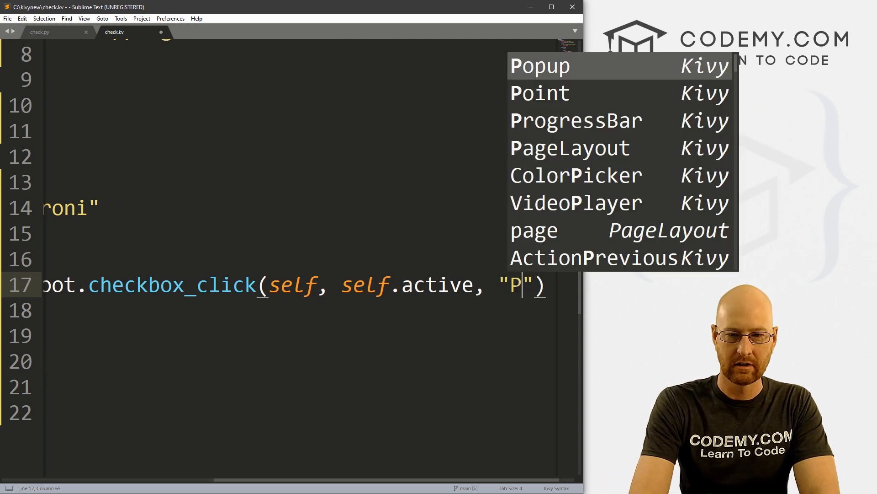
text(epperoni)
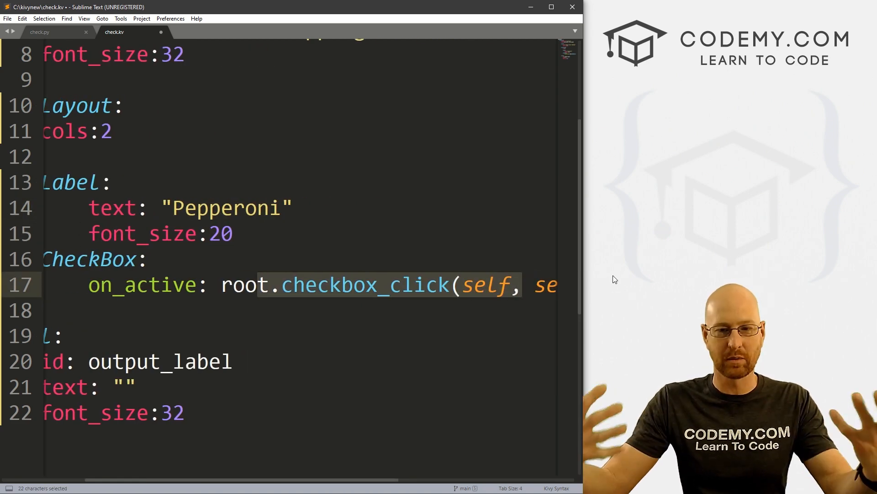
click(475, 246)
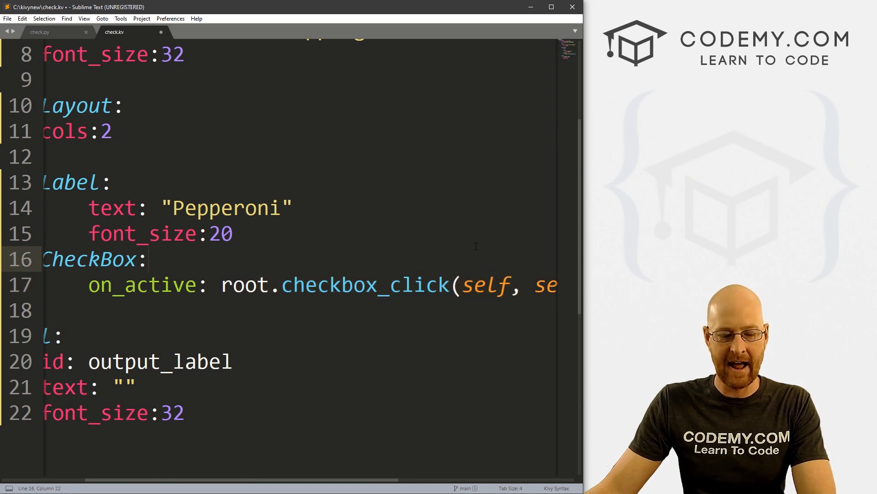
click(39, 32)
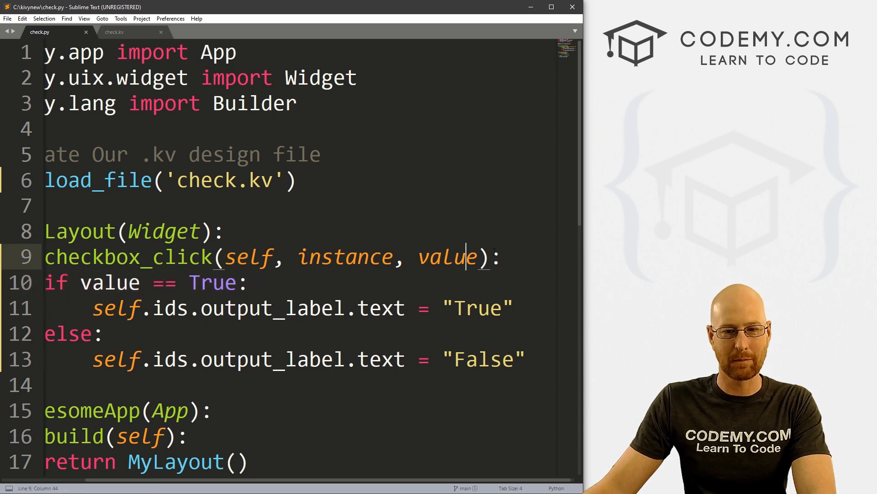
Add a topping parameter to checkbox_click's signature
text(,)
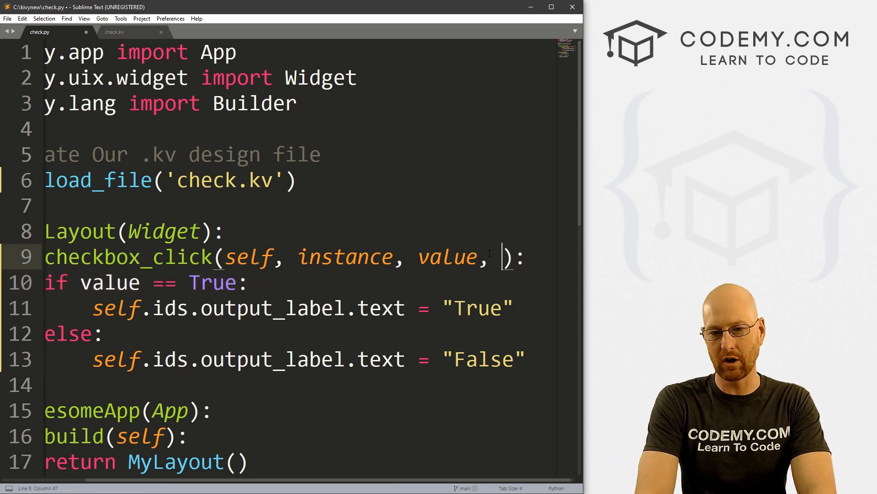
text(topping)
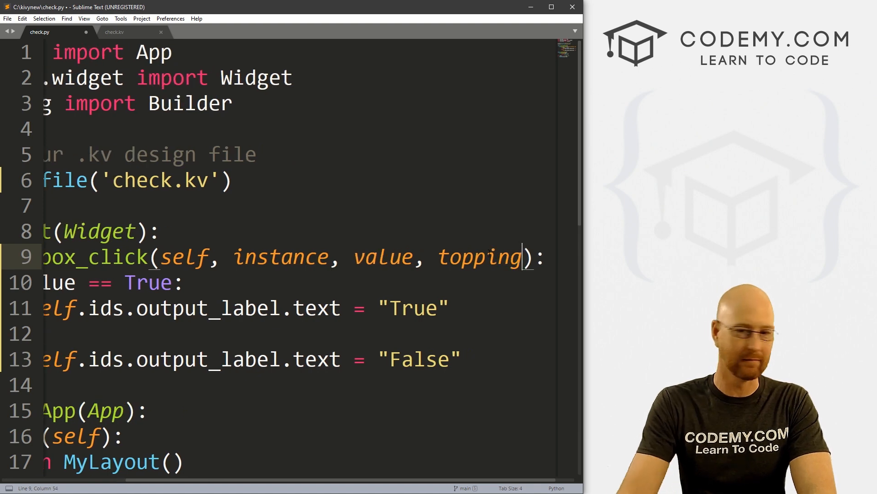
Replace "True" with f'You Selected: {topping}' and save check.py
double_click(478, 256)
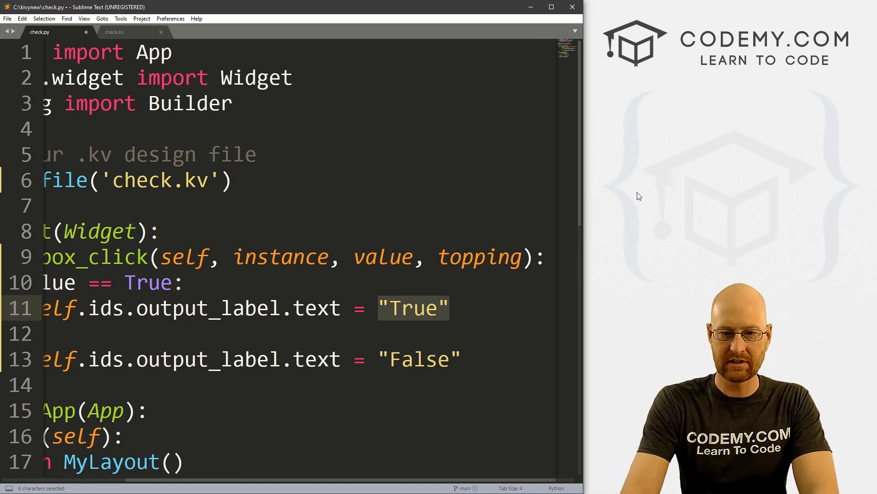
text(f'')
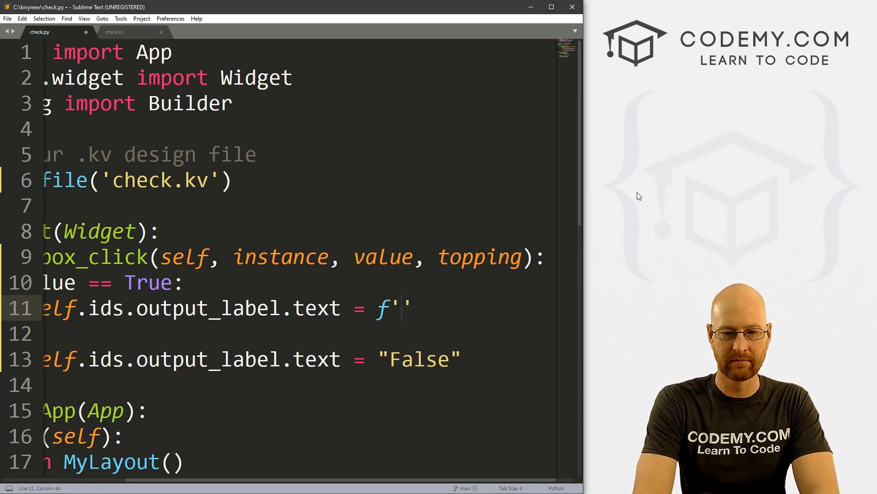
text({topping})
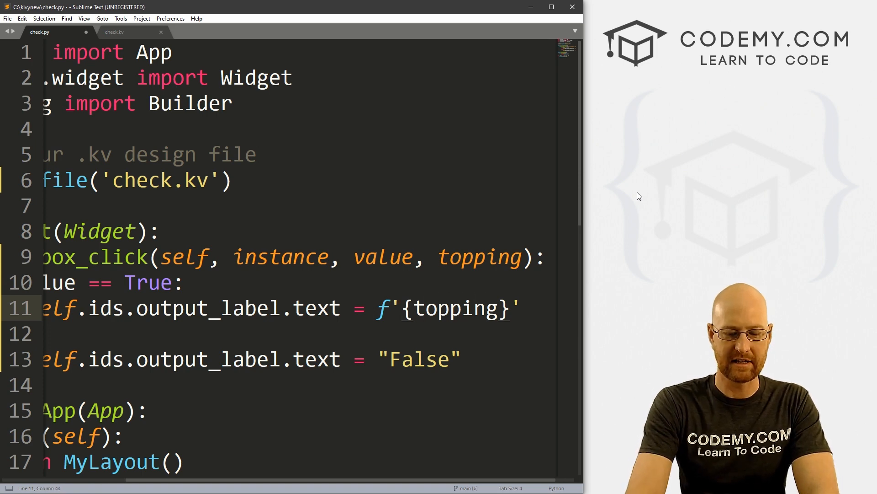
text(You Select)
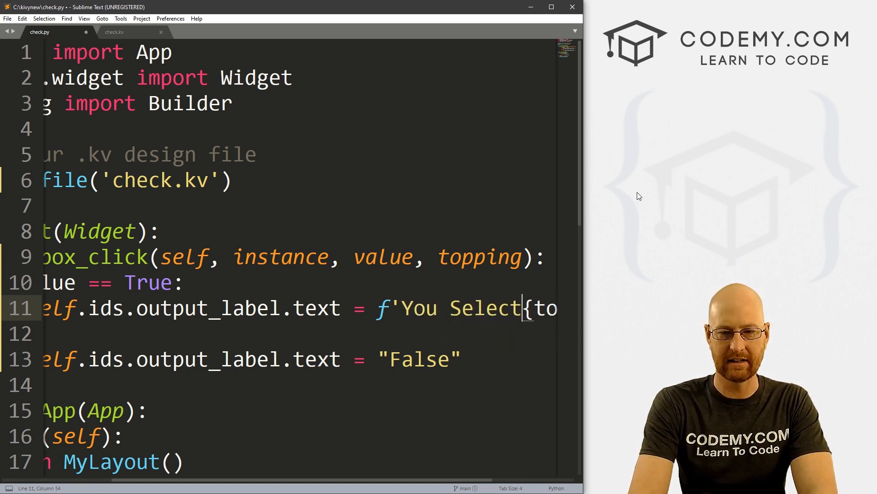
text(ed:)
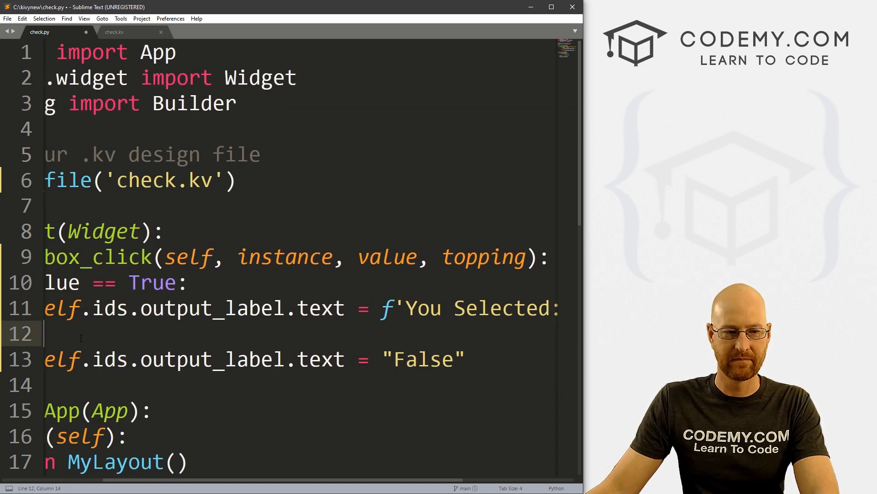
key(ctrl+s)
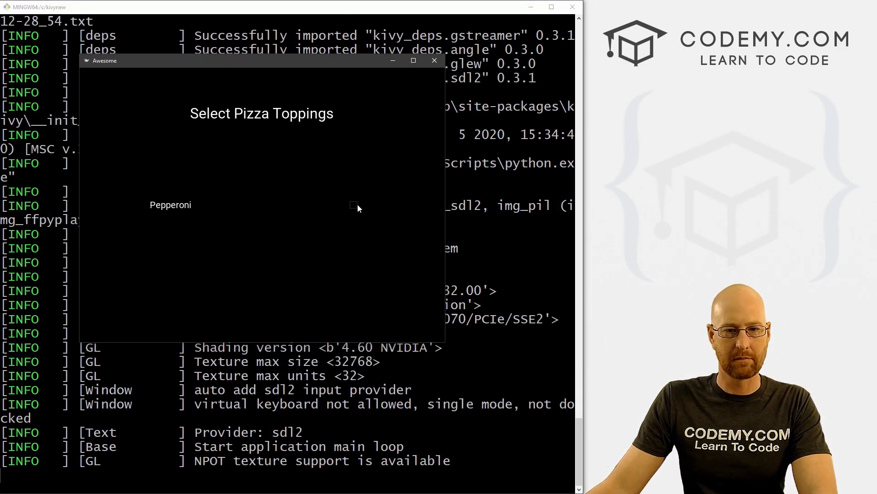
Toggle Pepperoni to see 'You Selected: Pepperoni' and False, then close the app
click(353, 205)
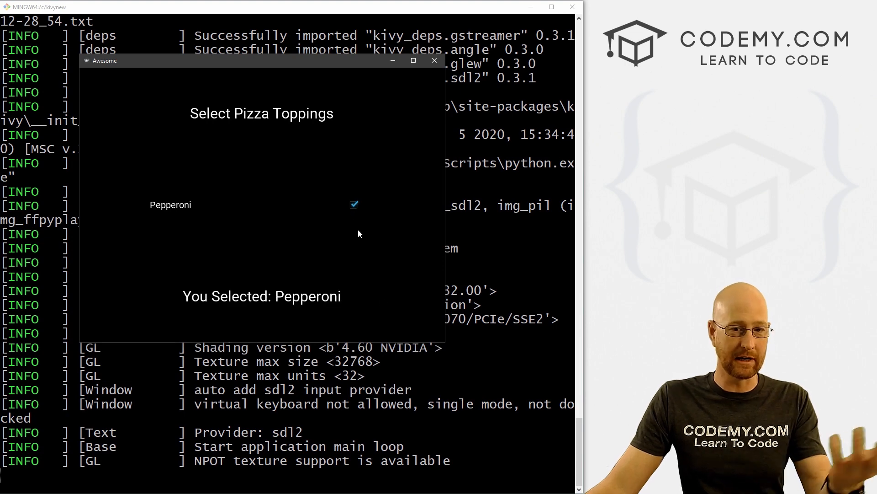
click(354, 203)
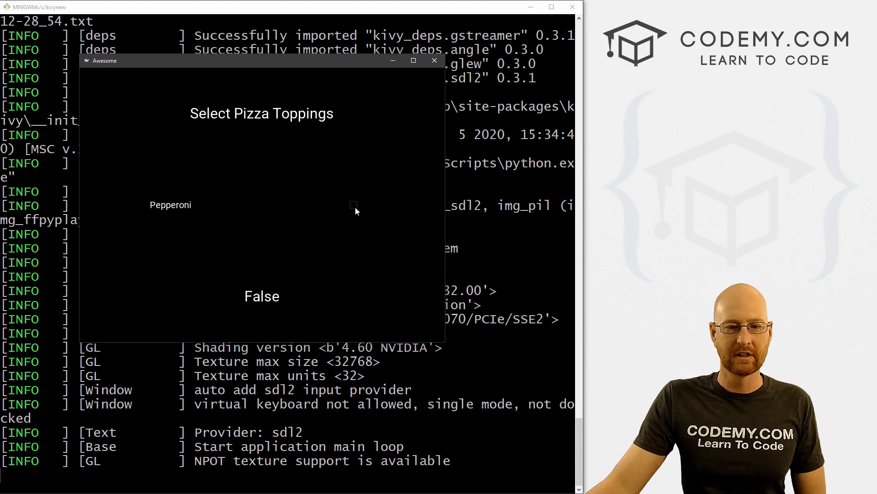
mouse_move(413, 86)
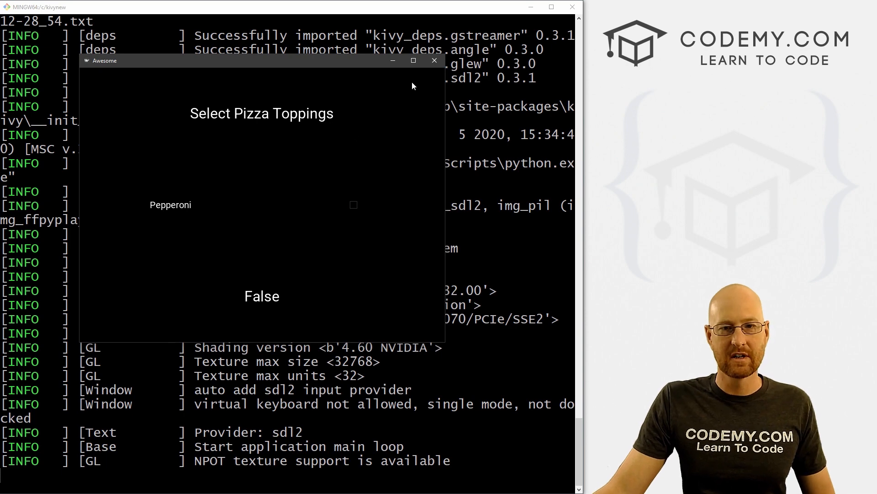
mouse_move(368, 221)
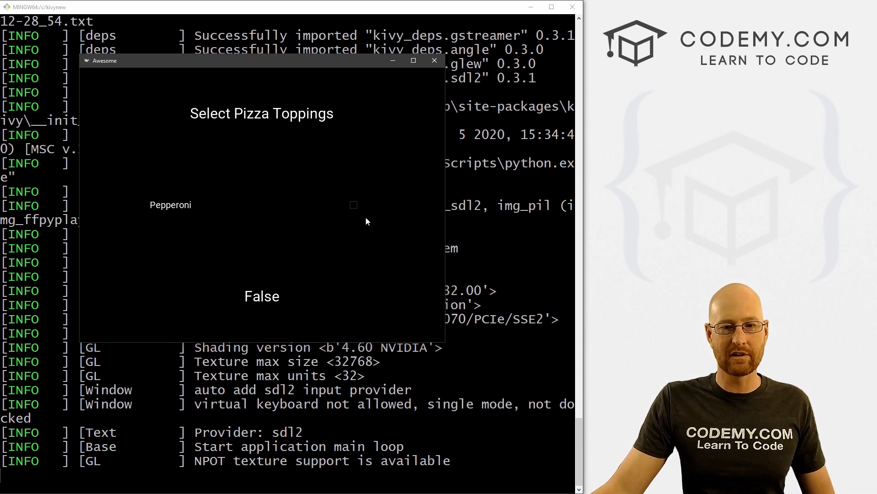
click(352, 205)
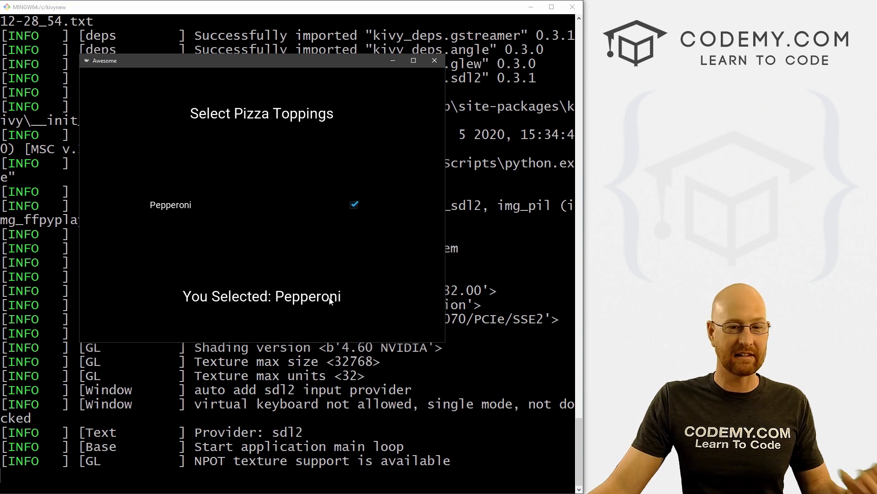
click(354, 203)
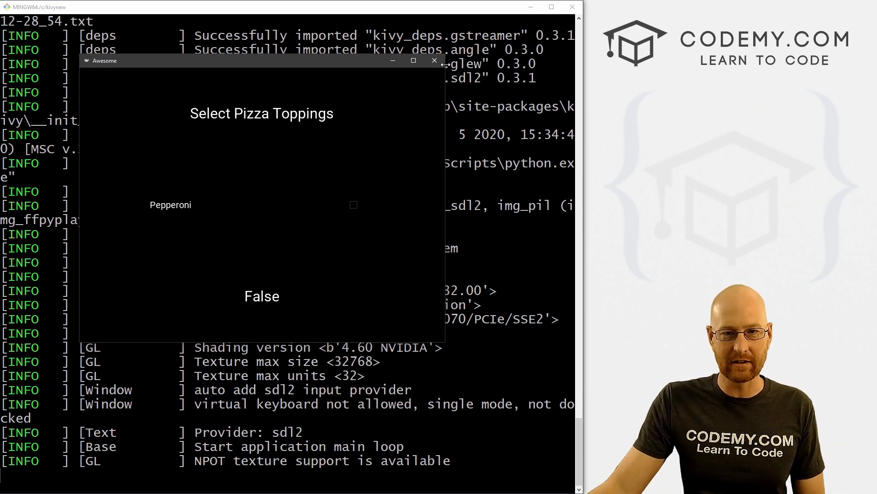
click(434, 60)
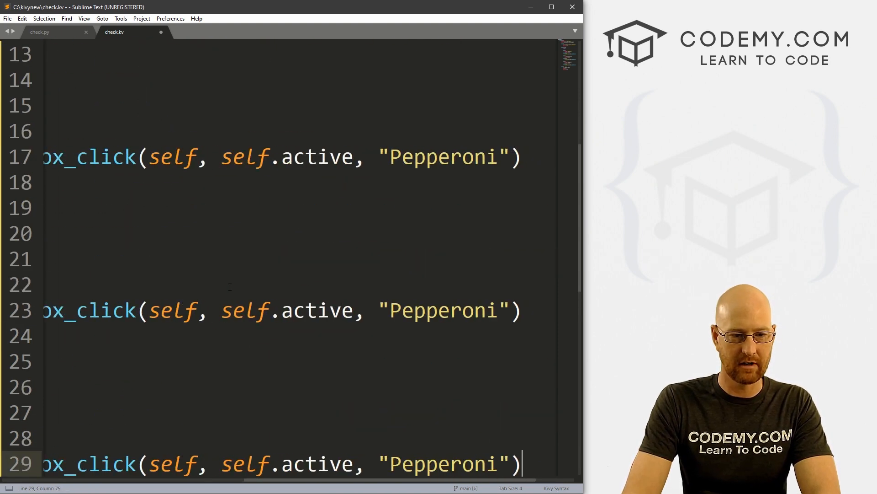
Rename the duplicated blocks' labels and arguments to Cheese and Mushroom, then save check.kv
click(269, 464)
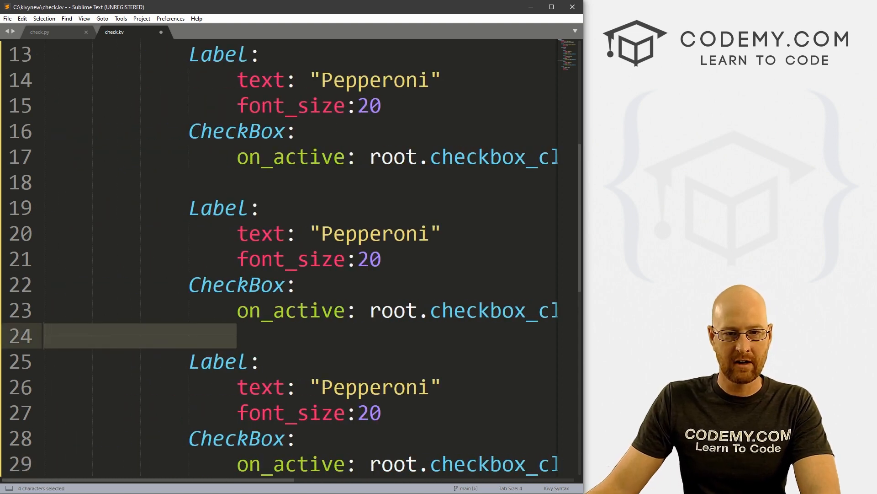
text(Cheese)
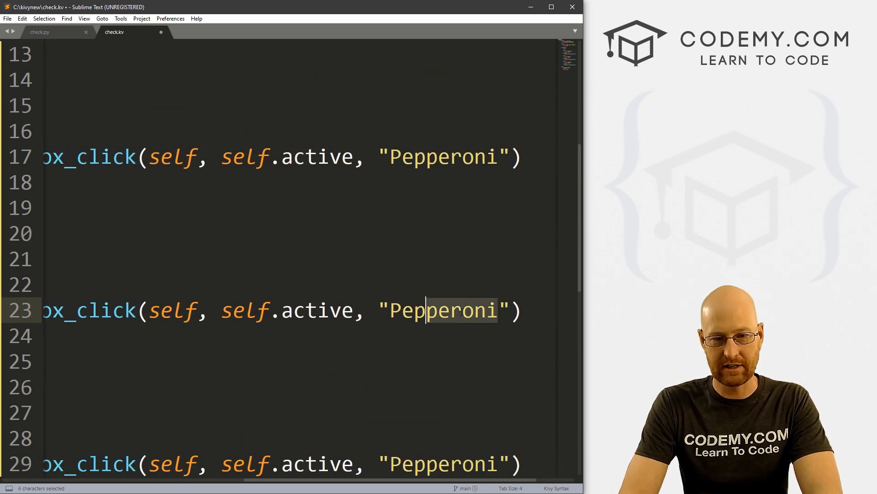
text(Cheese)
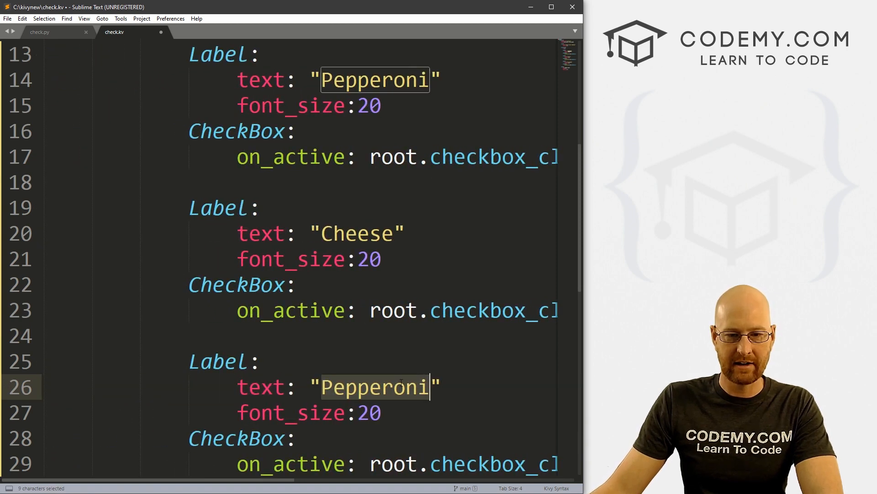
text(Mushrpoo)
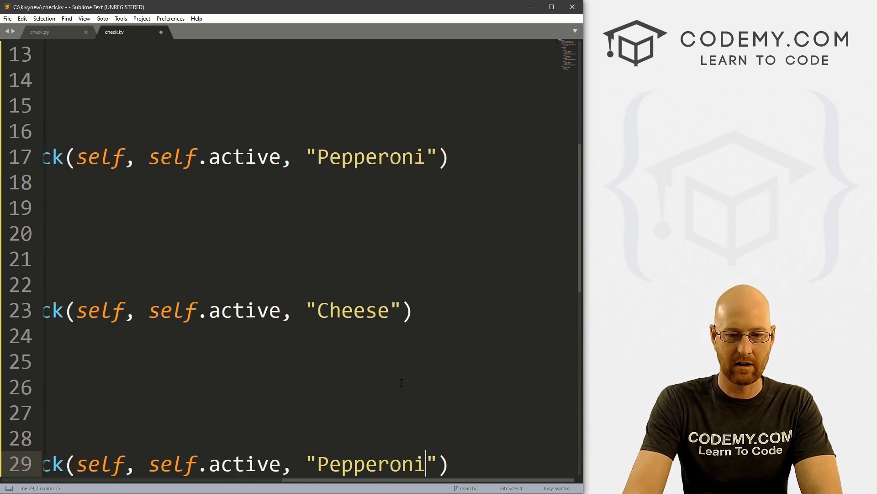
text(M)
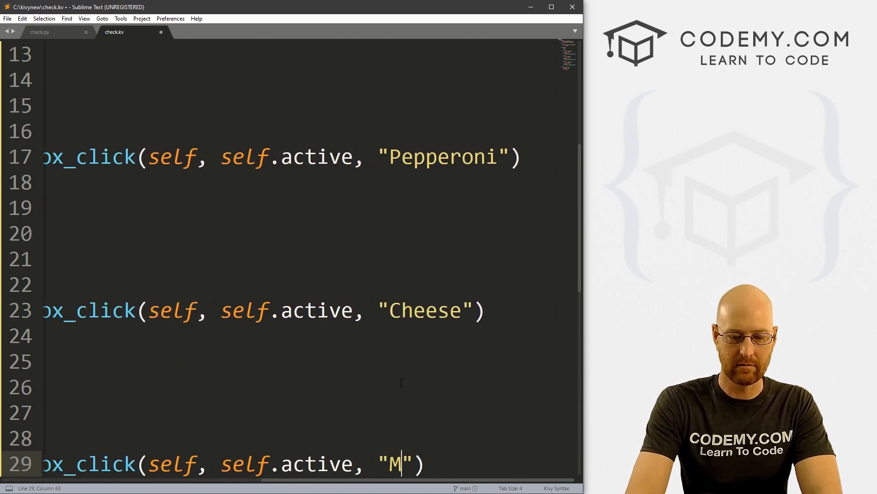
text(ushroom)
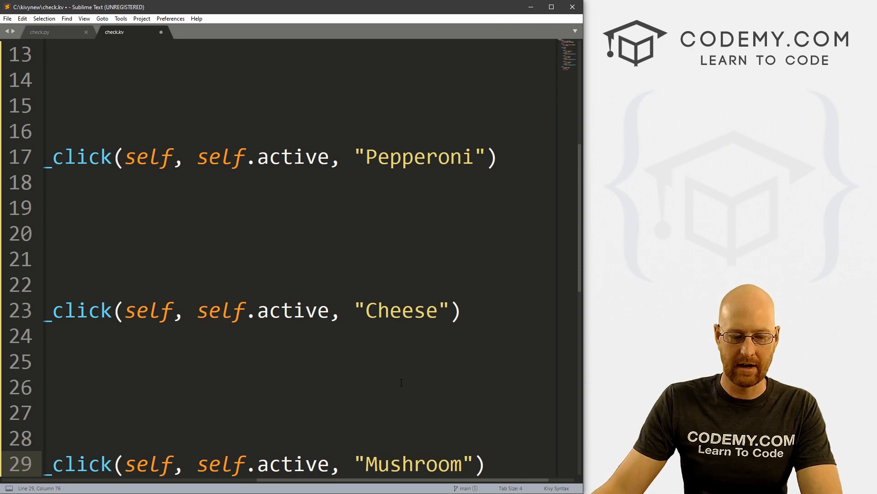
key(ctrl+s)
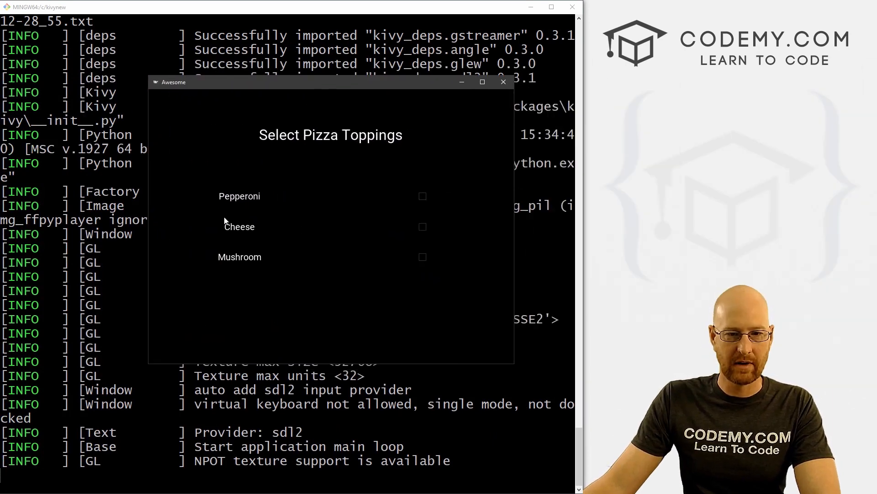
Tick Pepperoni, Cheese and Mushroom, noting the label shows only the last one, then close the app
click(422, 196)
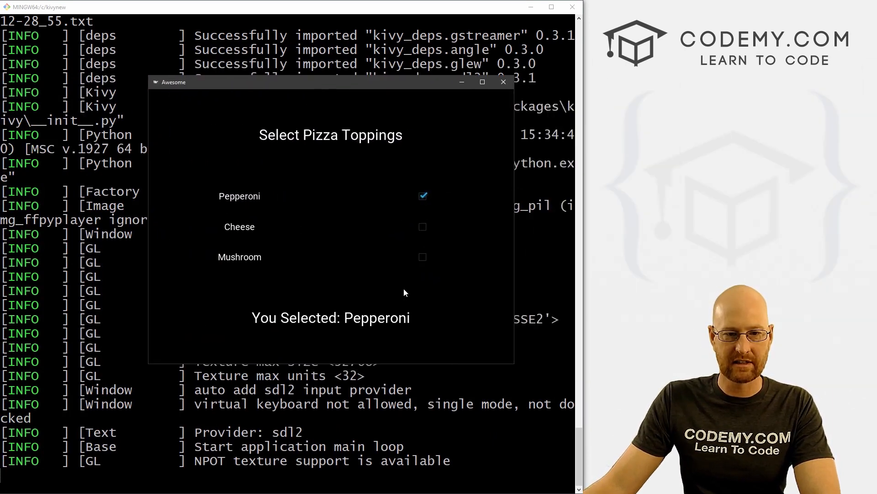
click(423, 225)
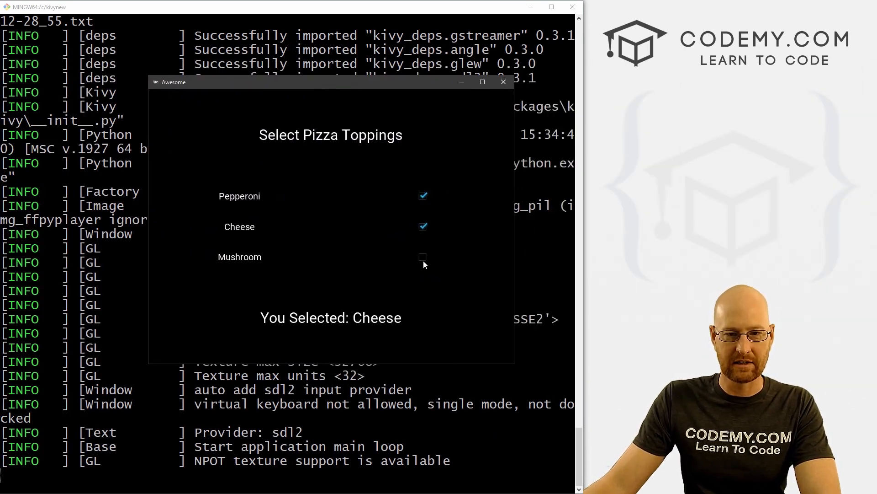
click(423, 256)
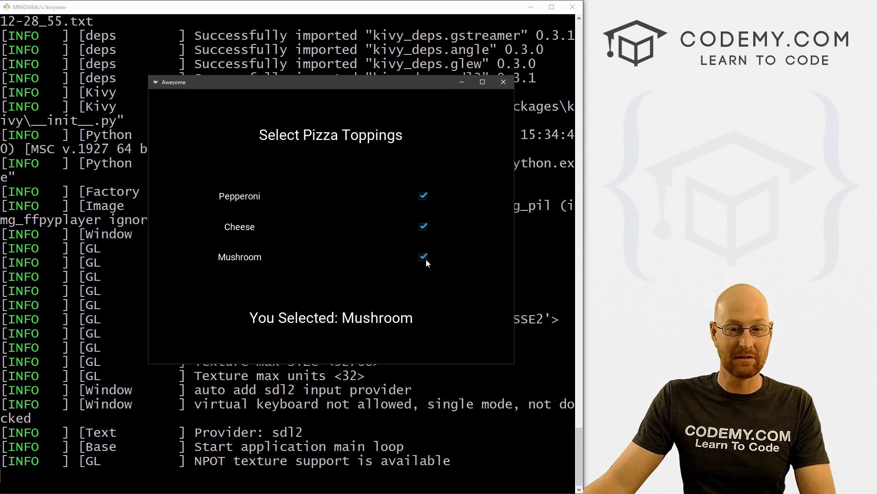
click(422, 226)
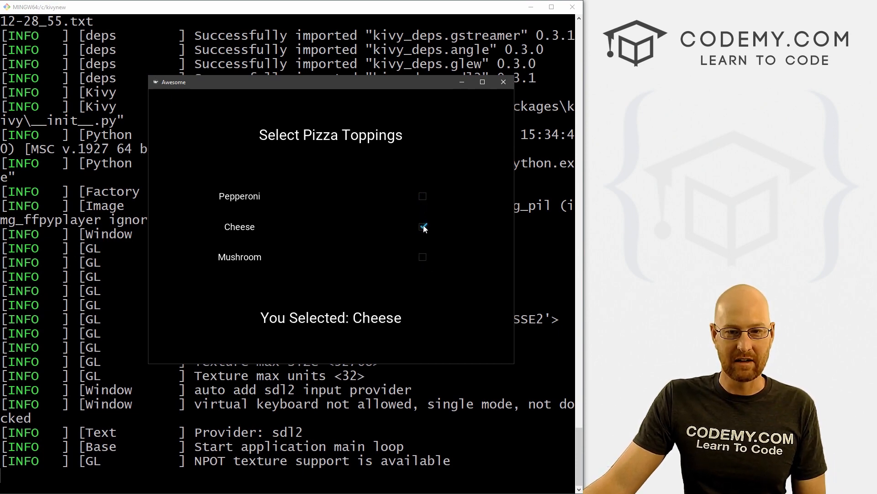
click(423, 257)
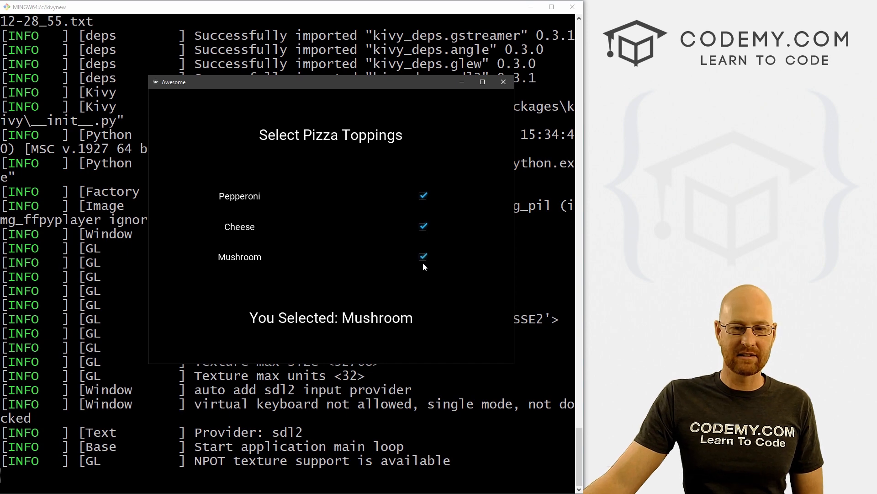
click(423, 225)
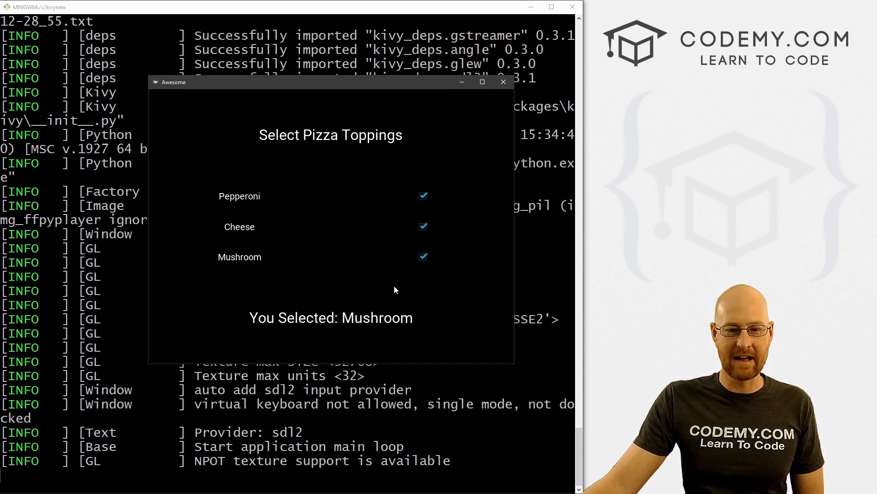
click(502, 82)
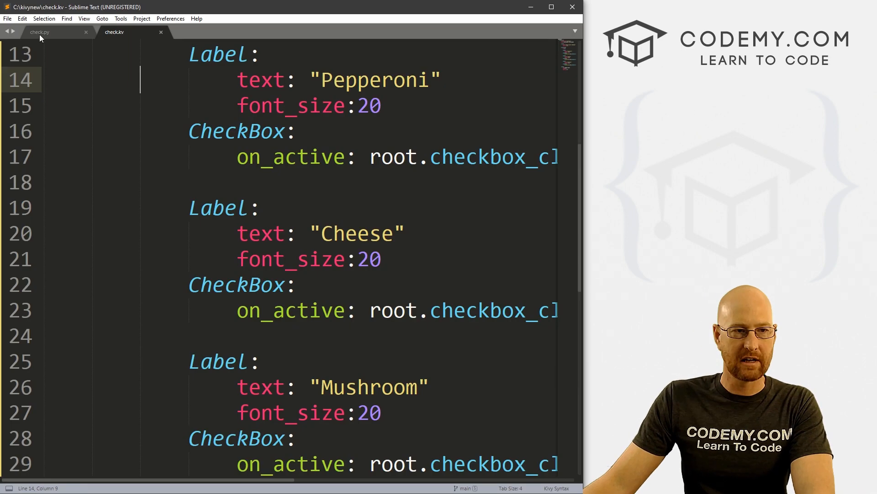
Add a class-level checks = [] list under the MyLayout class line
click(39, 32)
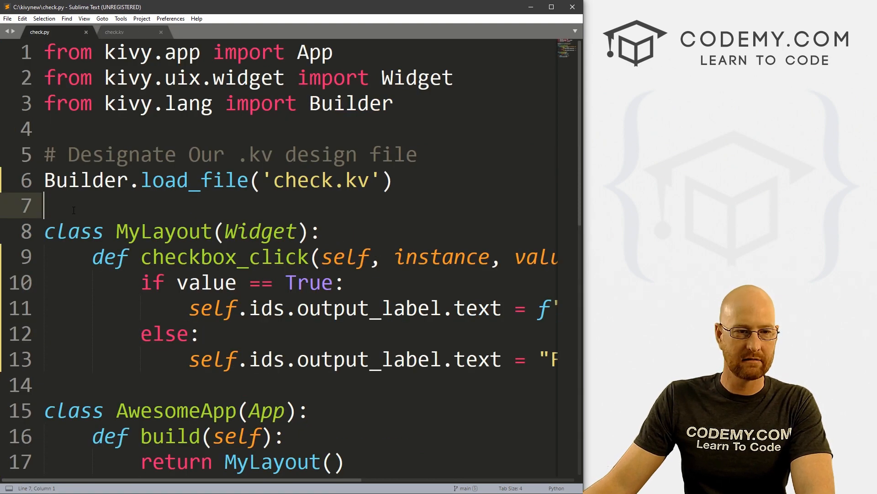
click(321, 231)
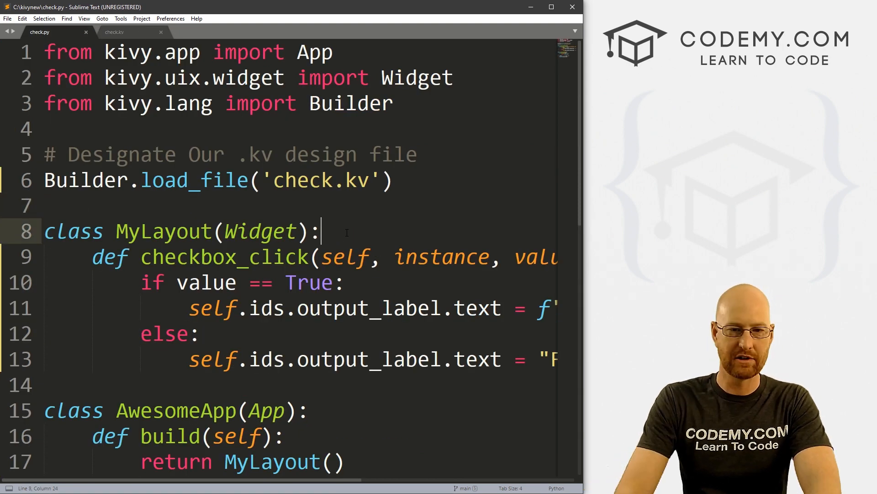
text(chec)
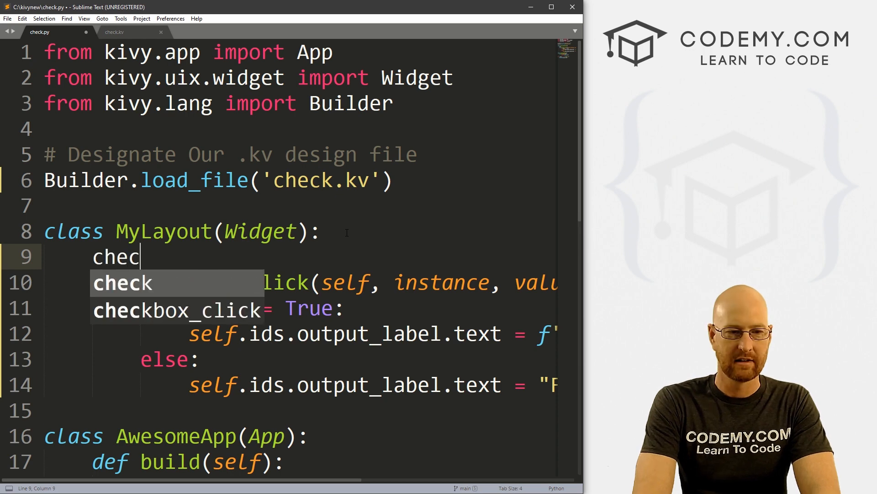
text(ks =)
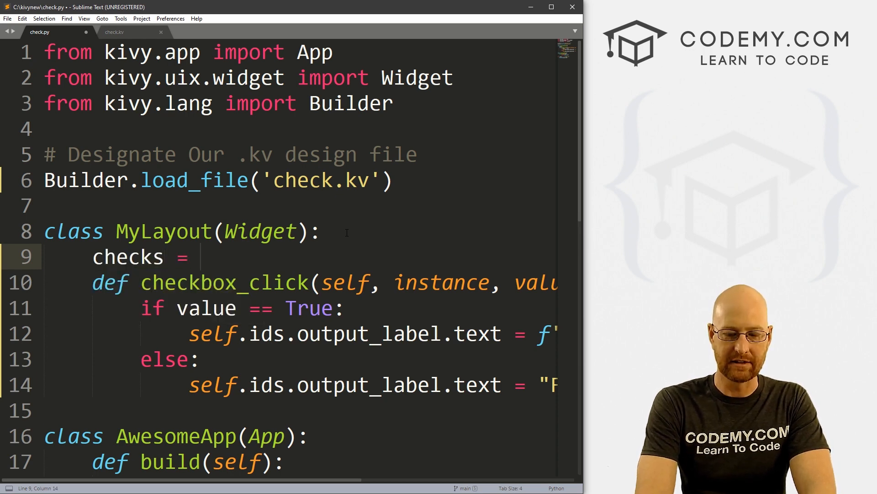
text([])
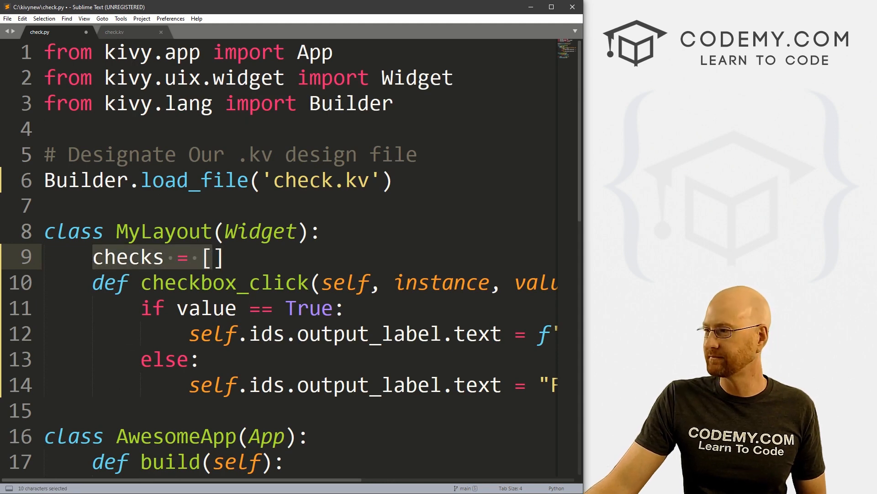
In the checked branch, add MyLayout.checks.append(topping)
double_click(309, 308)
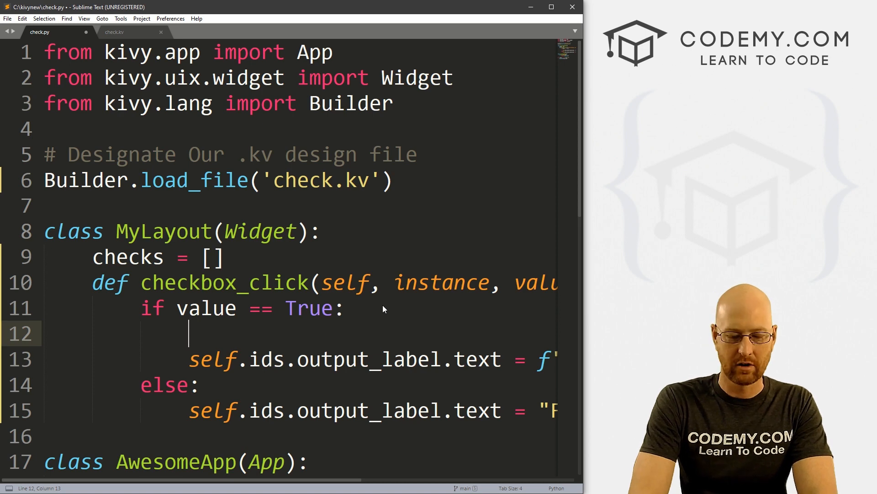
text(MyLayout)
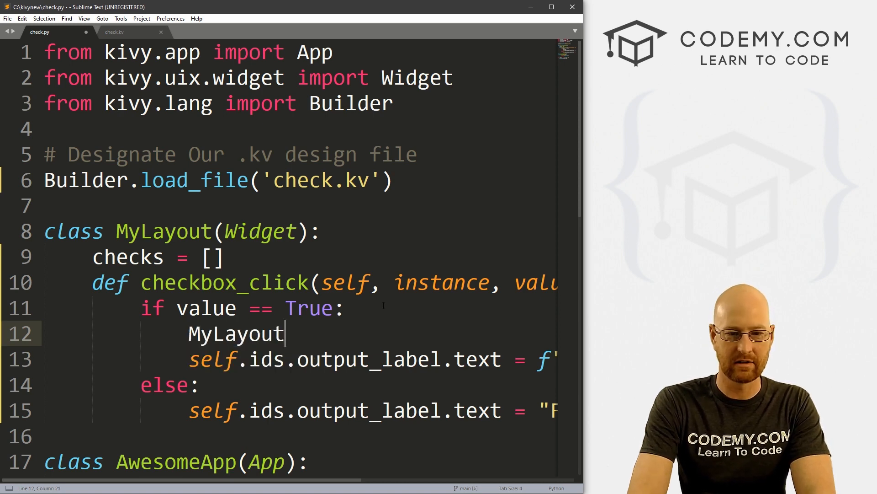
text(.checks)
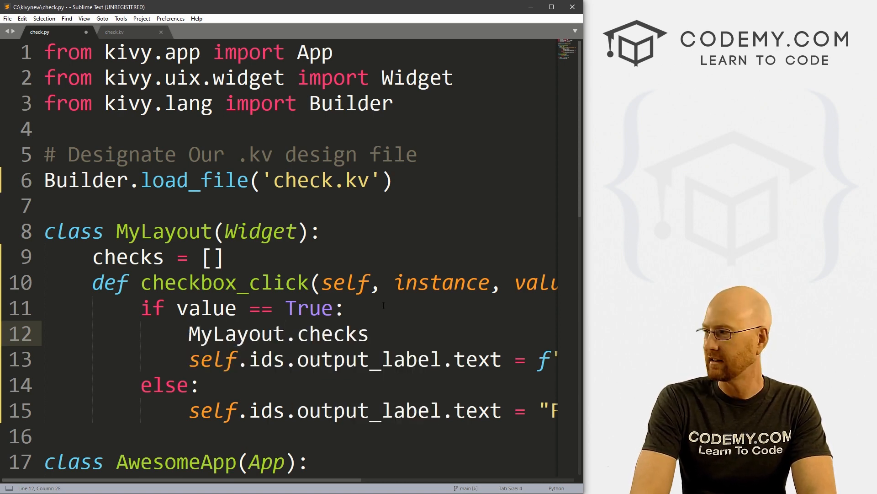
text(.append())
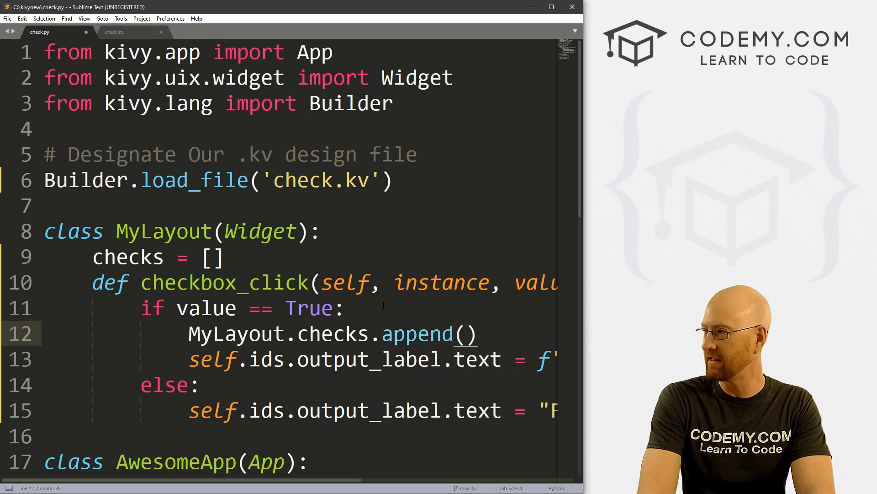
text(toppi)
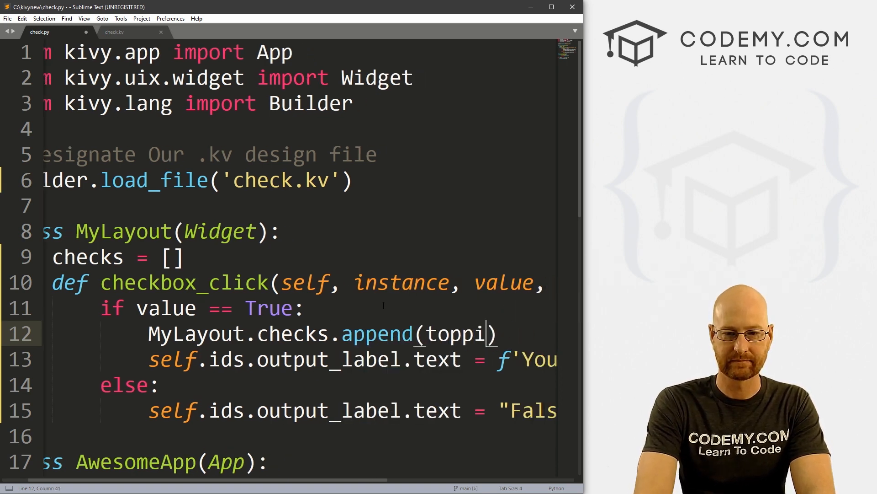
text(ng)
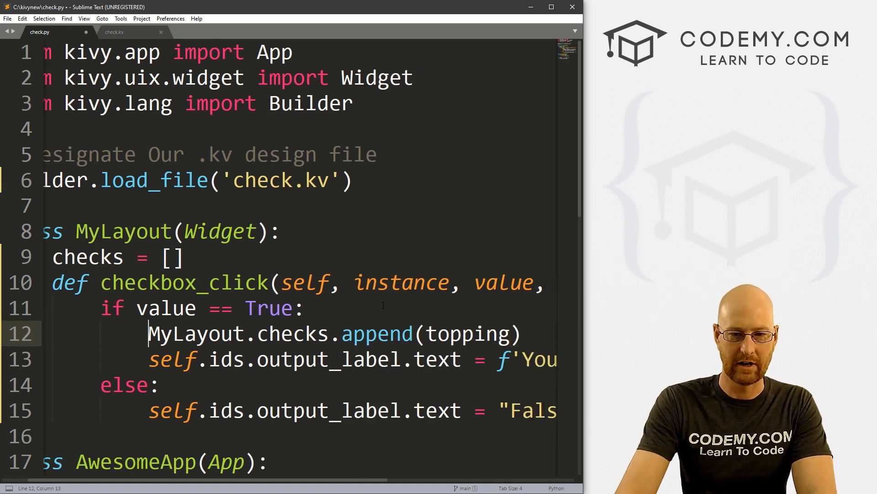
double_click(193, 334)
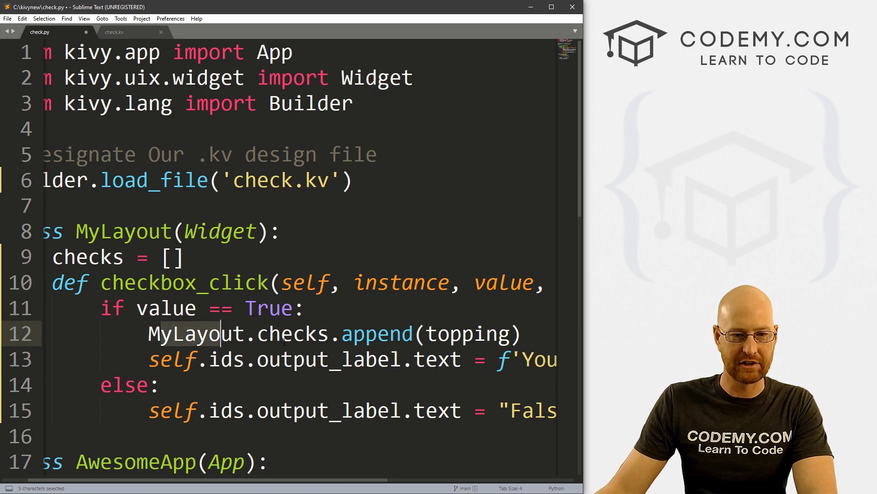
click(84, 256)
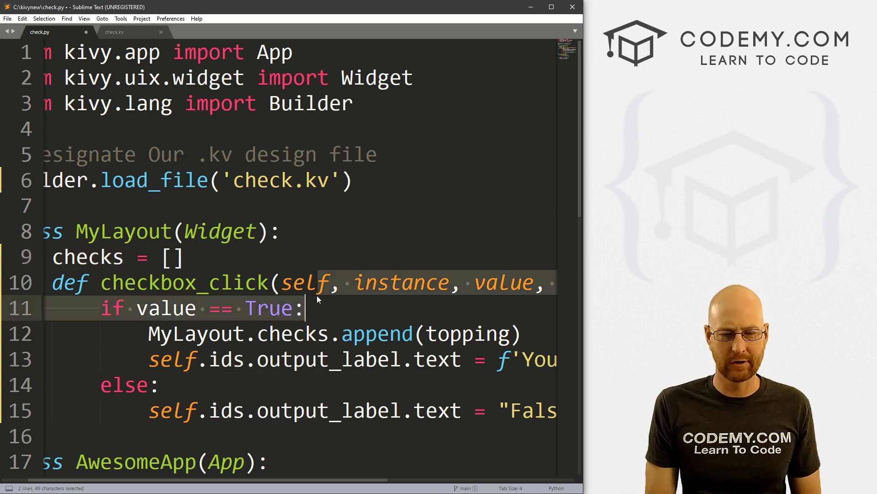
click(378, 332)
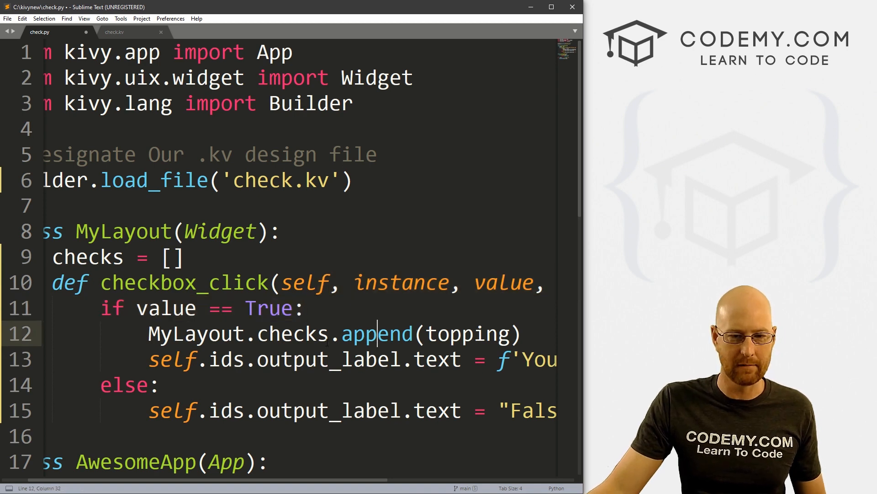
double_click(392, 333)
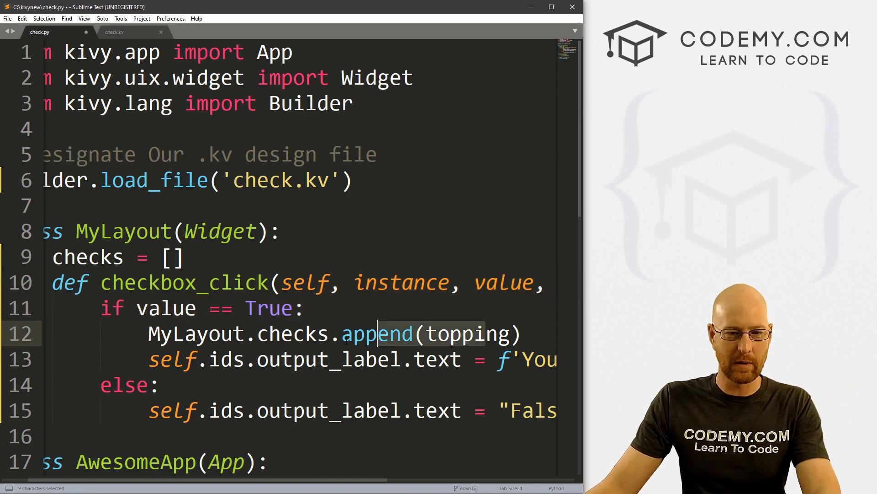
Make the checked branch's label text show the MyLayout.checks list
scroll(down, 3)
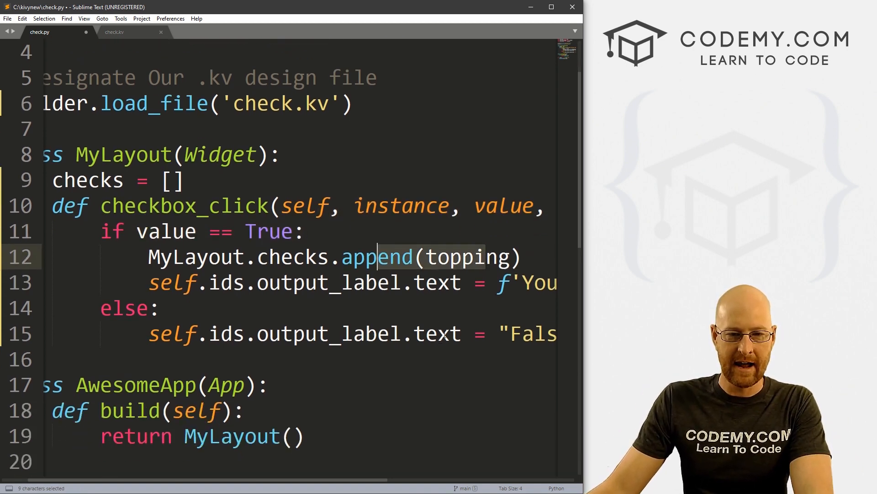
scroll(right, 3)
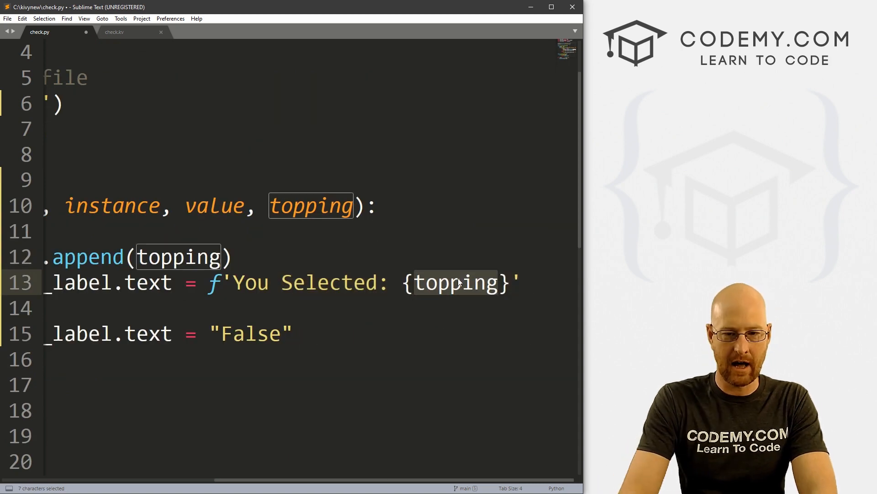
text(chek)
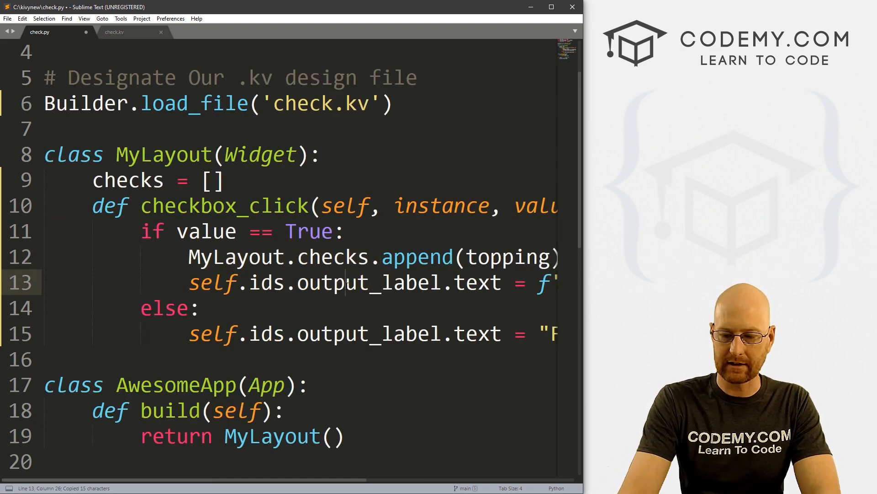
scroll(right, 3)
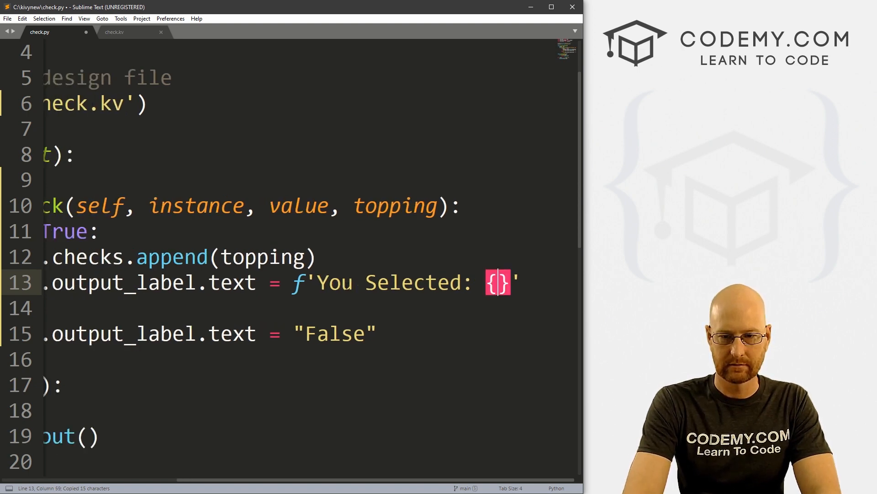
scroll(left, 3)
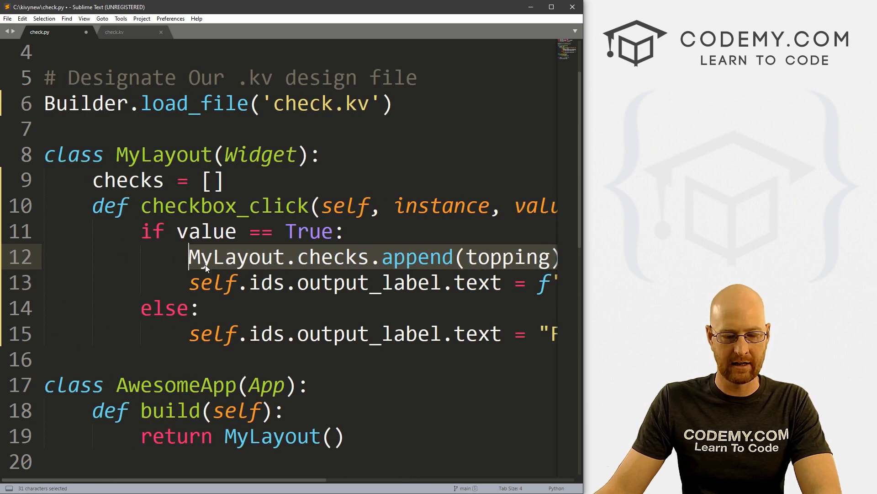
Paste the line into the else branch as MyLayout.checks.remove(topping) with a matching label
key(ctrl+v)
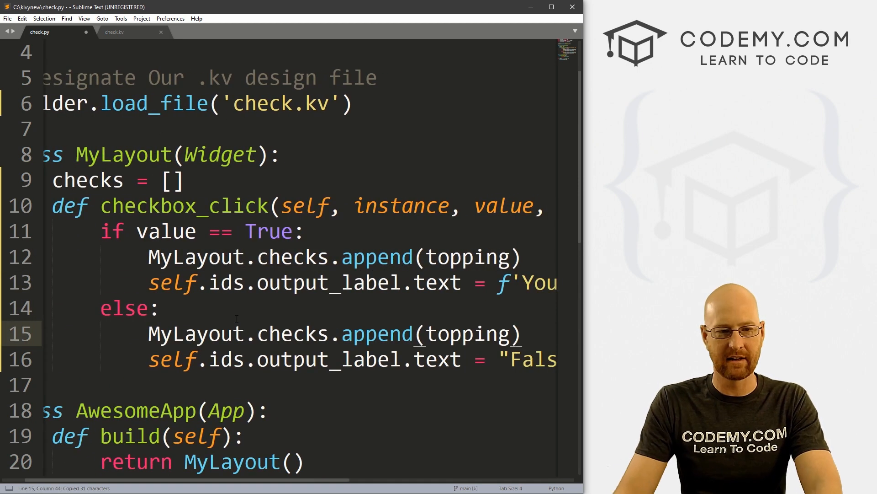
text(rem)
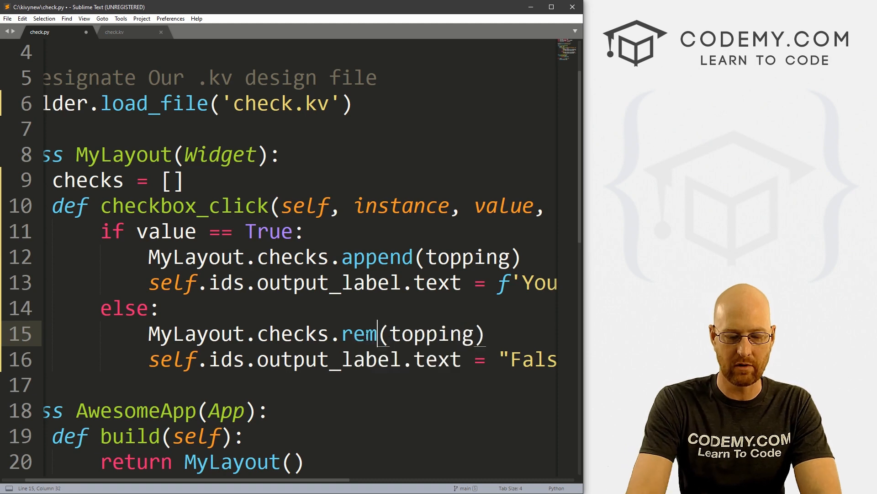
text(ove)
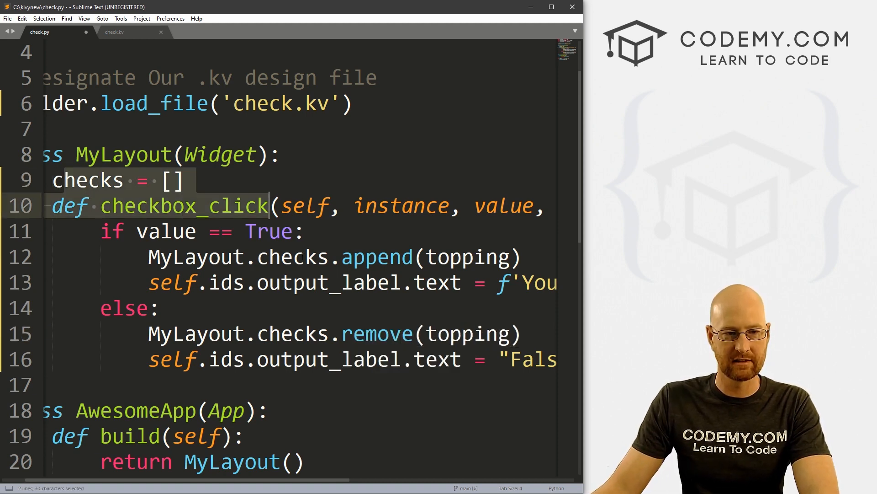
click(497, 282)
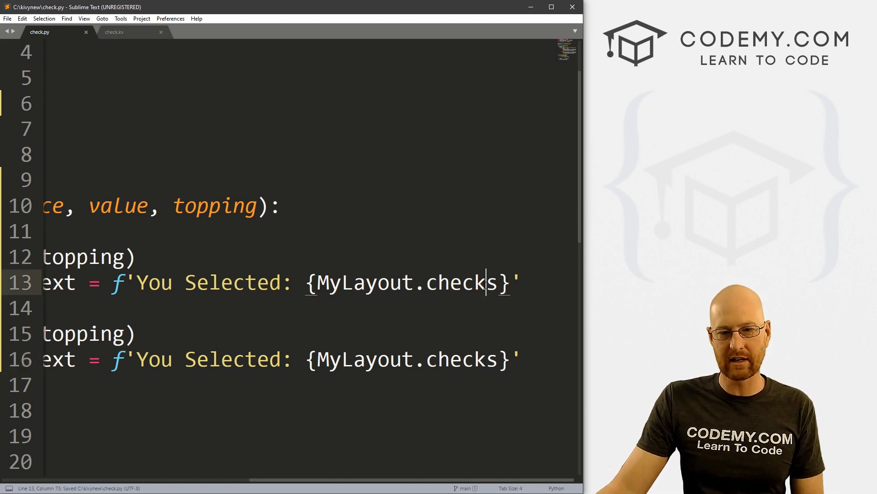
double_click(461, 282)
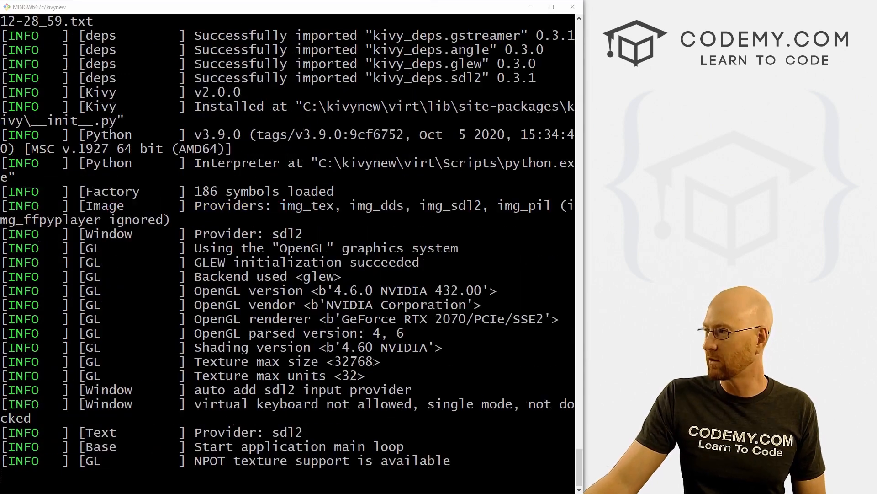
Check and uncheck all three toppings, watching the bracketed list update, then close the app
click(371, 184)
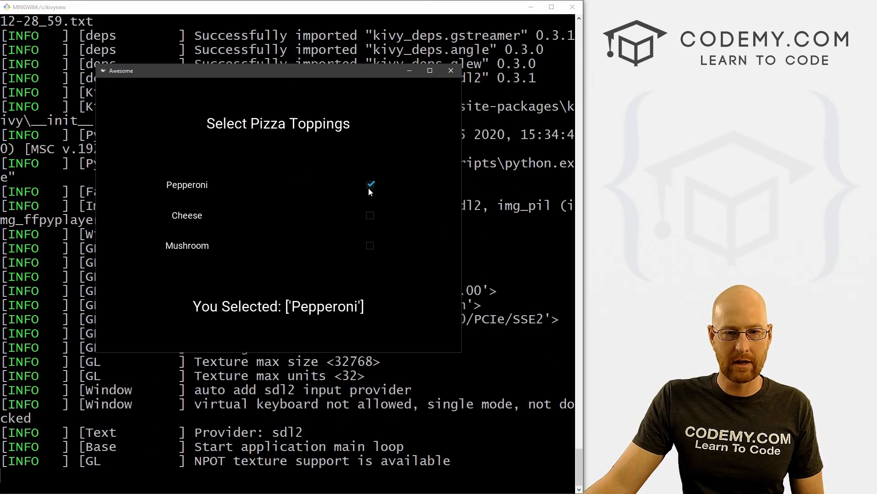
click(370, 216)
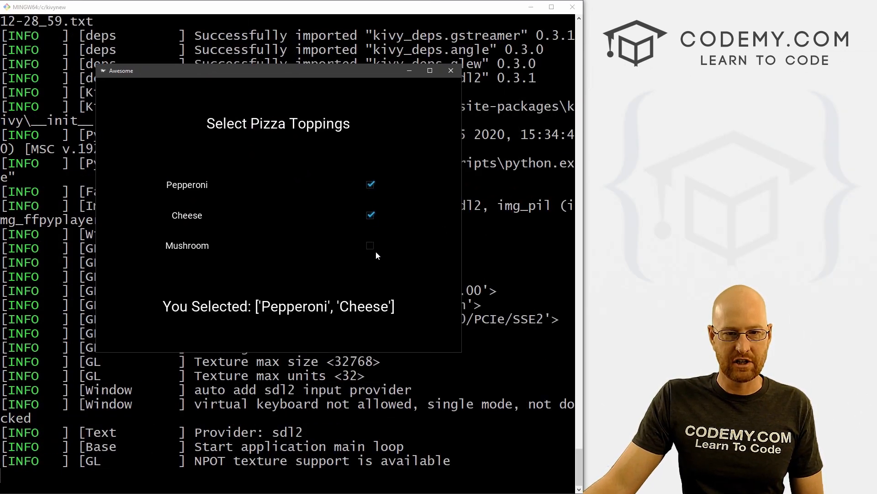
click(370, 245)
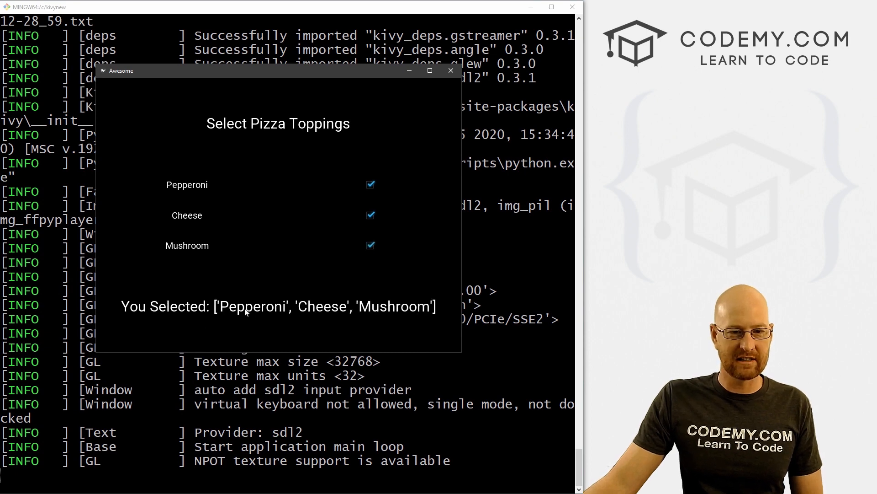
mouse_move(448, 300)
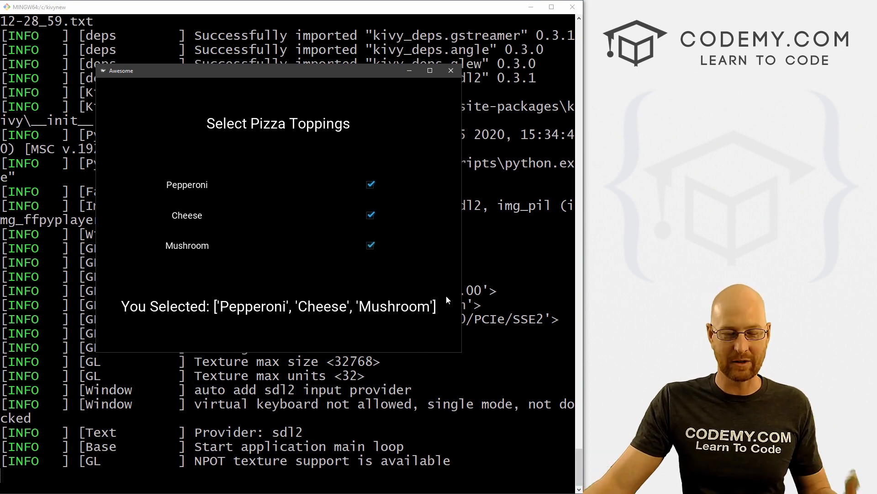
click(371, 245)
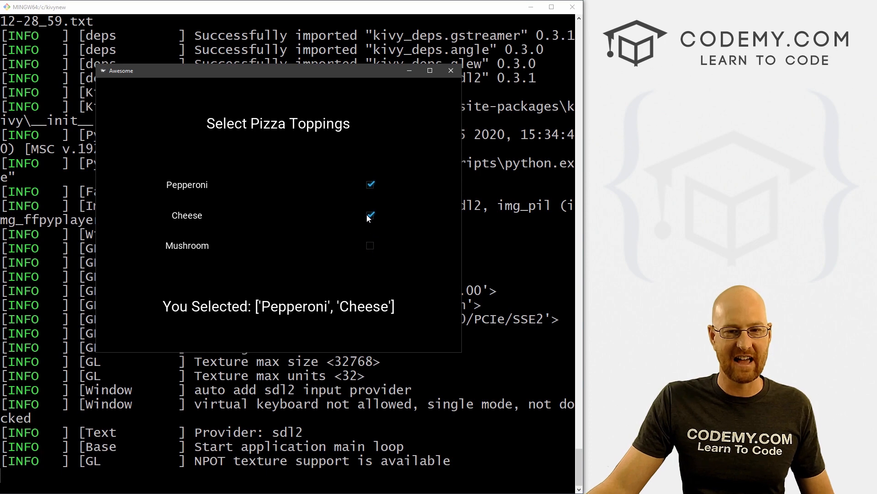
click(370, 216)
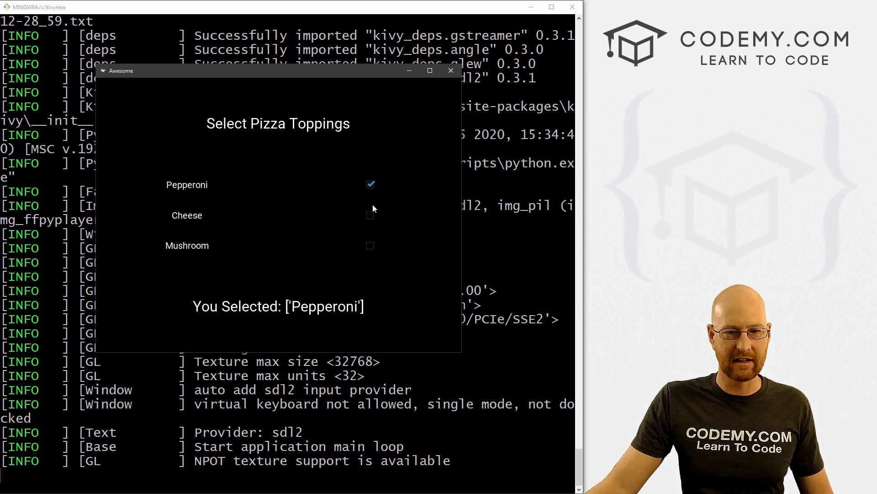
click(370, 245)
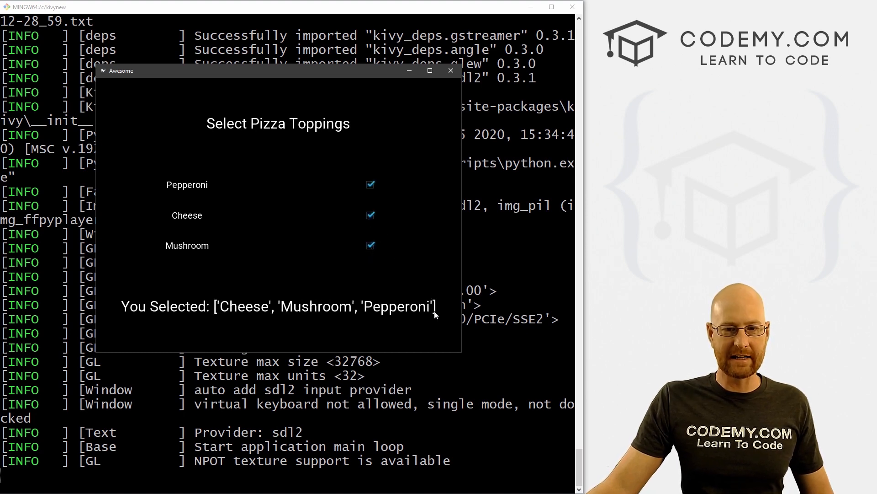
click(451, 70)
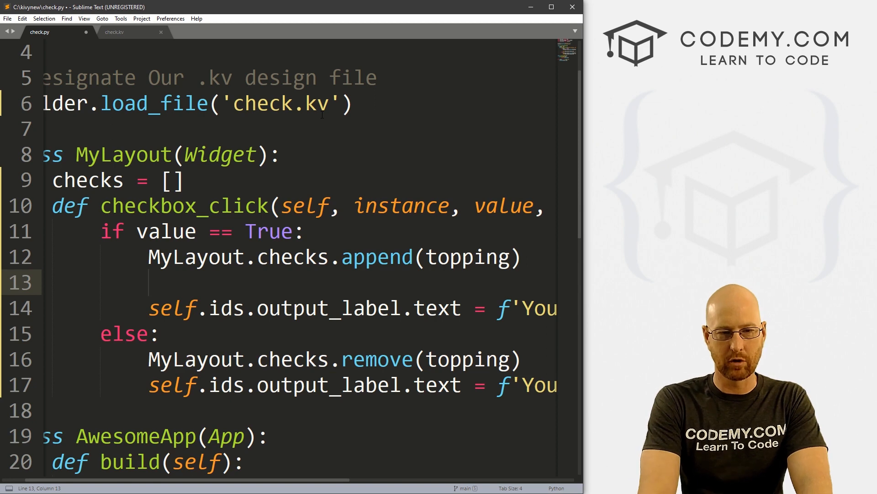
Add tops = '' and a for x in MyLayout.checks loop in the checked branch
text(outpu)
text(tops)
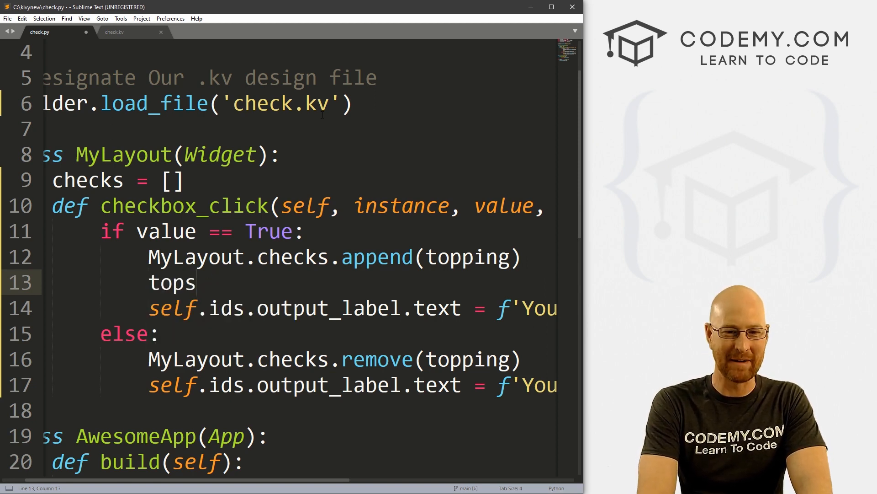
text(= '')
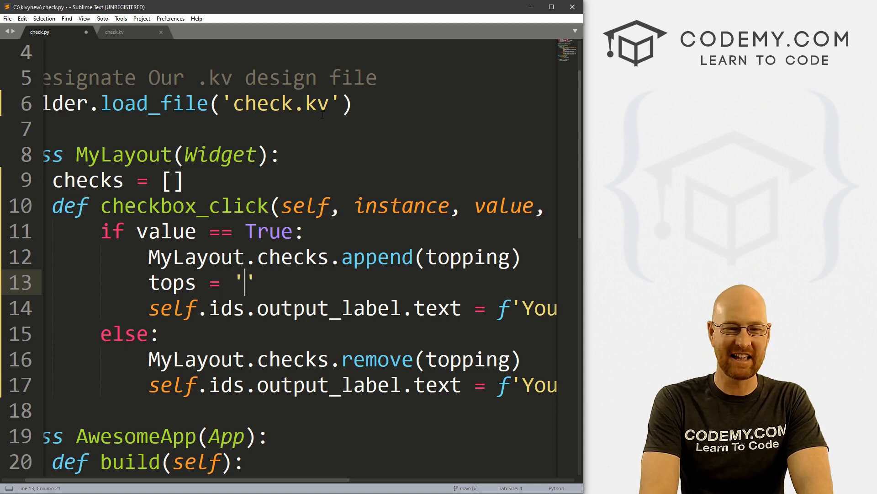
key(enter)
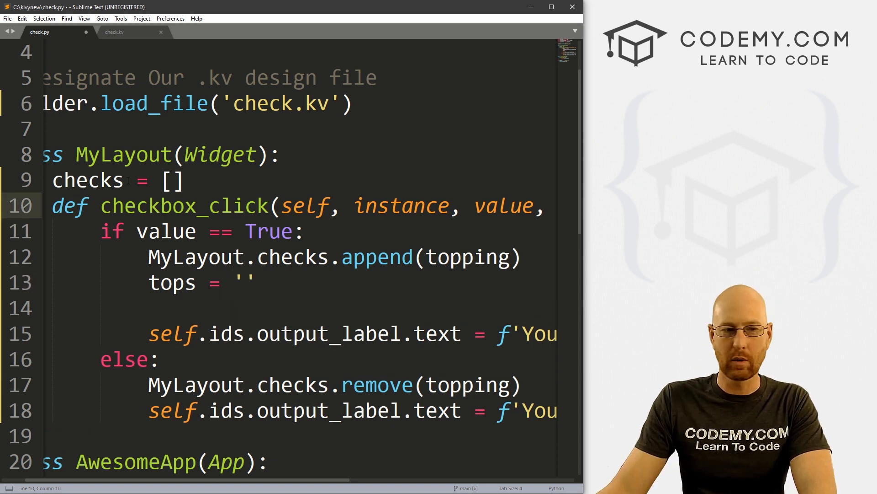
click(55, 308)
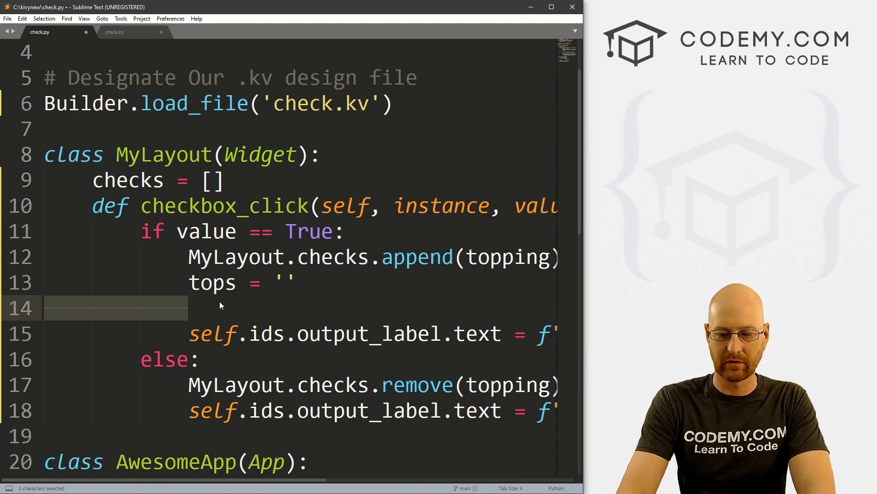
text(for x io)
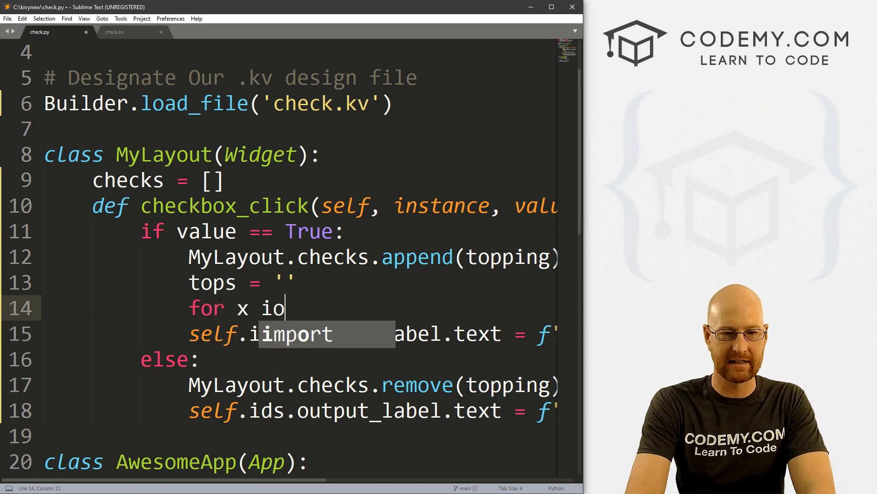
text(n My)
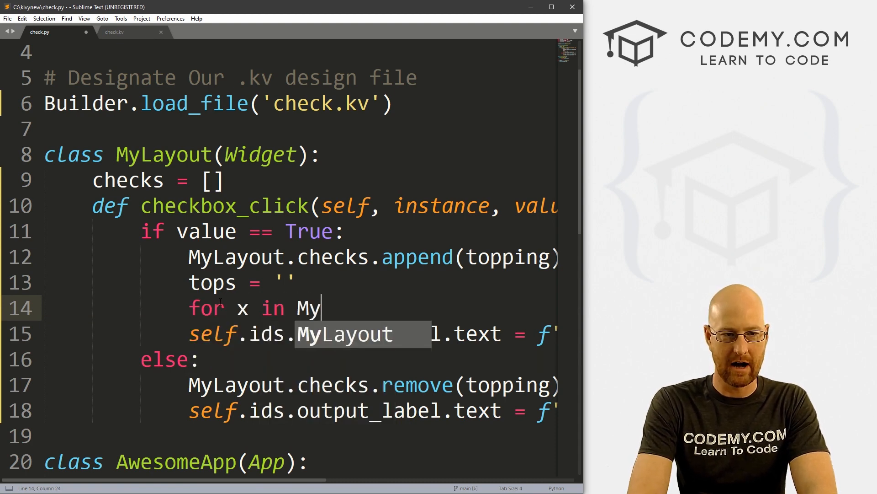
text(Layout.checks:)
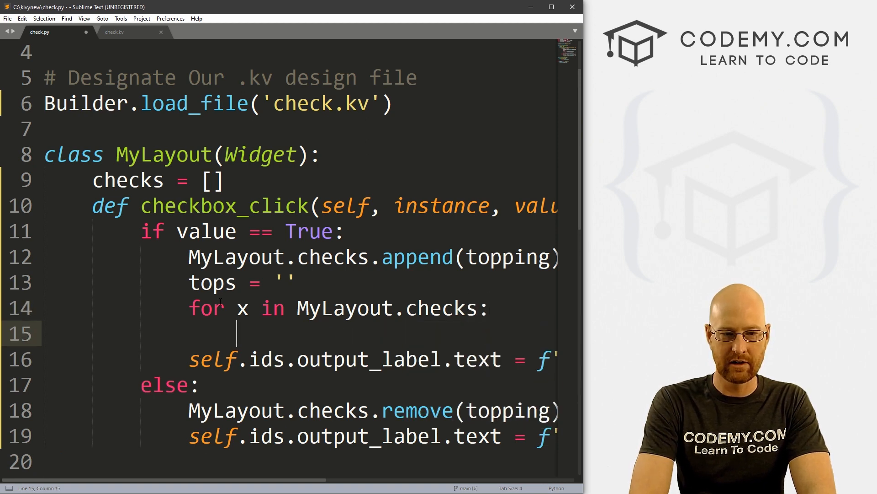
Build tops = f'{tops} {x}' in the loop and show f'You Selected: {tops}' in the label
text(tops = f')
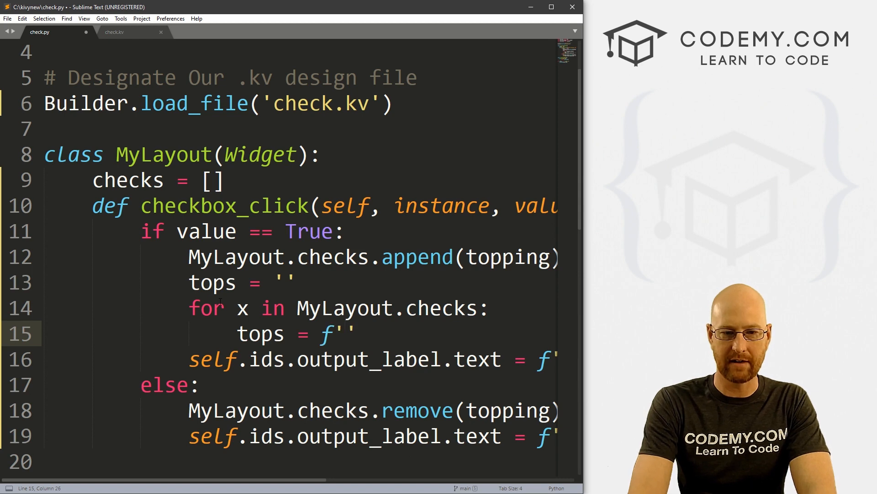
text({tops})
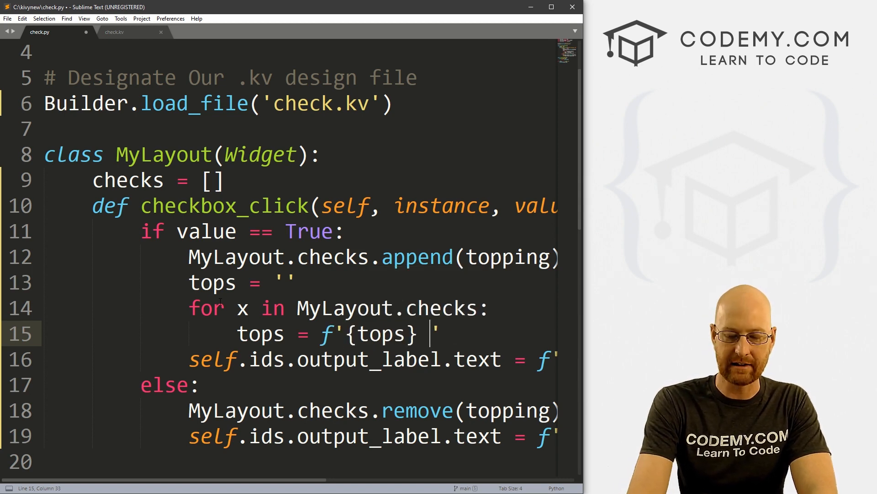
text({x})
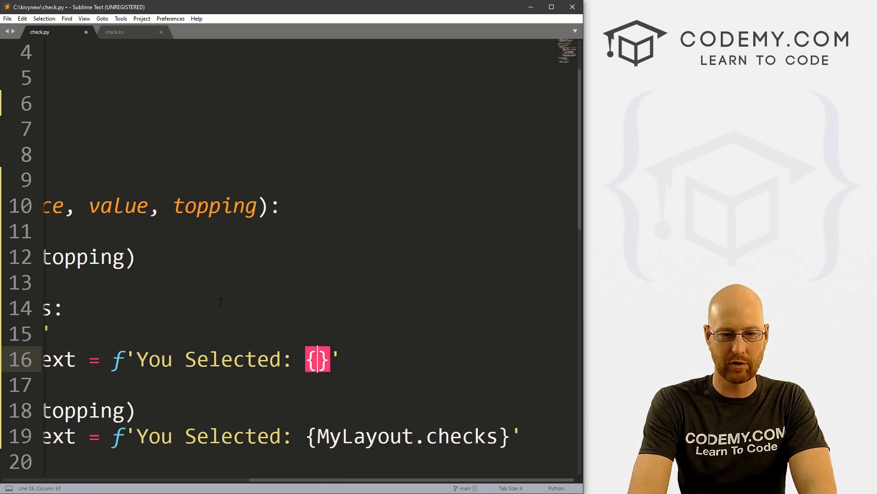
scroll(left, 3)
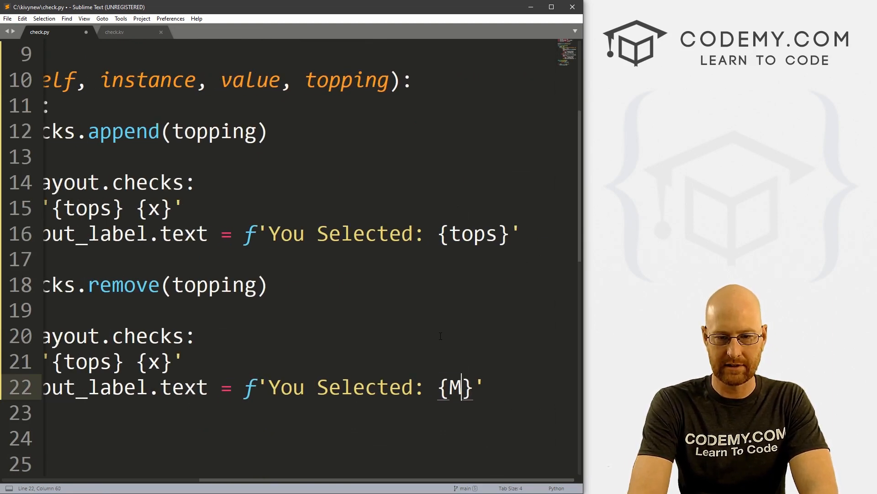
text(ops)
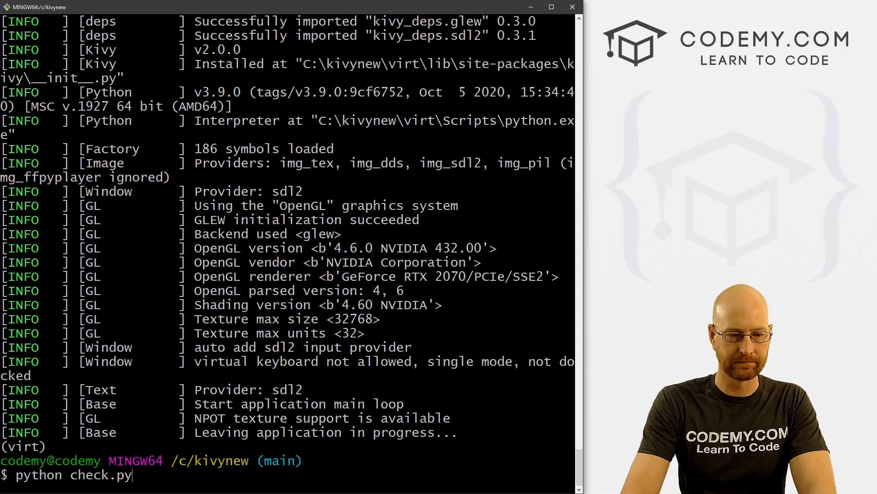
Relaunch check.py and toggle the Cheese, Mushroom and Pepperoni checkboxes, confirming the label shows plain space-separated words
key(Return)
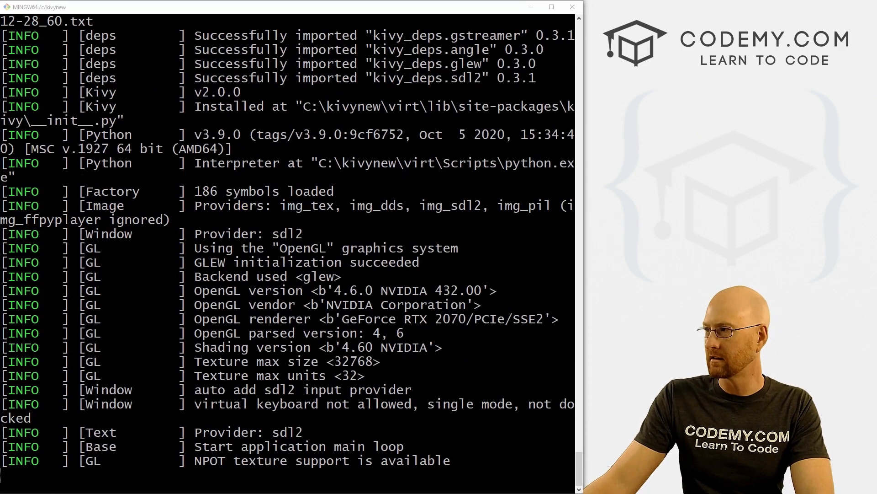
click(345, 171)
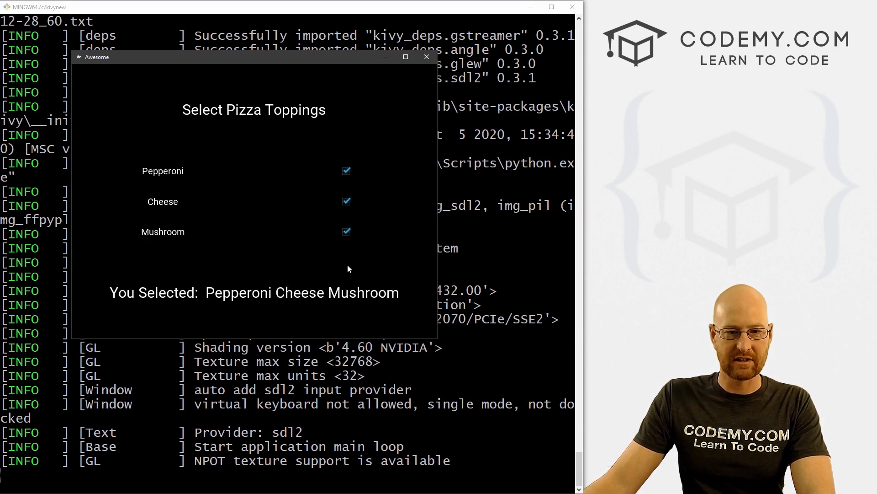
click(345, 231)
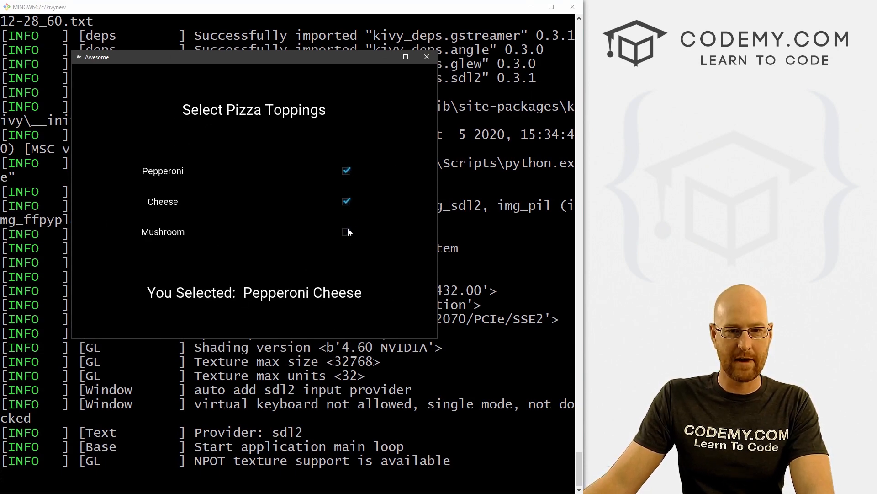
click(346, 201)
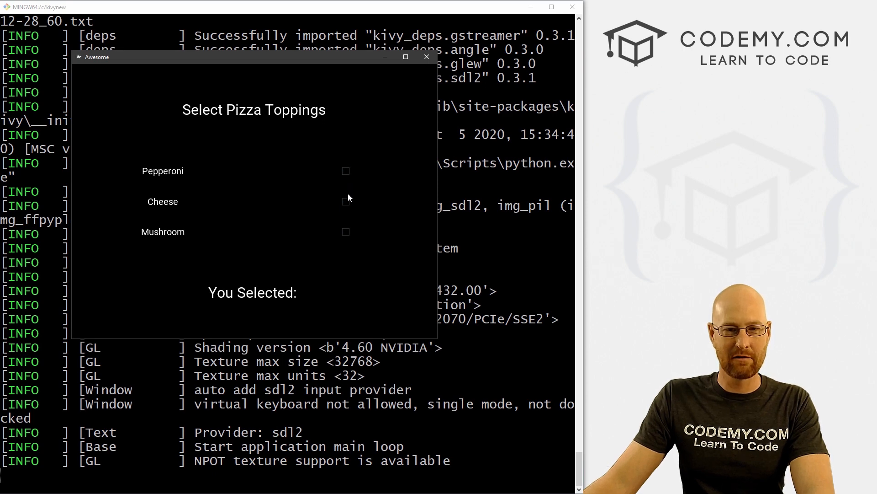
click(346, 171)
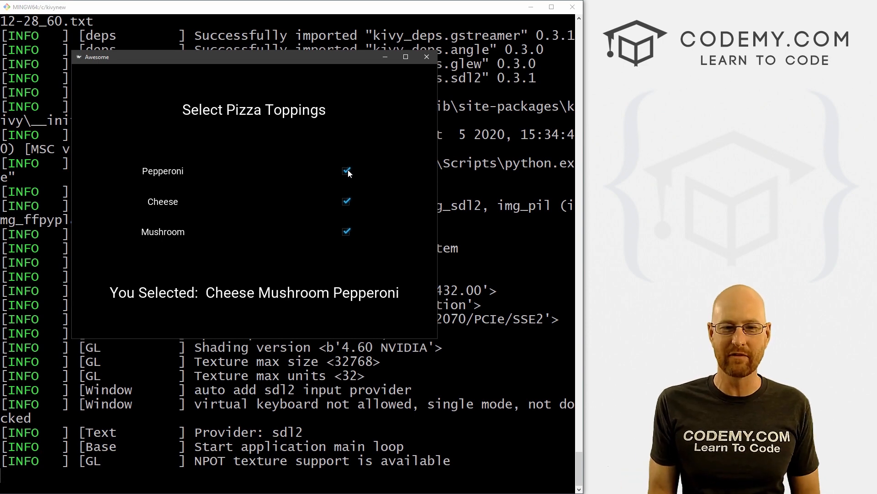
click(346, 201)
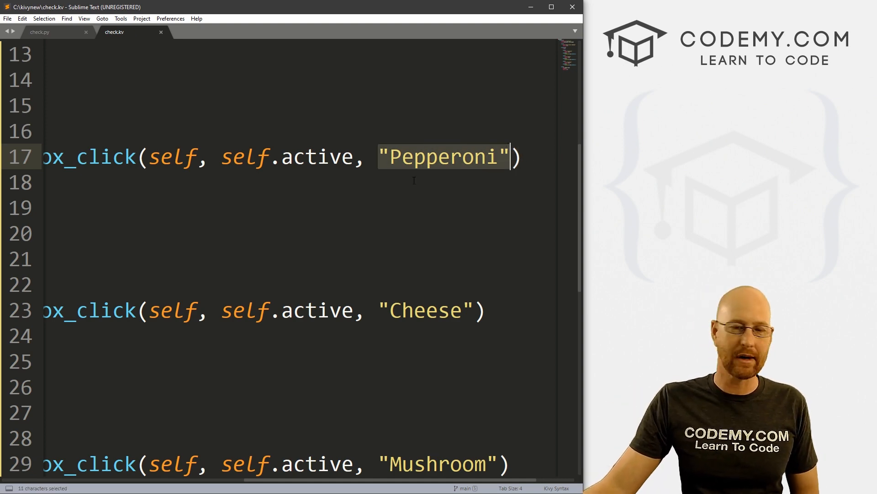
click(39, 32)
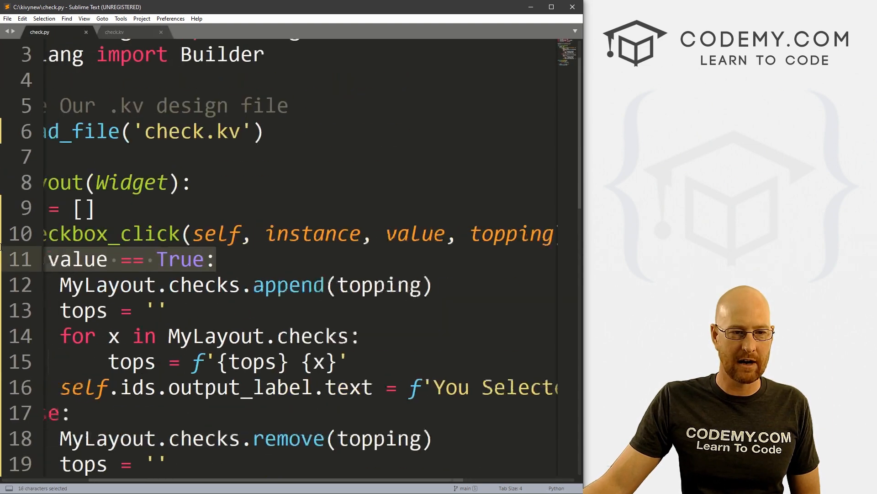
scroll(left, 3)
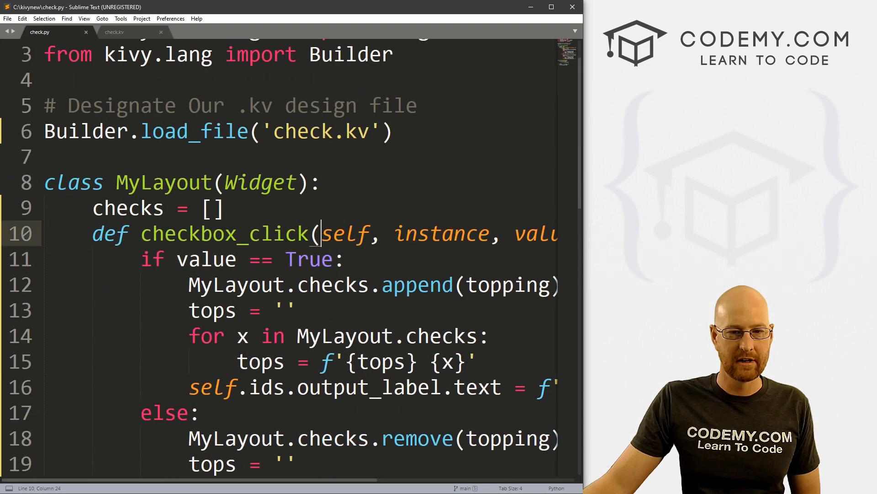
double_click(440, 233)
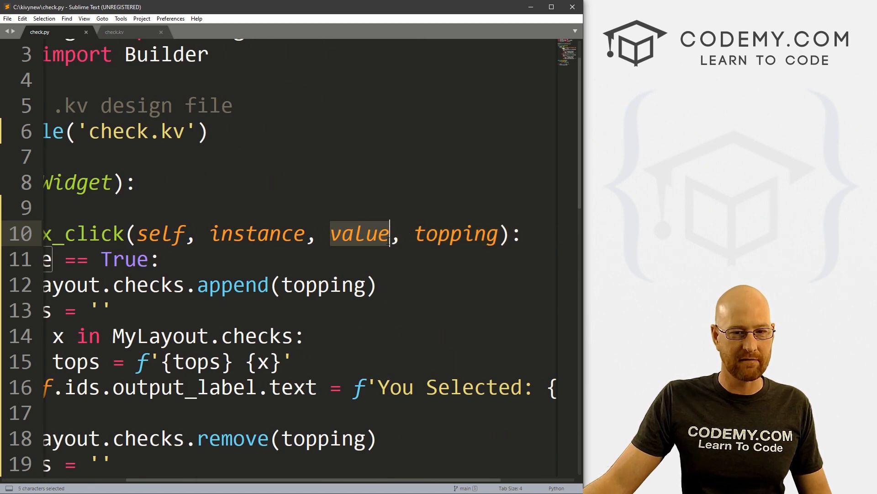
double_click(455, 233)
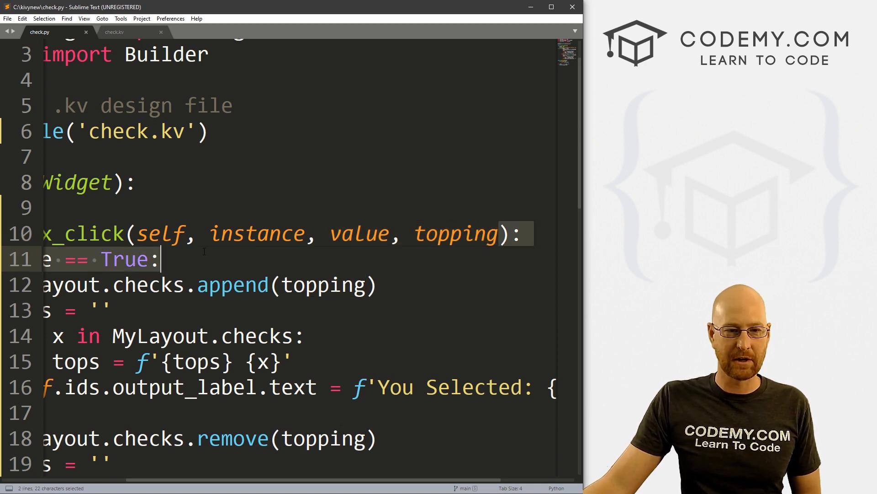
click(234, 233)
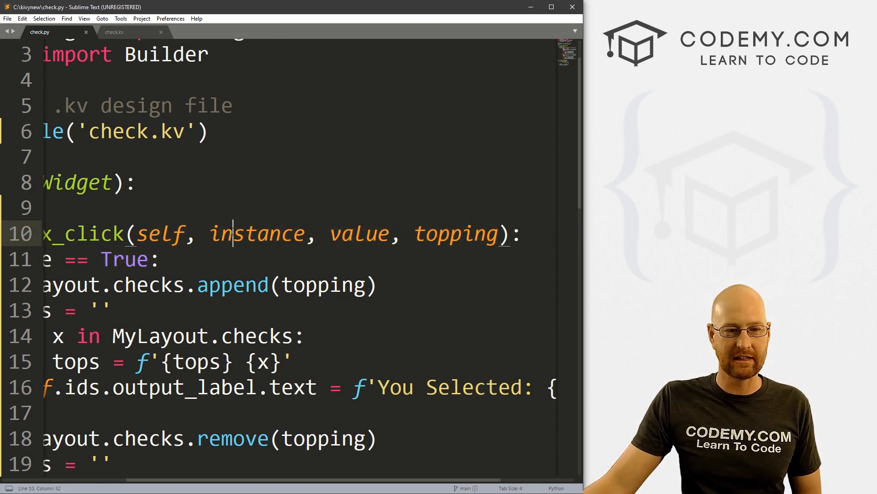